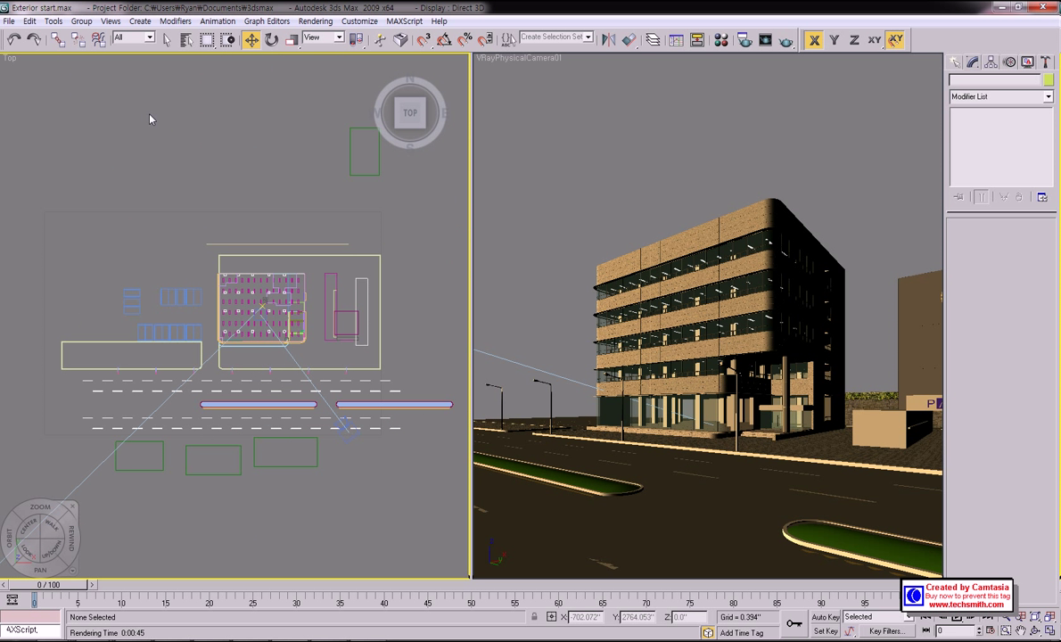
Step: Merge audi.max into the scene and select all its objects in the Merge dialog
{"action": "left_click", "coordinate": [12, 32]}
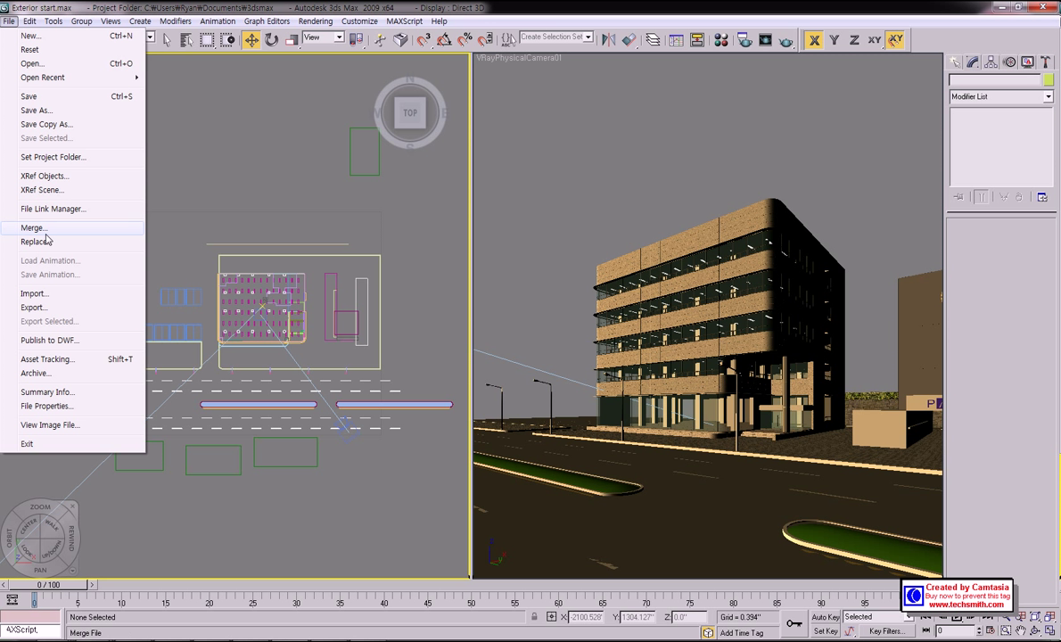
{"action": "left_click", "coordinate": [34, 226]}
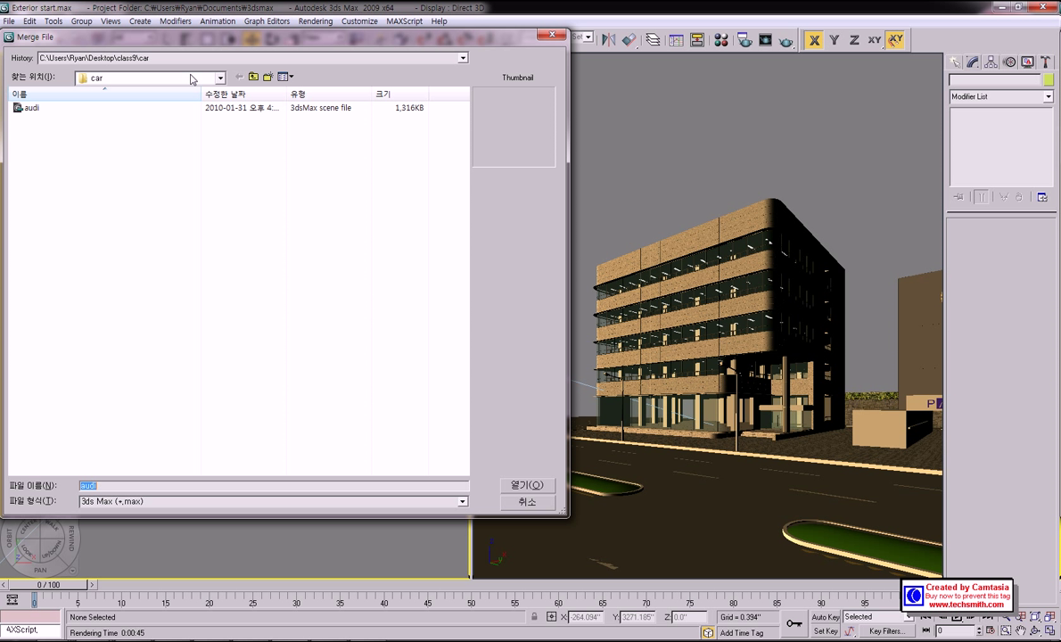
{"action": "left_click", "coordinate": [31, 116]}
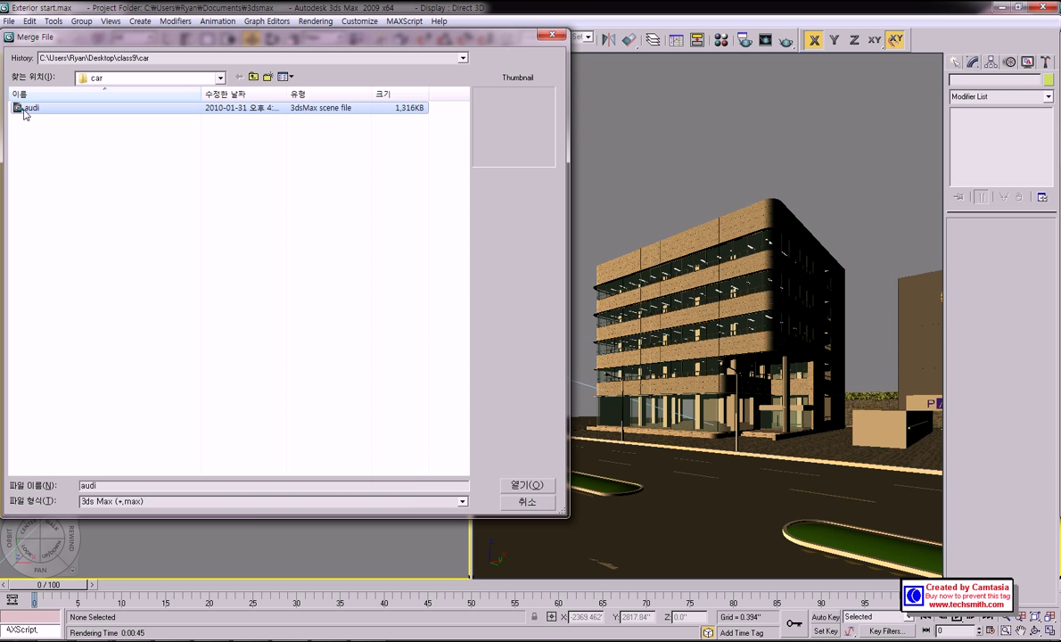
{"action": "left_click", "coordinate": [527, 485]}
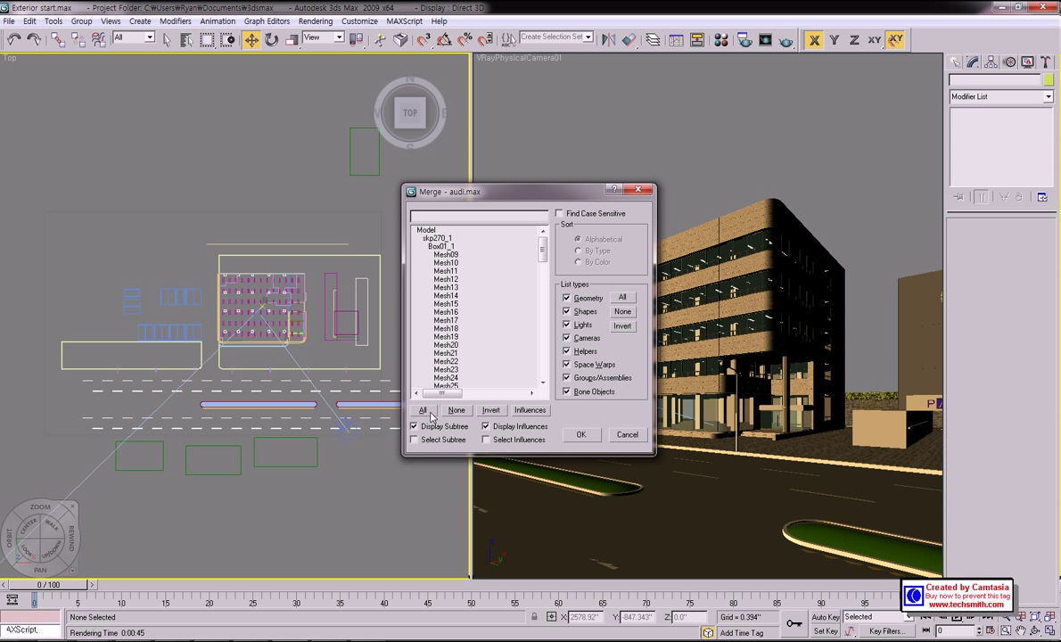
{"action": "left_click", "coordinate": [581, 434]}
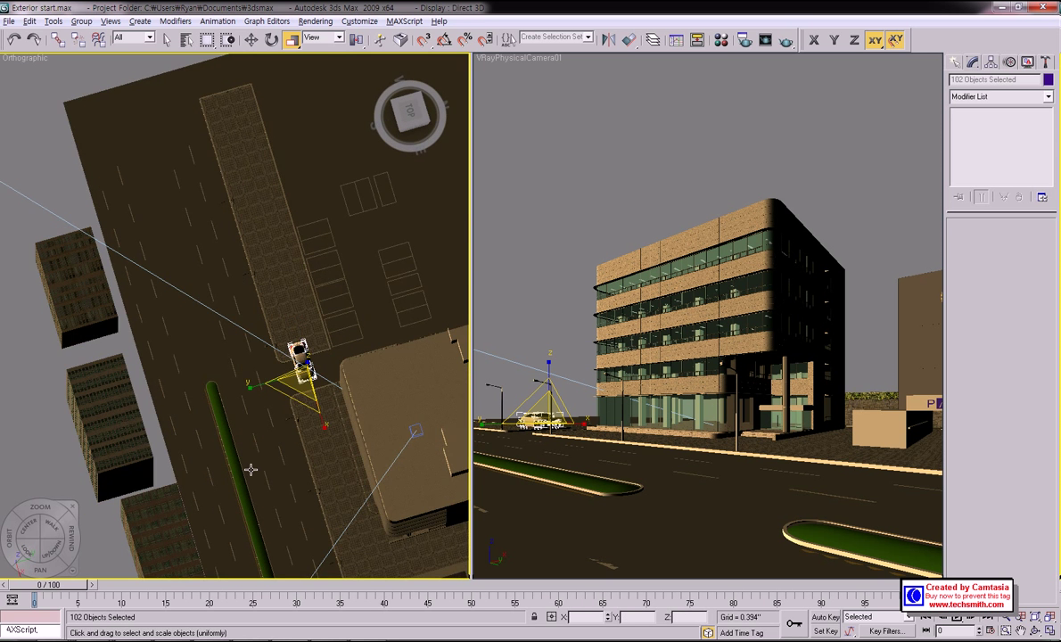
Step: Group the 102 selected Audi car objects with Group > Group
{"action": "left_click", "coordinate": [81, 21]}
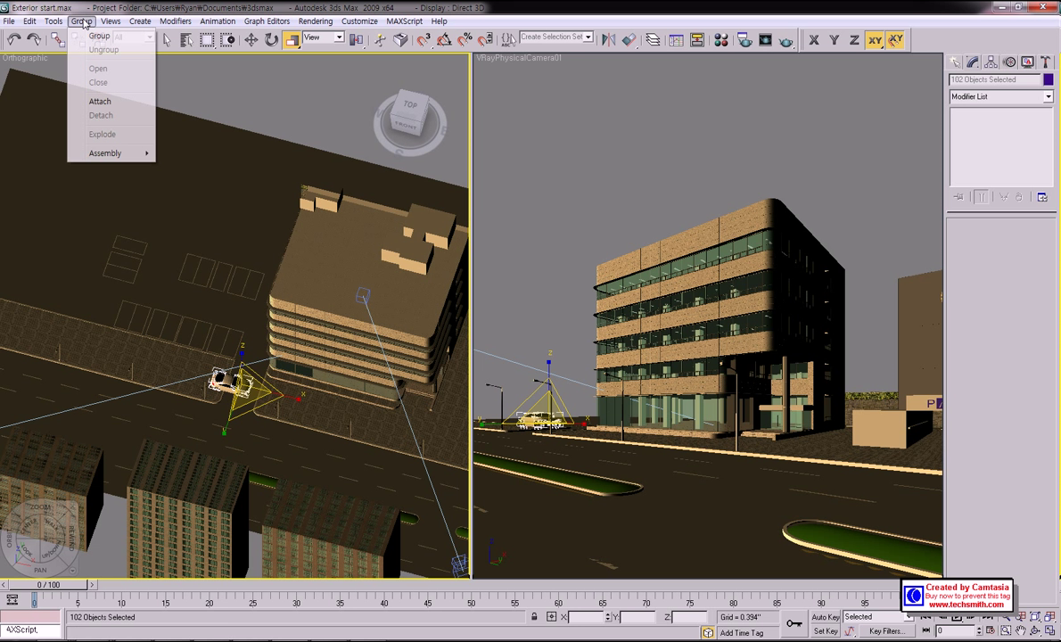
{"action": "left_click", "coordinate": [97, 34]}
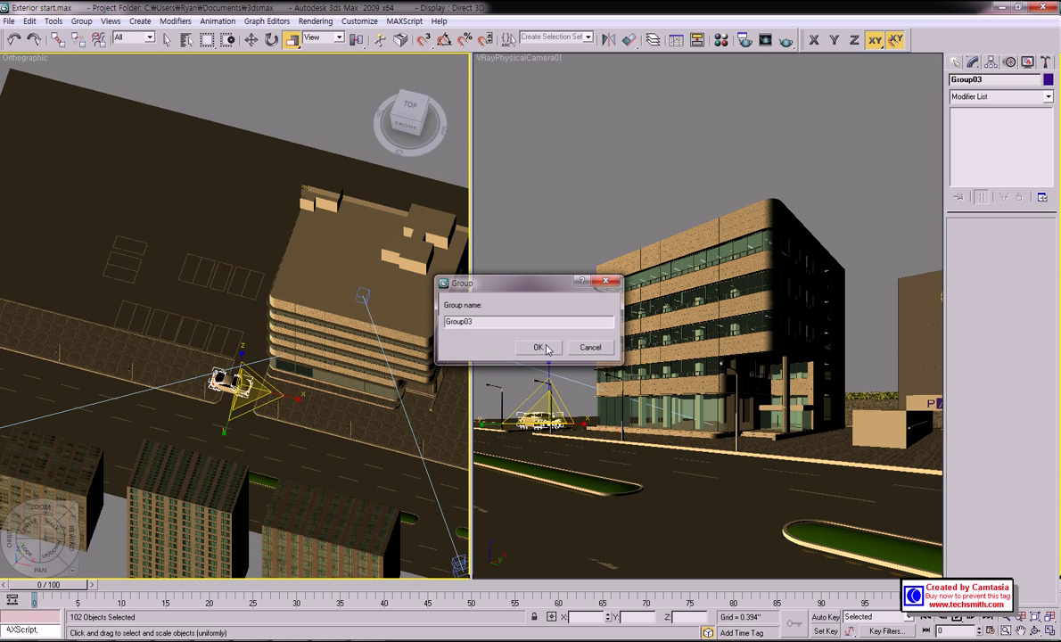
Step: Confirm the name Group03 and move the car onto the road before the building
{"action": "left_click", "coordinate": [539, 347]}
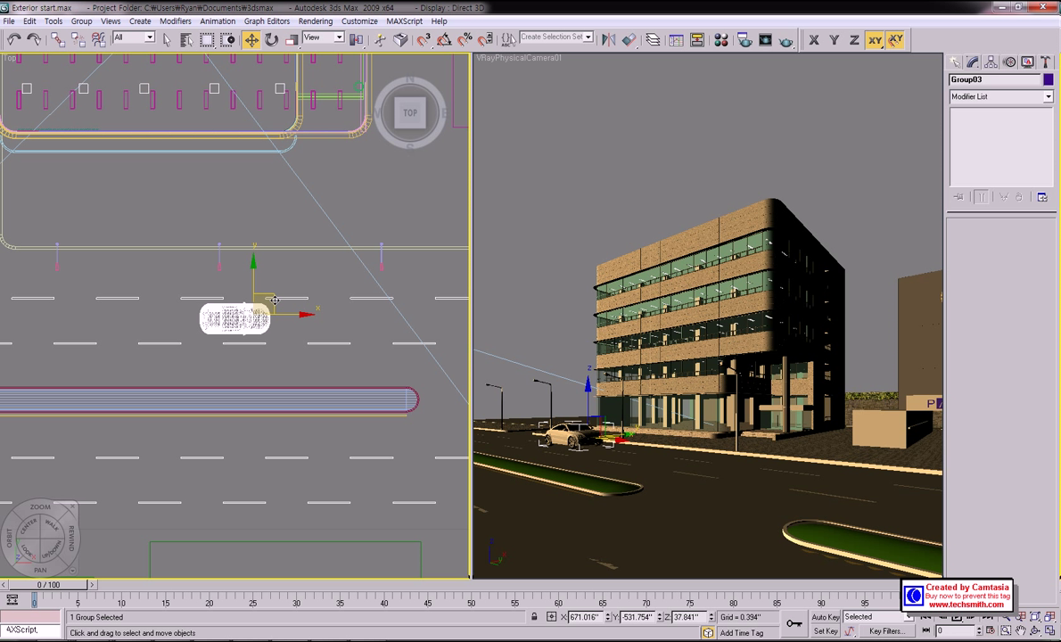
{"action": "left_click_drag", "start_coordinate": [274, 300], "coordinate": [248, 306]}
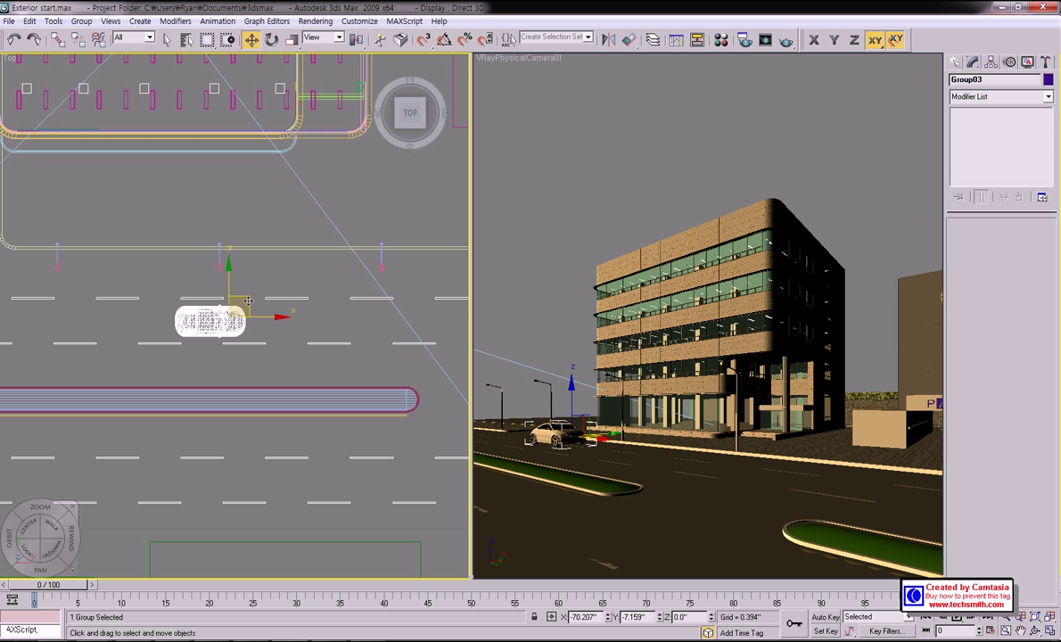
{"action": "left_click_drag", "start_coordinate": [248, 300], "coordinate": [306, 284]}
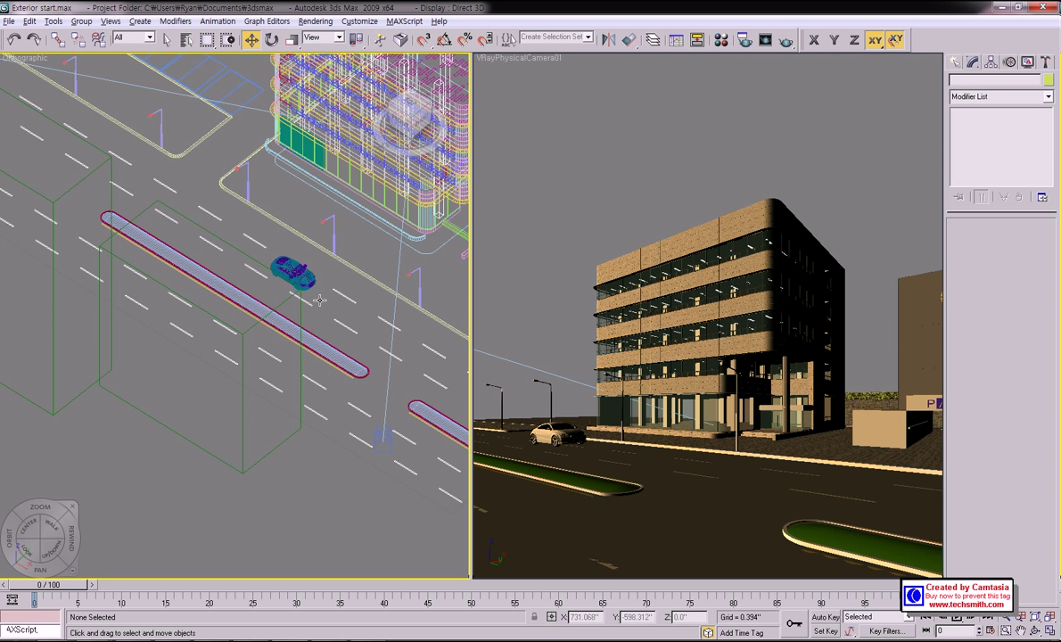
Step: Render the VRayPhysicalCamera view with V-Ray and enlarge the dusk result to inspect it
{"action": "left_click", "coordinate": [786, 39]}
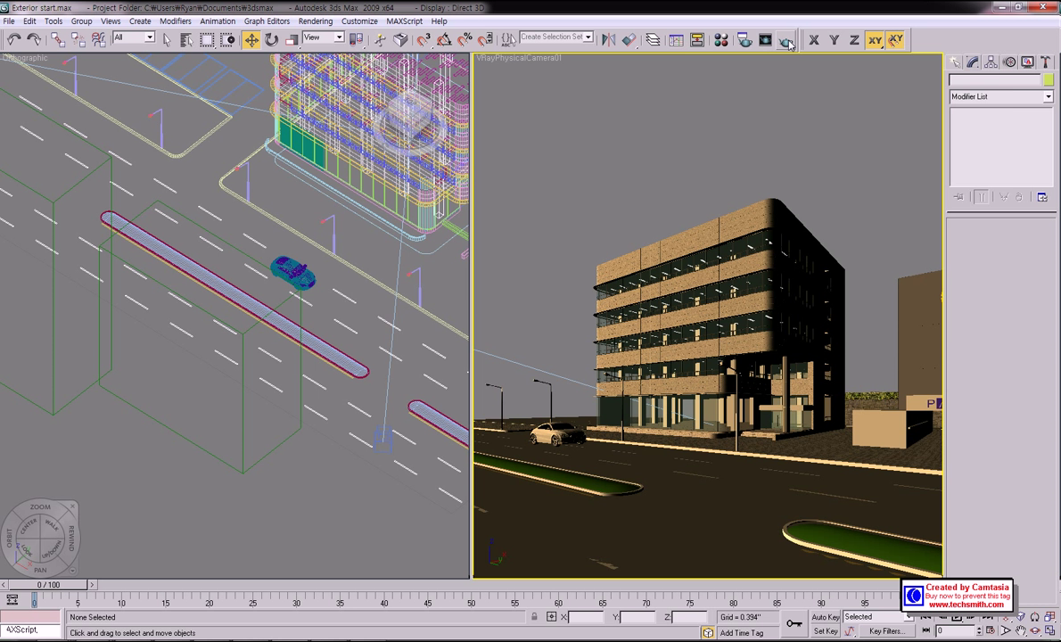
{"action": "left_click", "coordinate": [783, 40]}
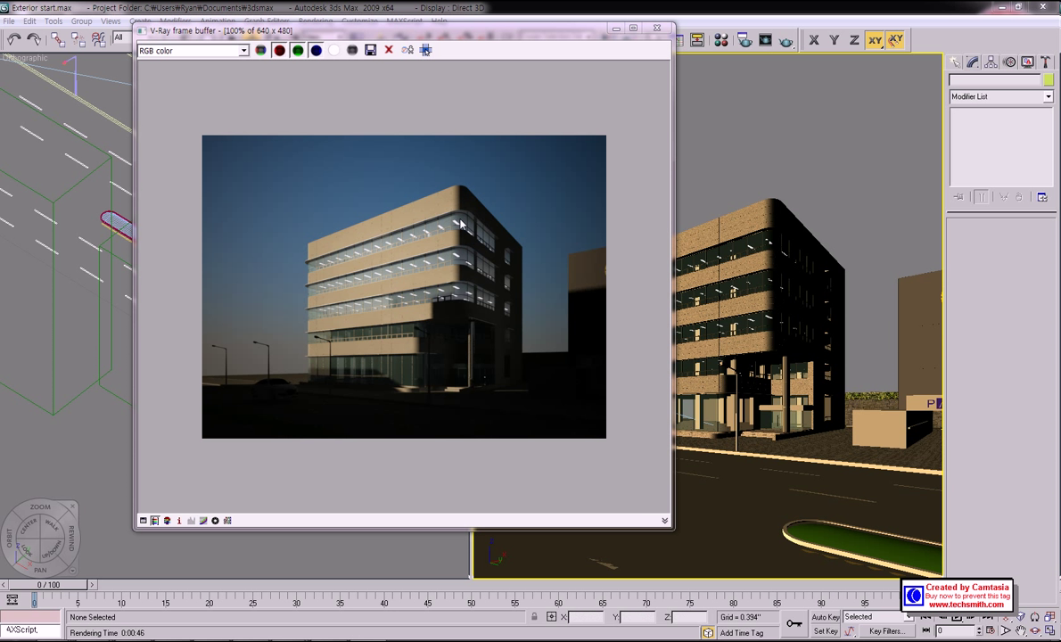
{"action": "left_click", "coordinate": [461, 226]}
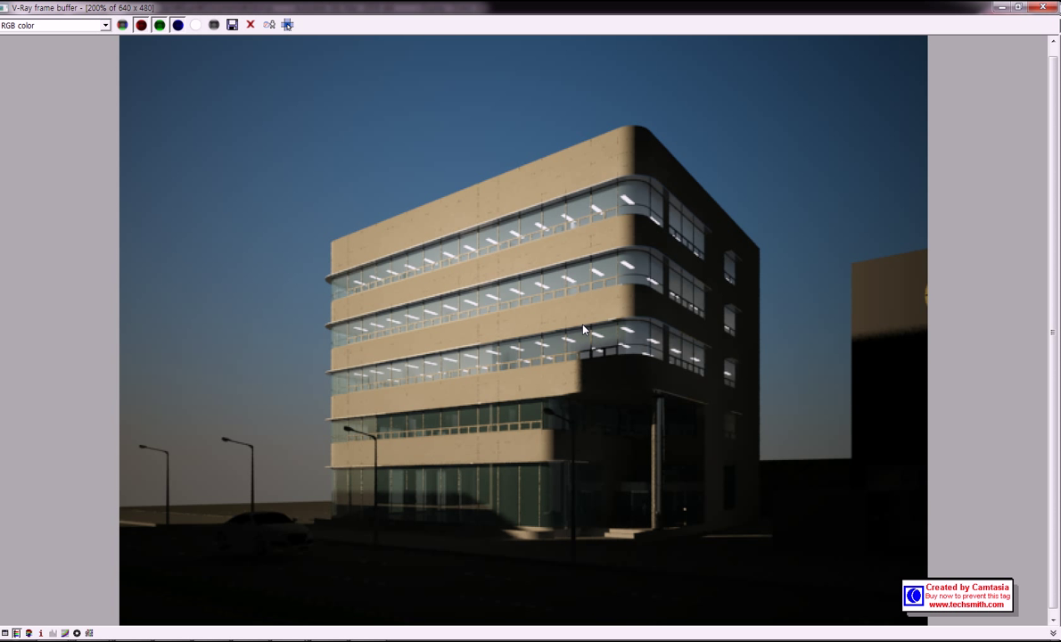
{"action": "mouse_move", "coordinate": [568, 285]}
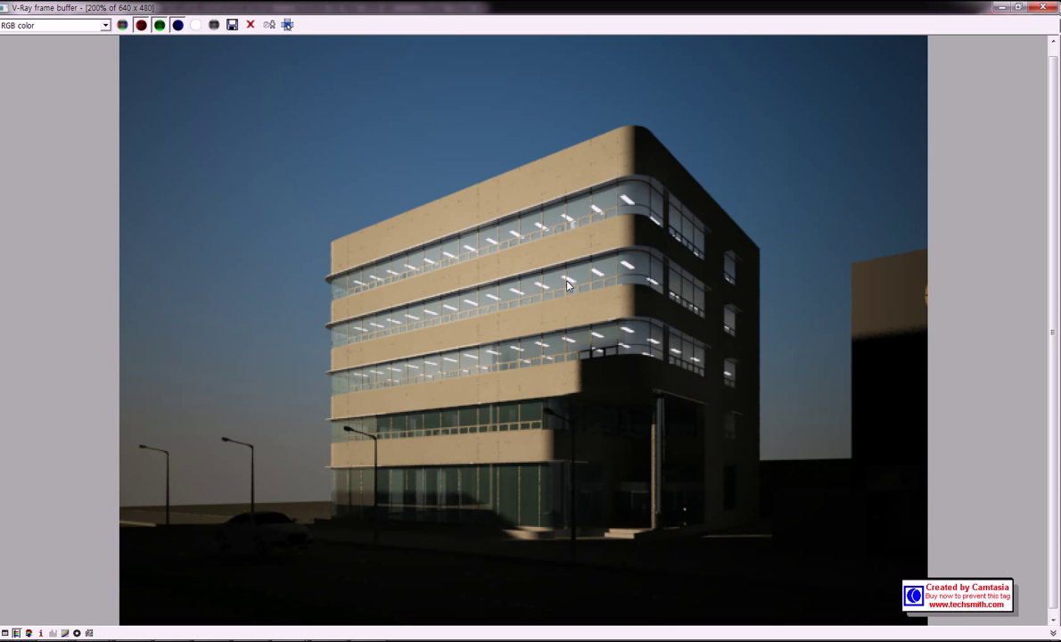
{"action": "mouse_move", "coordinate": [733, 278]}
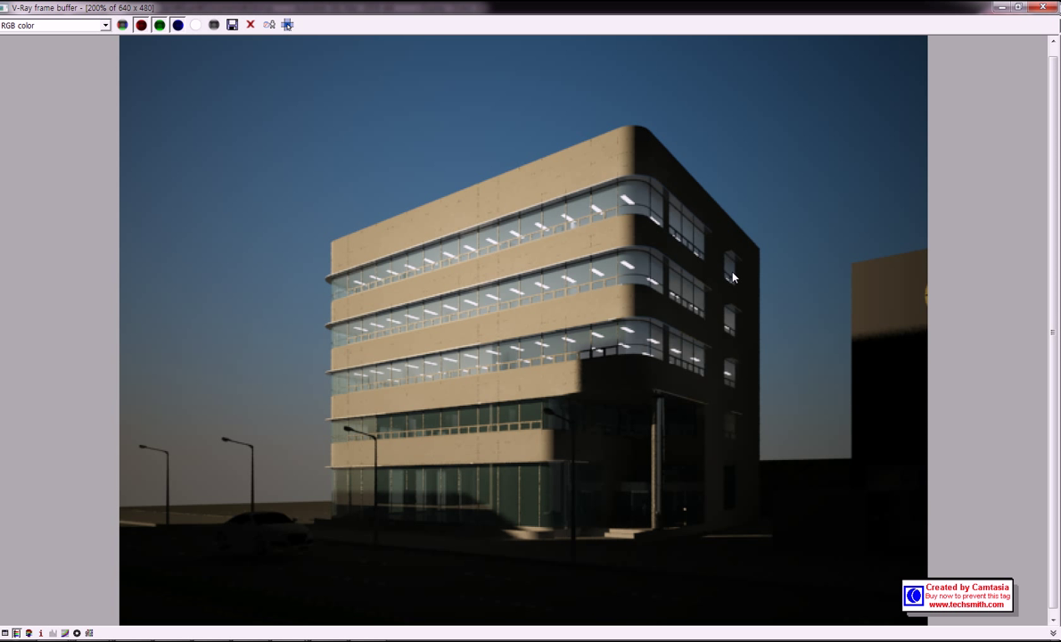
{"action": "mouse_move", "coordinate": [641, 134]}
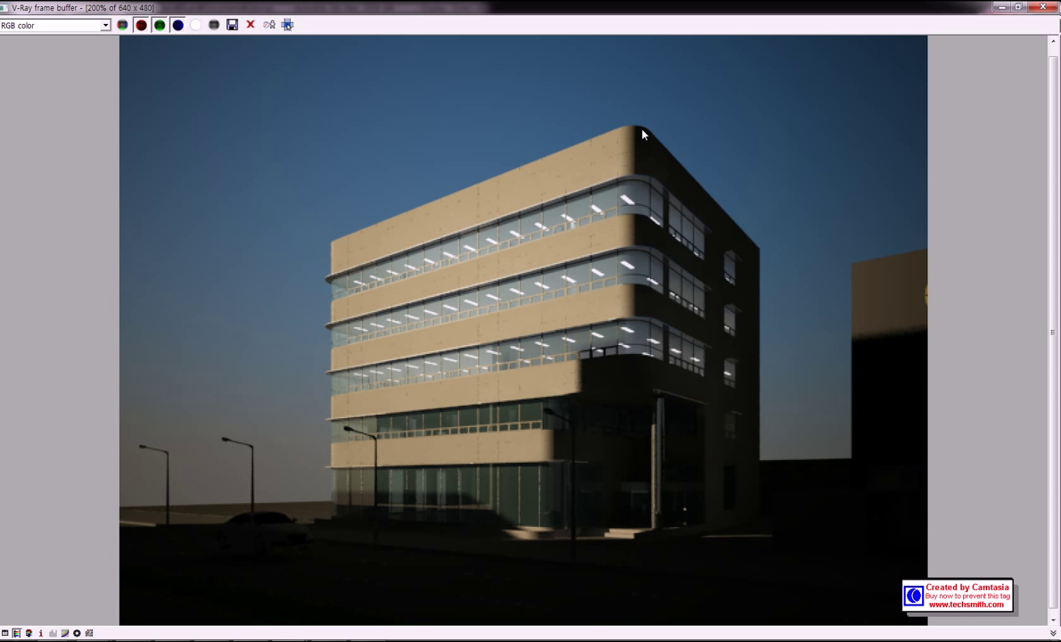
{"action": "mouse_move", "coordinate": [650, 153]}
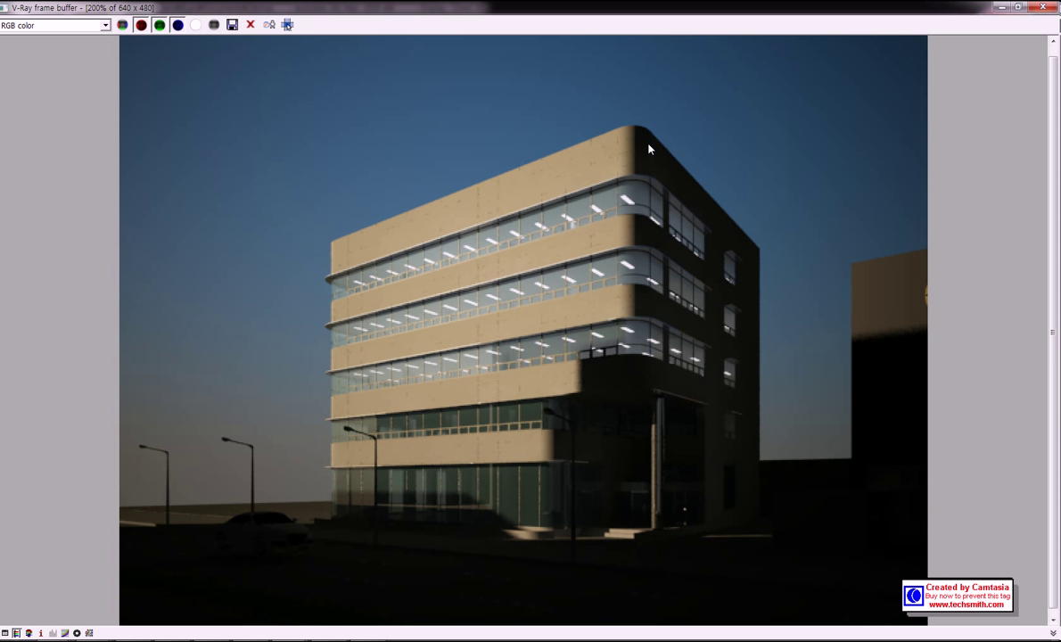
{"action": "mouse_move", "coordinate": [652, 511]}
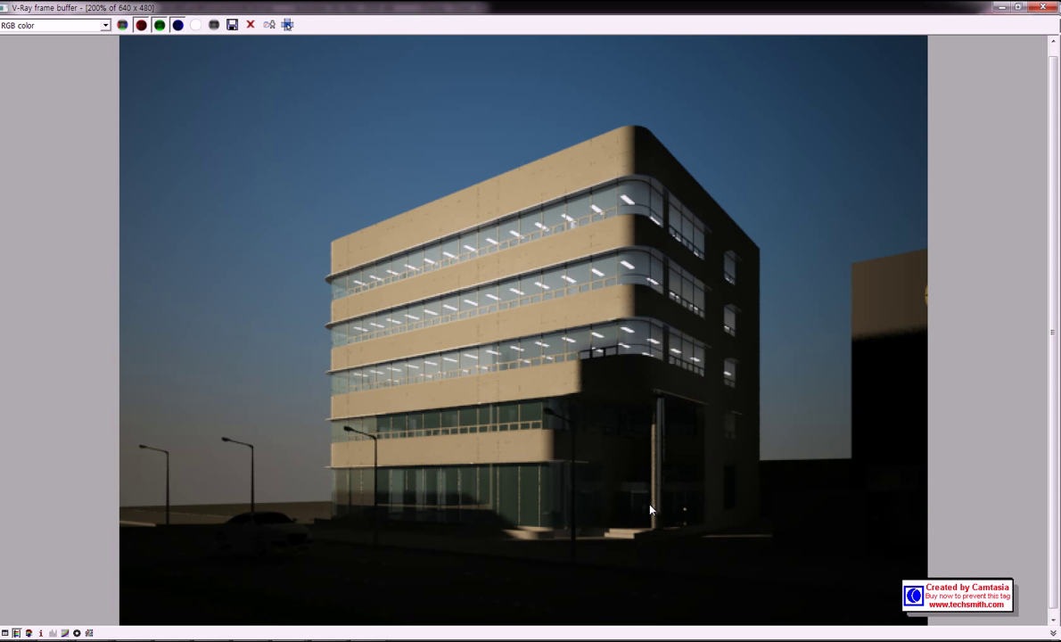
{"action": "mouse_move", "coordinate": [657, 420]}
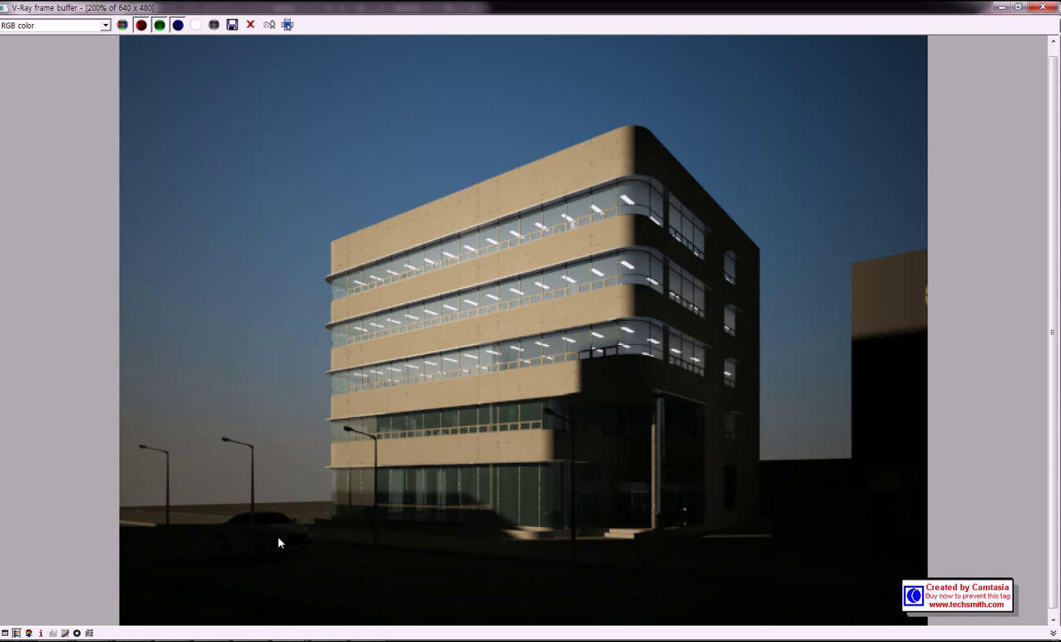
{"action": "mouse_move", "coordinate": [262, 563]}
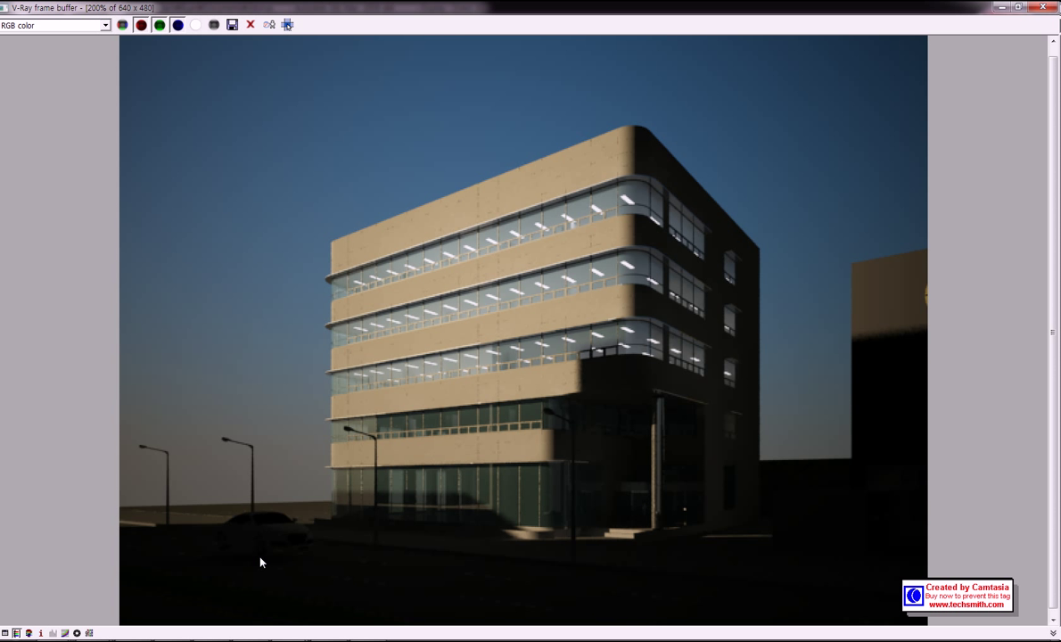
{"action": "mouse_move", "coordinate": [277, 537]}
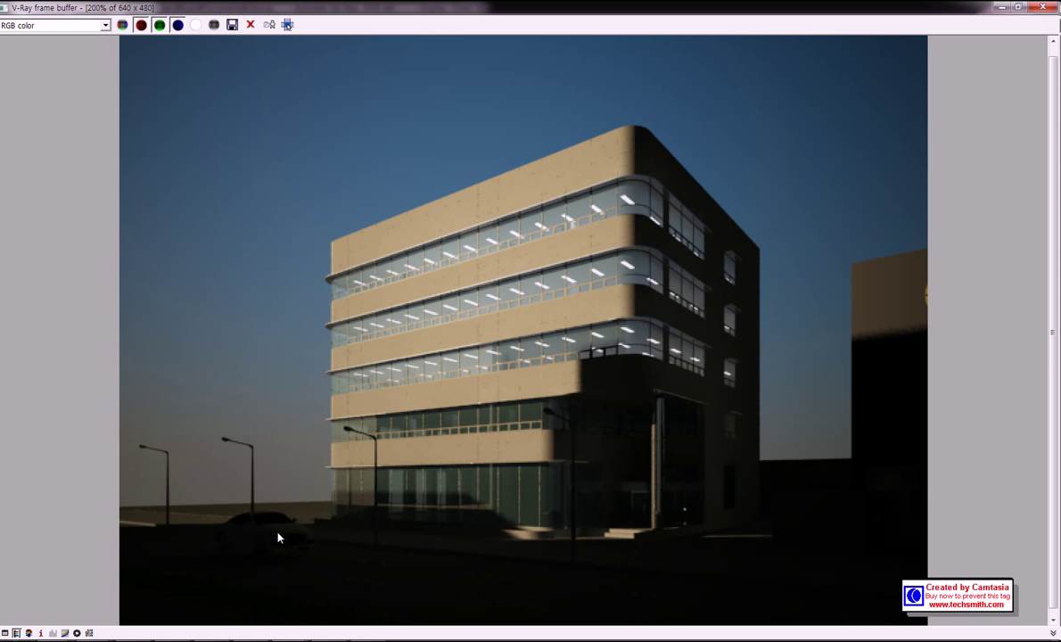
{"action": "mouse_move", "coordinate": [295, 553]}
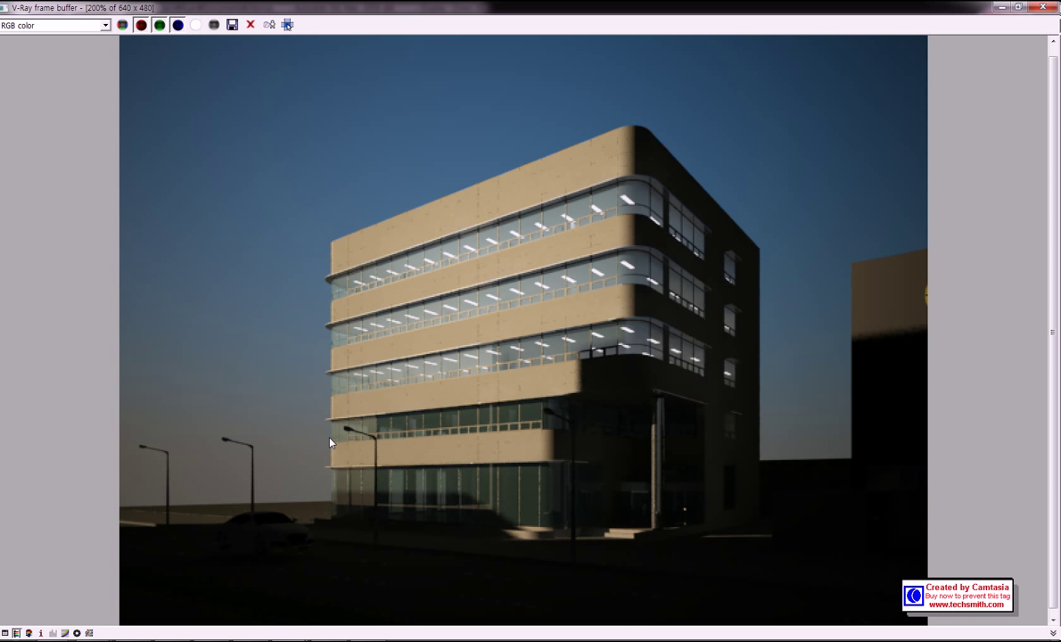
{"action": "mouse_move", "coordinate": [756, 323]}
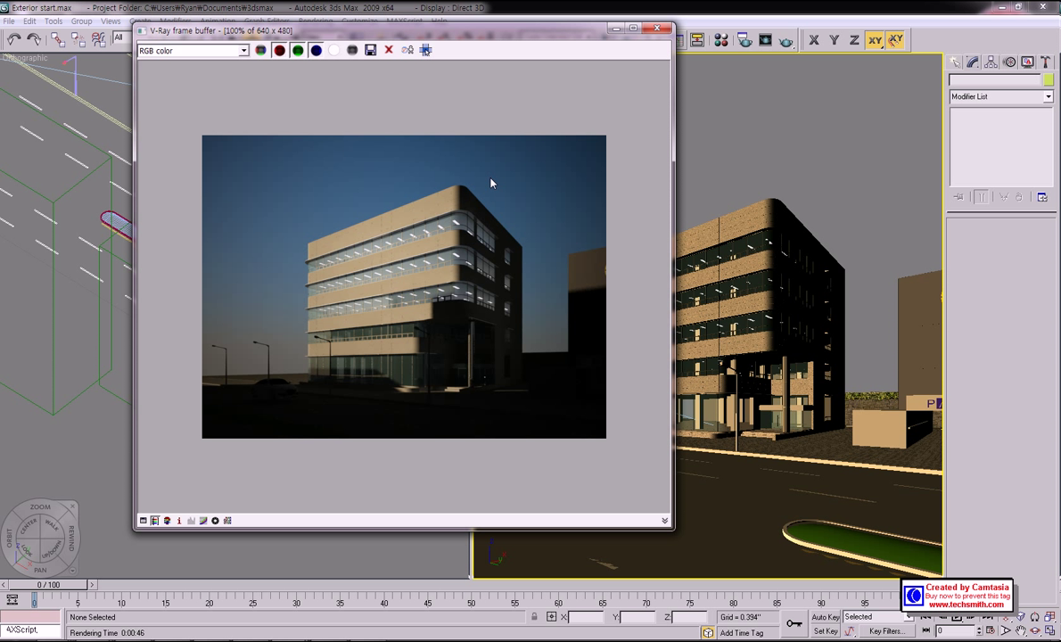
{"action": "mouse_move", "coordinate": [508, 212]}
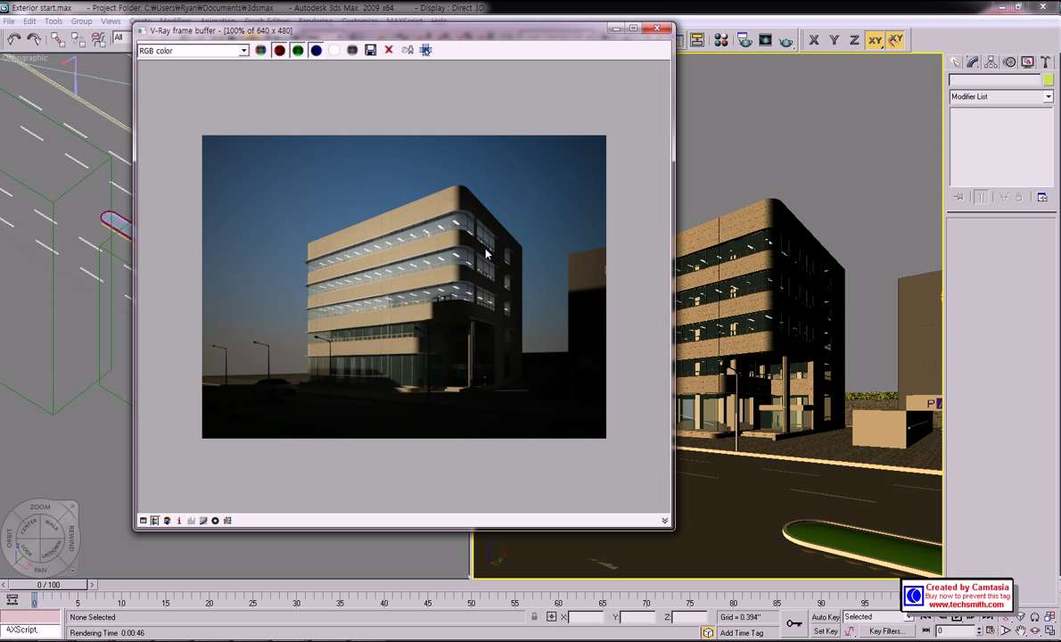
{"action": "mouse_move", "coordinate": [536, 300]}
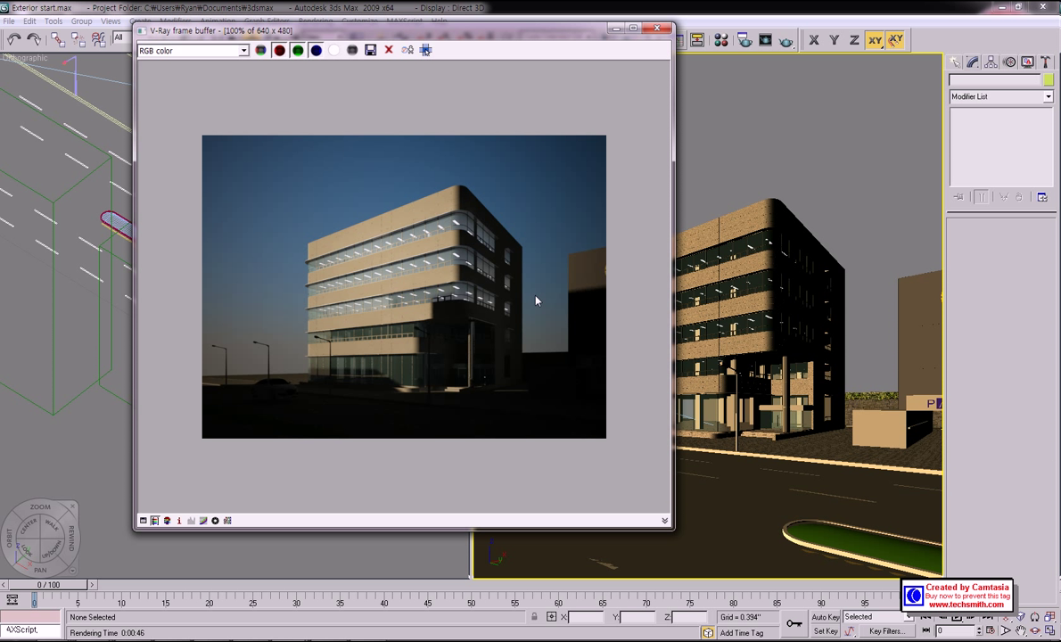
{"action": "mouse_move", "coordinate": [483, 402]}
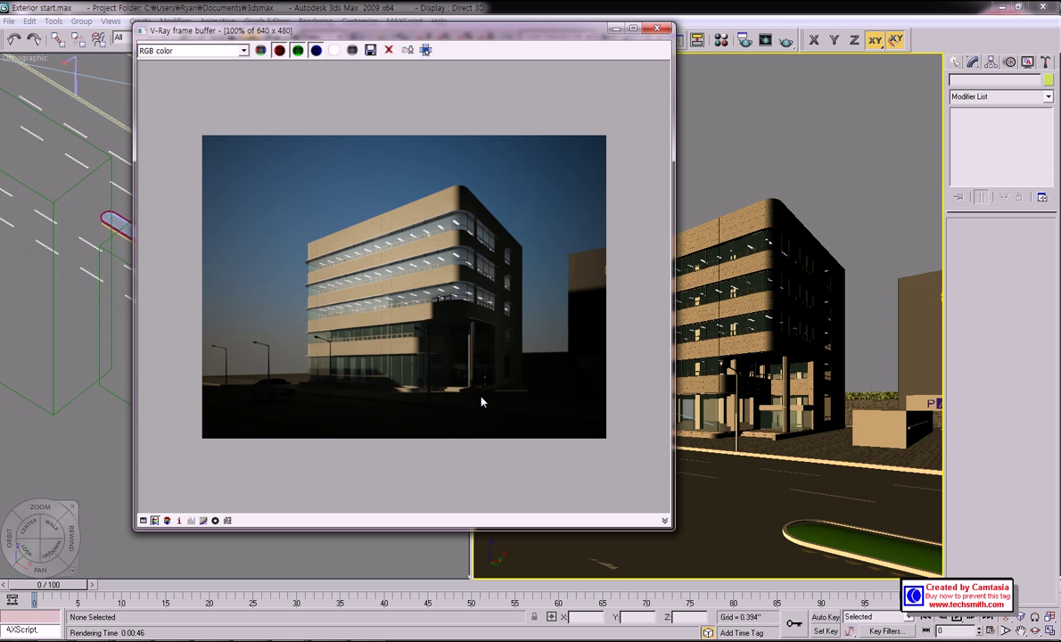
{"action": "mouse_move", "coordinate": [550, 292]}
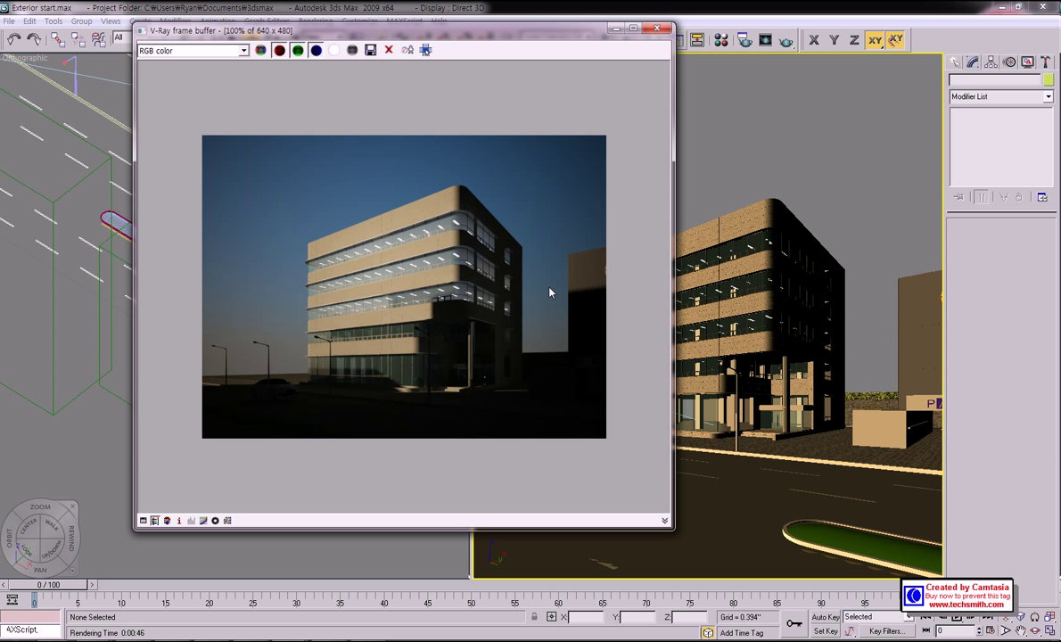
{"action": "mouse_move", "coordinate": [591, 272]}
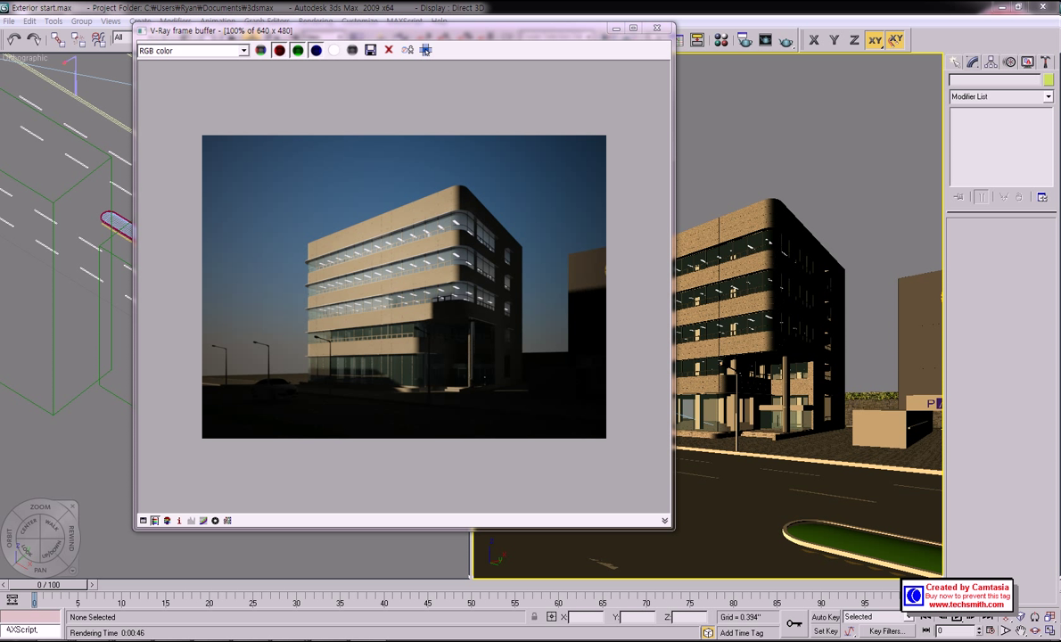
Step: Save the render as ex.tif in class9 with Store Alpha Channel enabled
{"action": "left_click", "coordinate": [398, 51]}
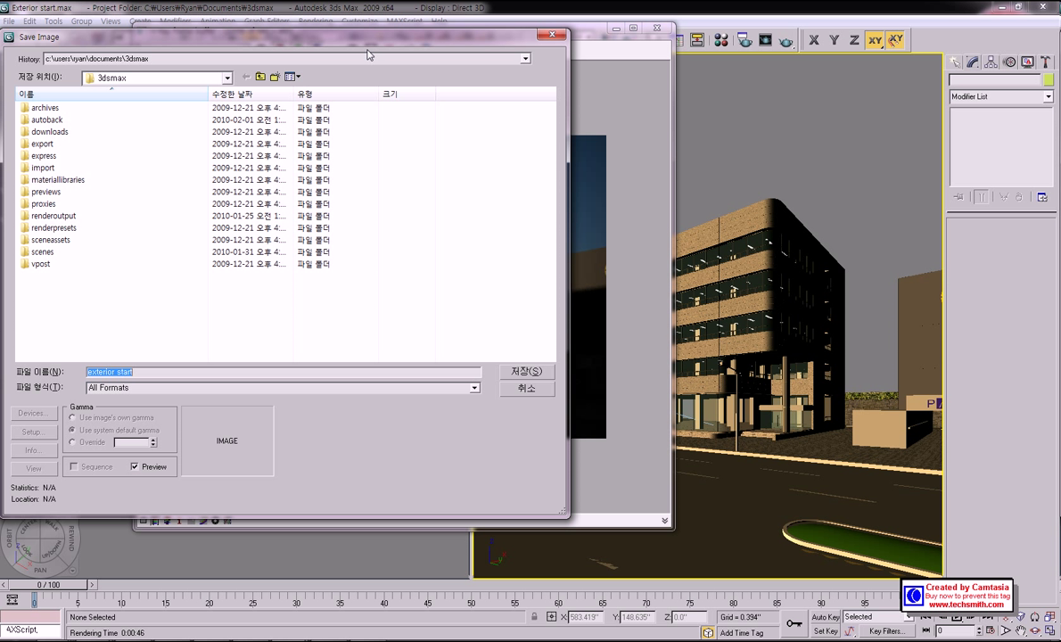
{"action": "left_click", "coordinate": [259, 76]}
{"action": "type", "text": "ex"}
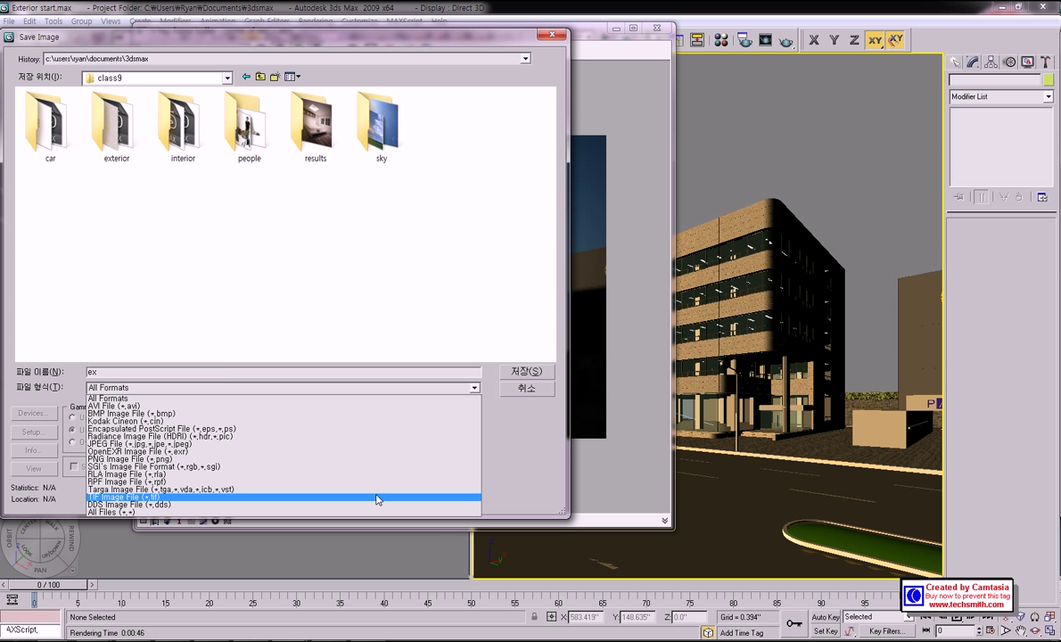
{"action": "left_click", "coordinate": [160, 496]}
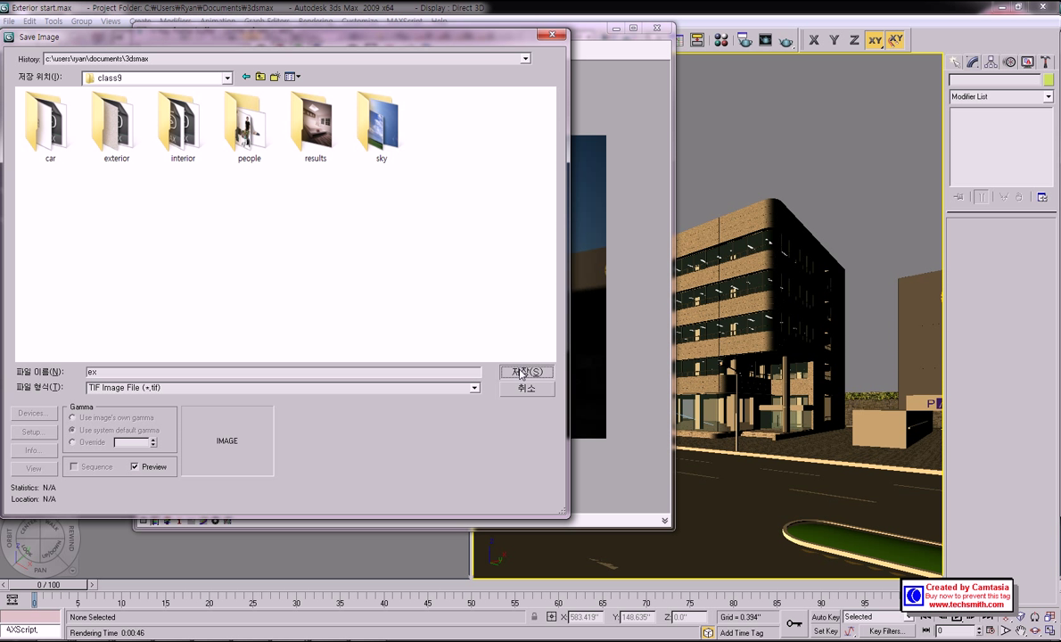
{"action": "left_click", "coordinate": [526, 371]}
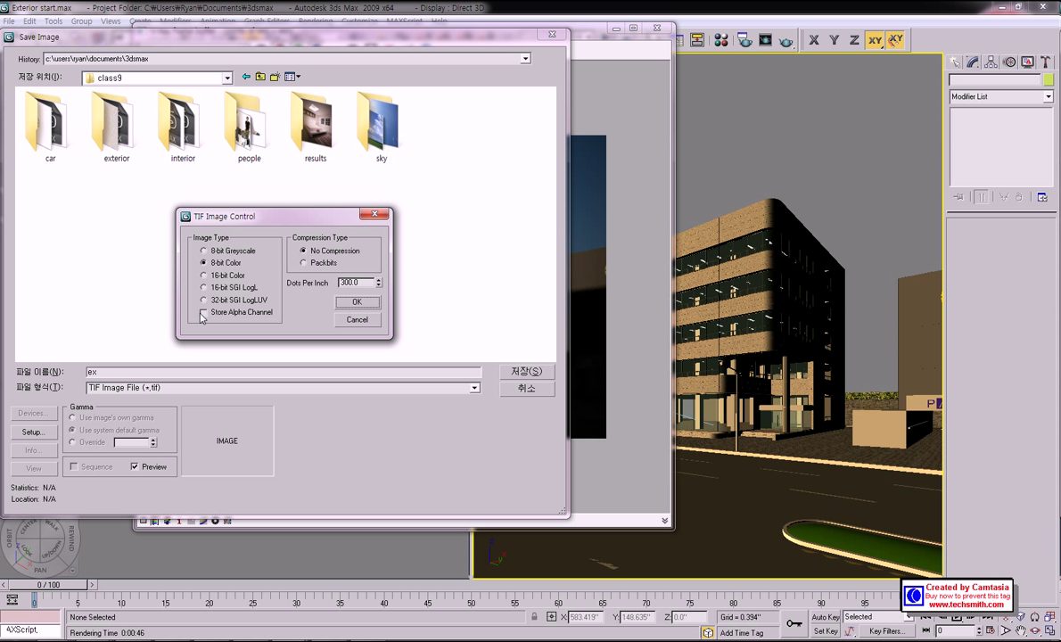
{"action": "left_click", "coordinate": [203, 312]}
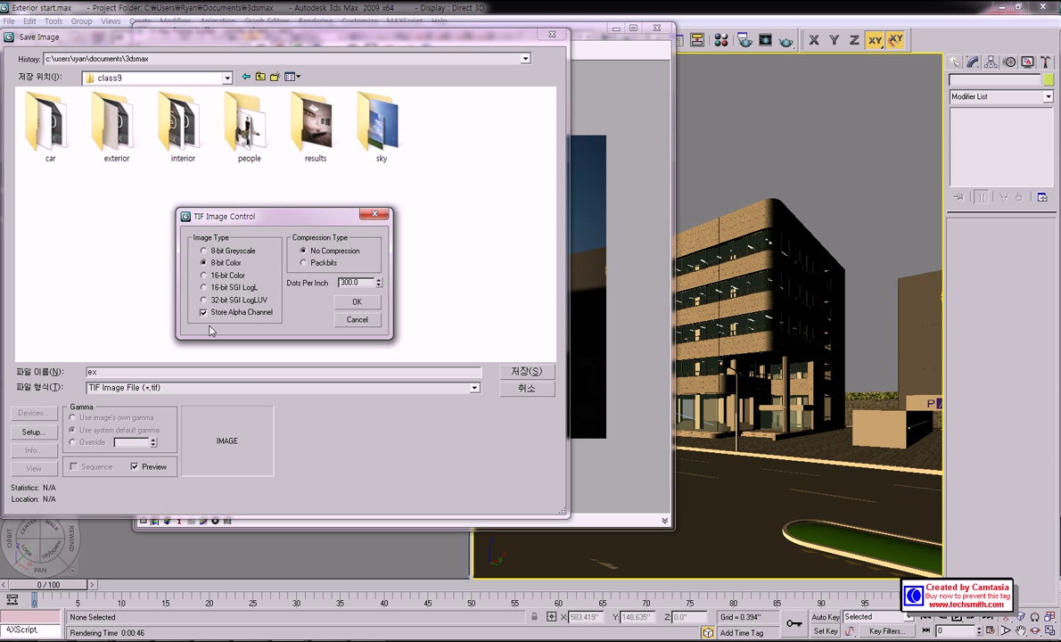
{"action": "left_click", "coordinate": [356, 301]}
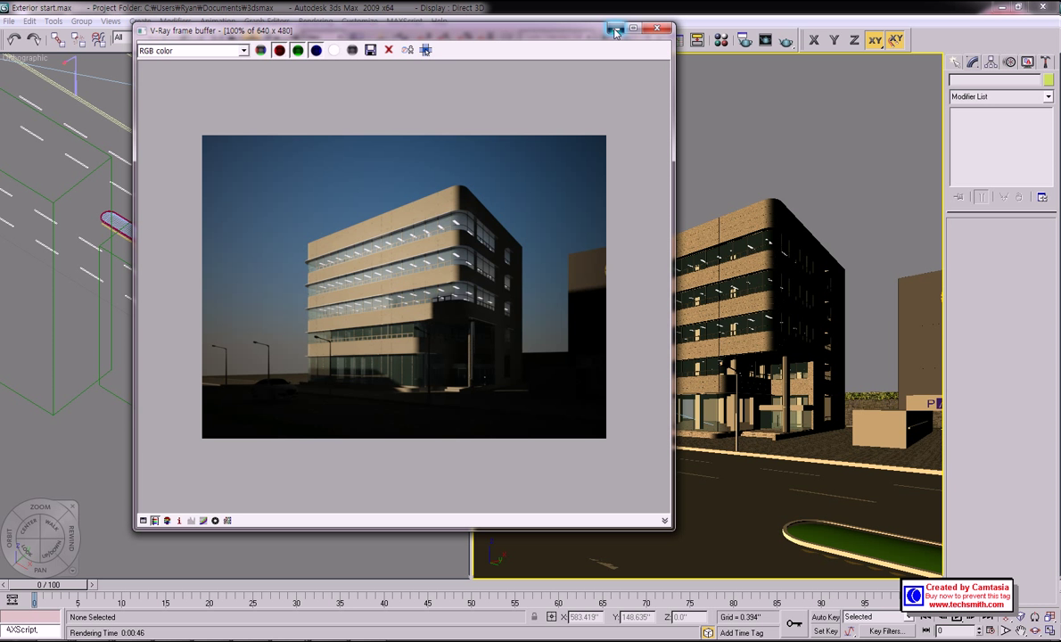
{"action": "left_click", "coordinate": [660, 28]}
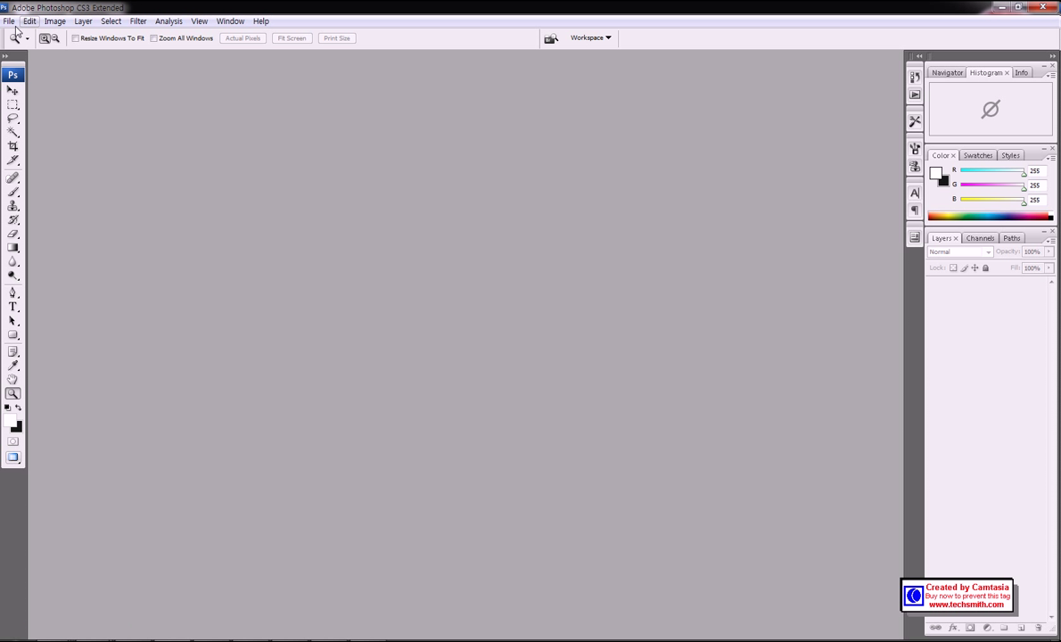
Step: Open ex.tif from the class9 folder in Photoshop
{"action": "left_click", "coordinate": [8, 19]}
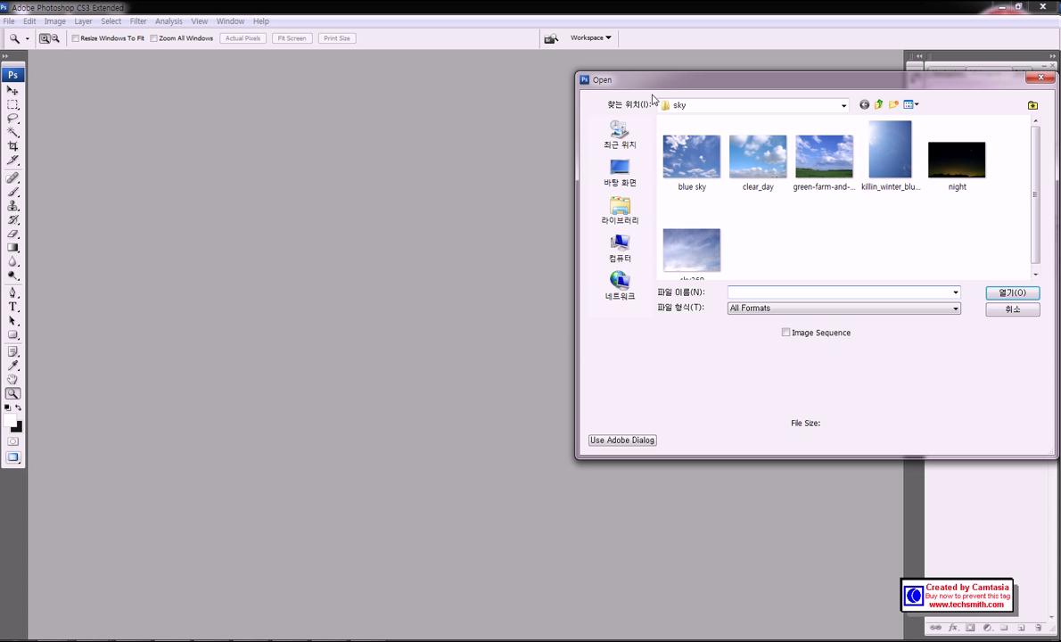
{"action": "left_click", "coordinate": [876, 104]}
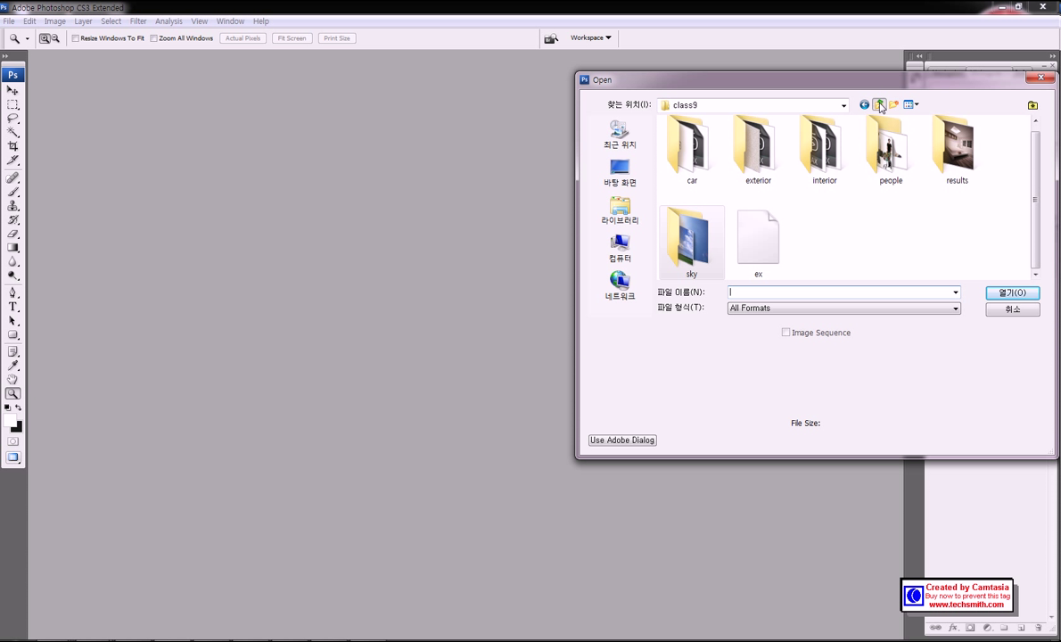
{"action": "left_click", "coordinate": [758, 241]}
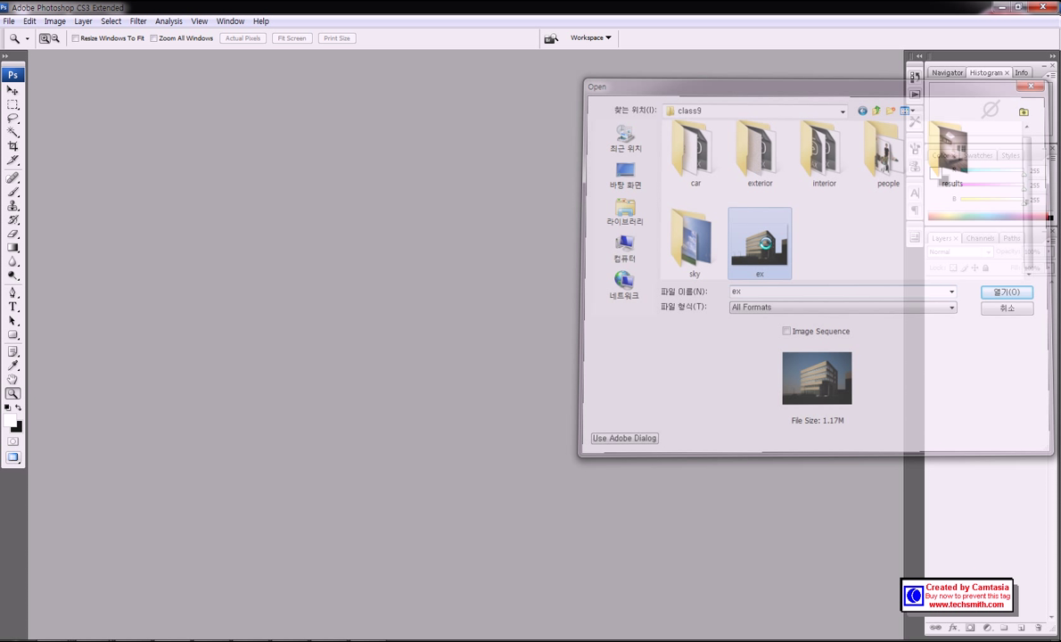
{"action": "left_click", "coordinate": [1008, 291]}
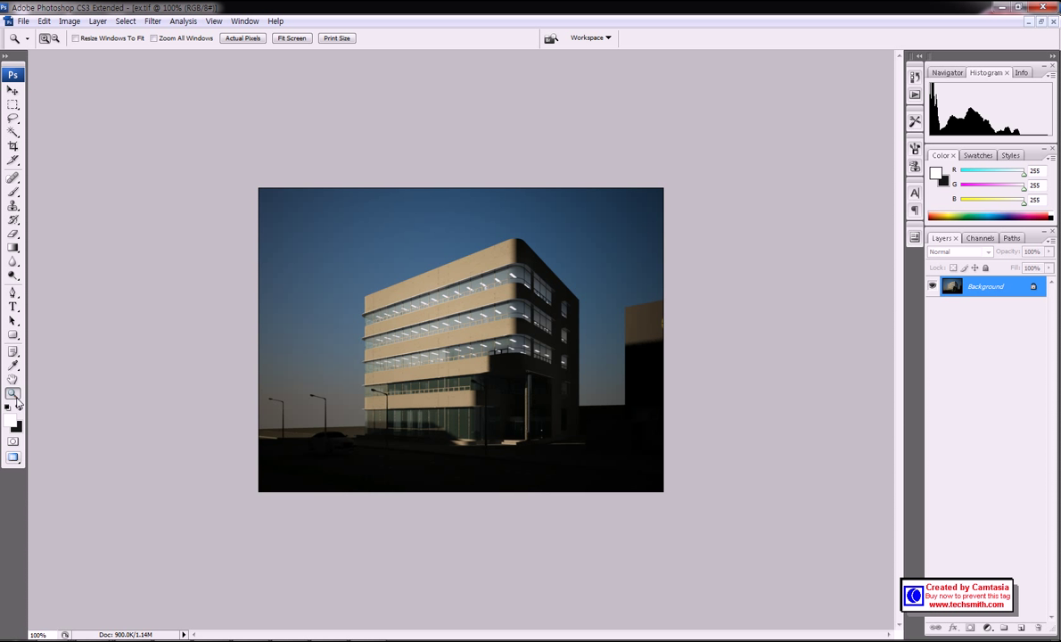
{"action": "left_click", "coordinate": [512, 348]}
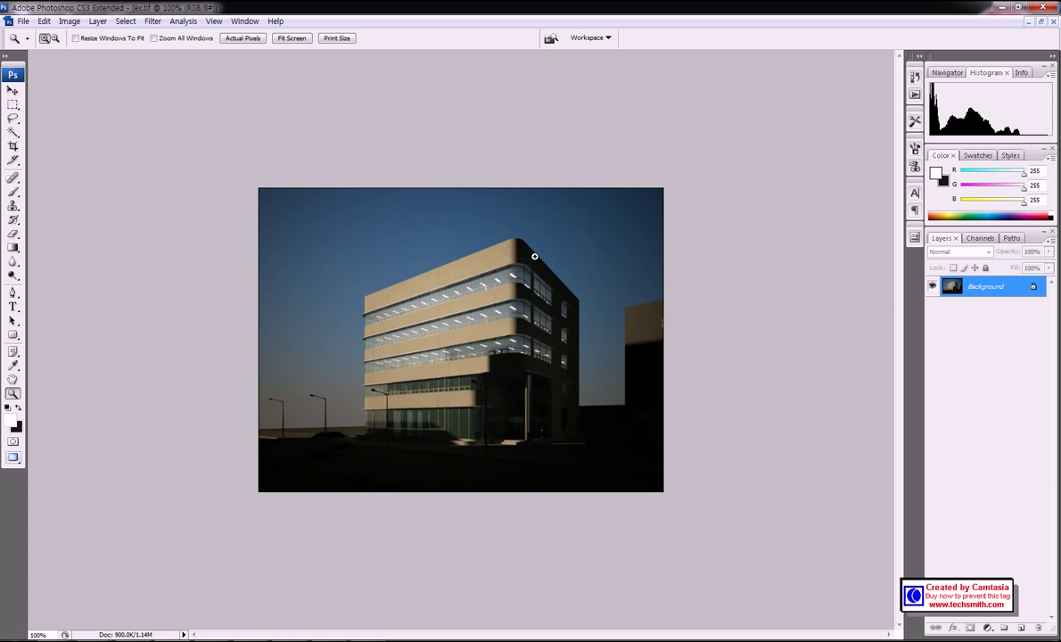
{"action": "mouse_move", "coordinate": [566, 298]}
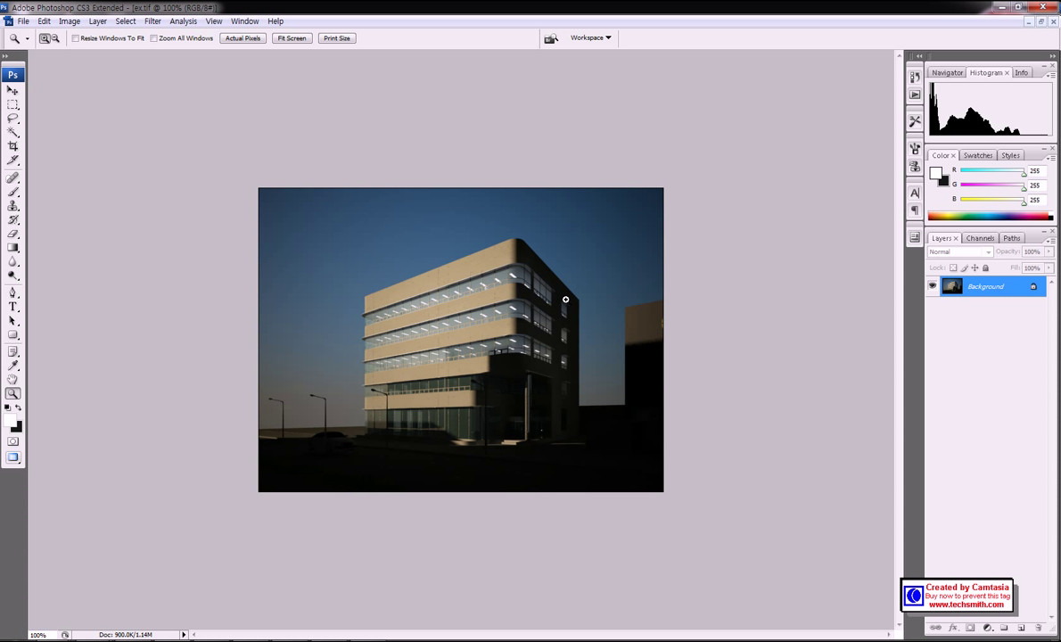
{"action": "mouse_move", "coordinate": [507, 217]}
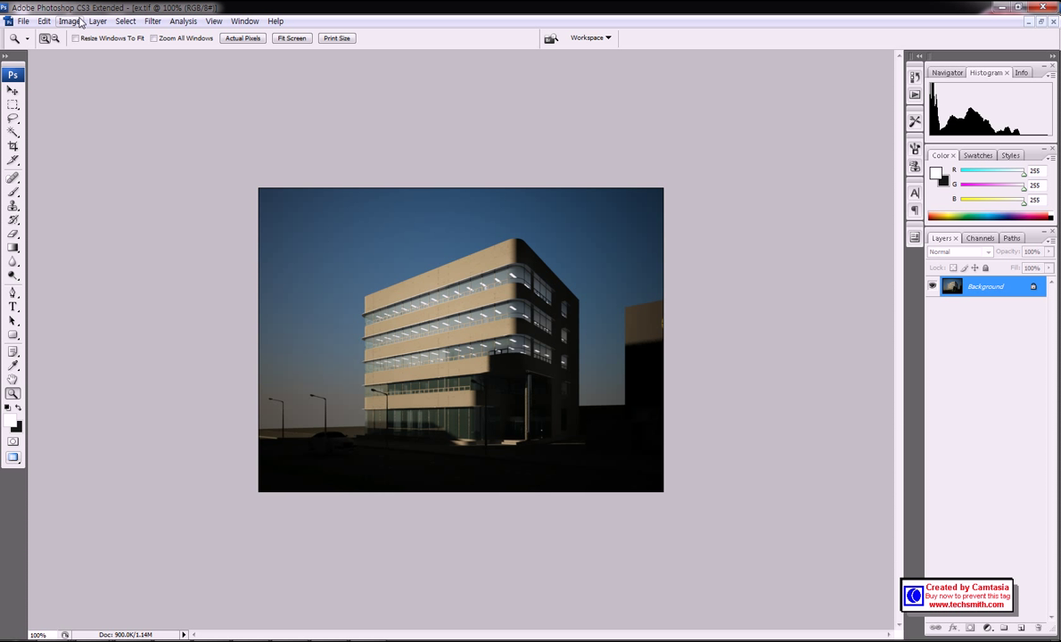
{"action": "left_click", "coordinate": [73, 21]}
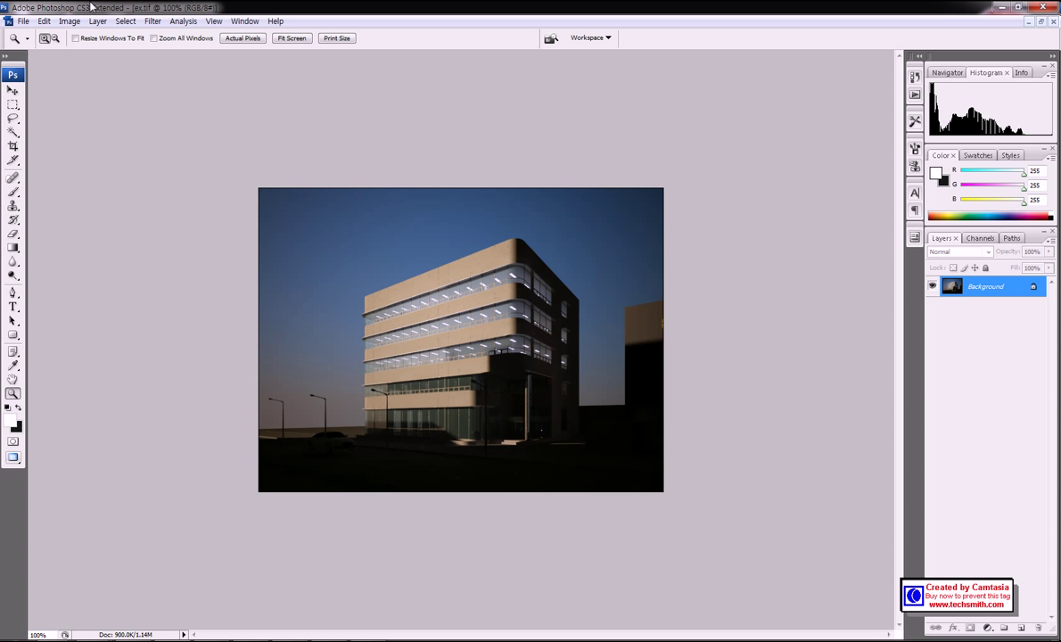
Step: Open Curves on ex.tif and sample a tone on the building façade
{"action": "left_click", "coordinate": [69, 21]}
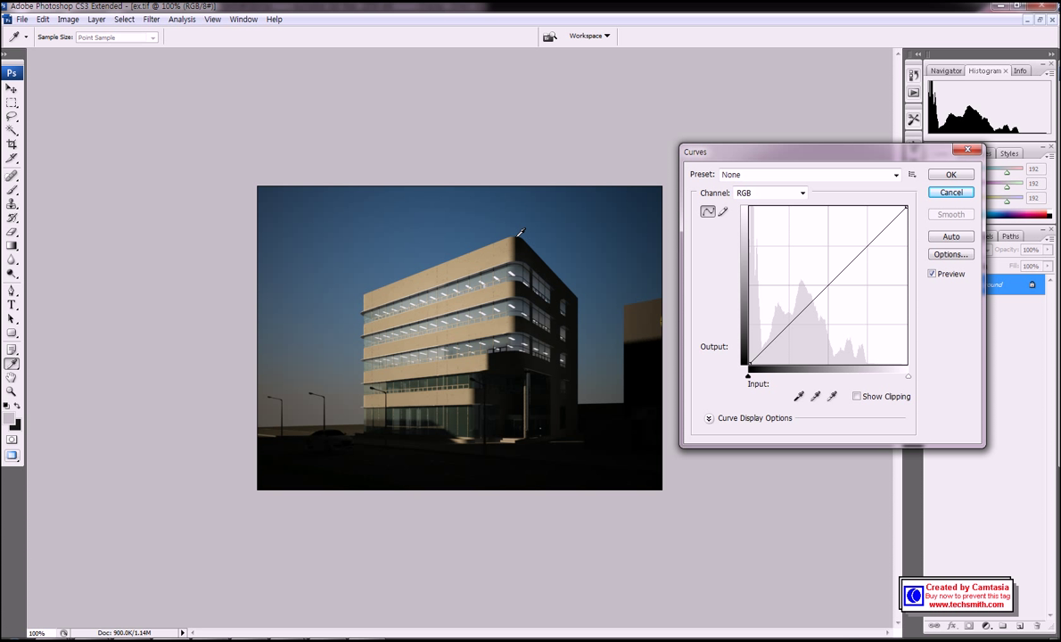
{"action": "mouse_move", "coordinate": [553, 279]}
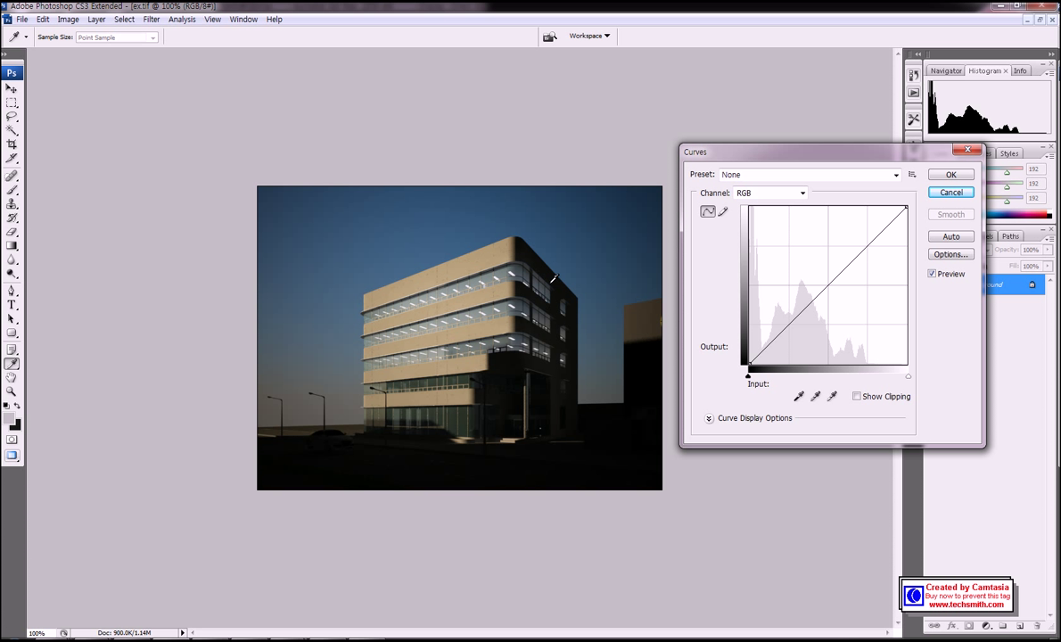
{"action": "mouse_move", "coordinate": [504, 386]}
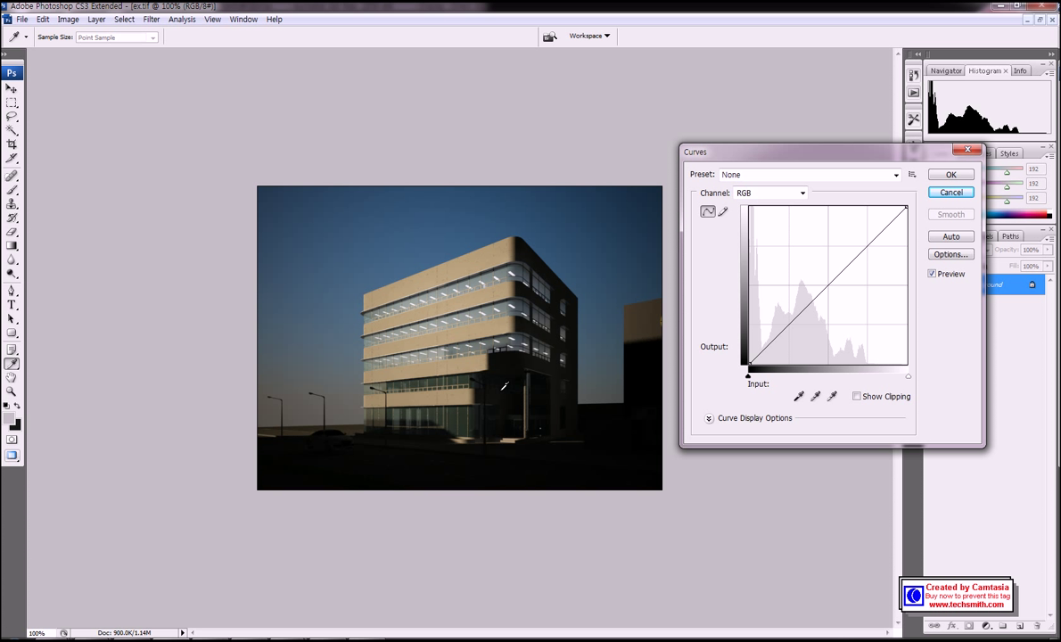
{"action": "left_click", "coordinate": [750, 359]}
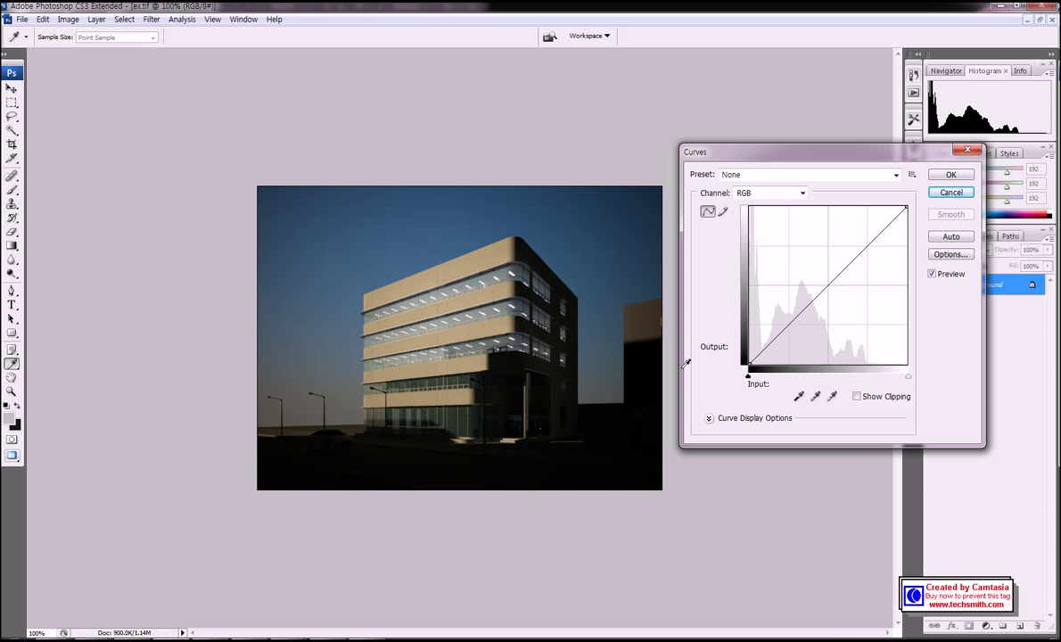
{"action": "mouse_move", "coordinate": [524, 302]}
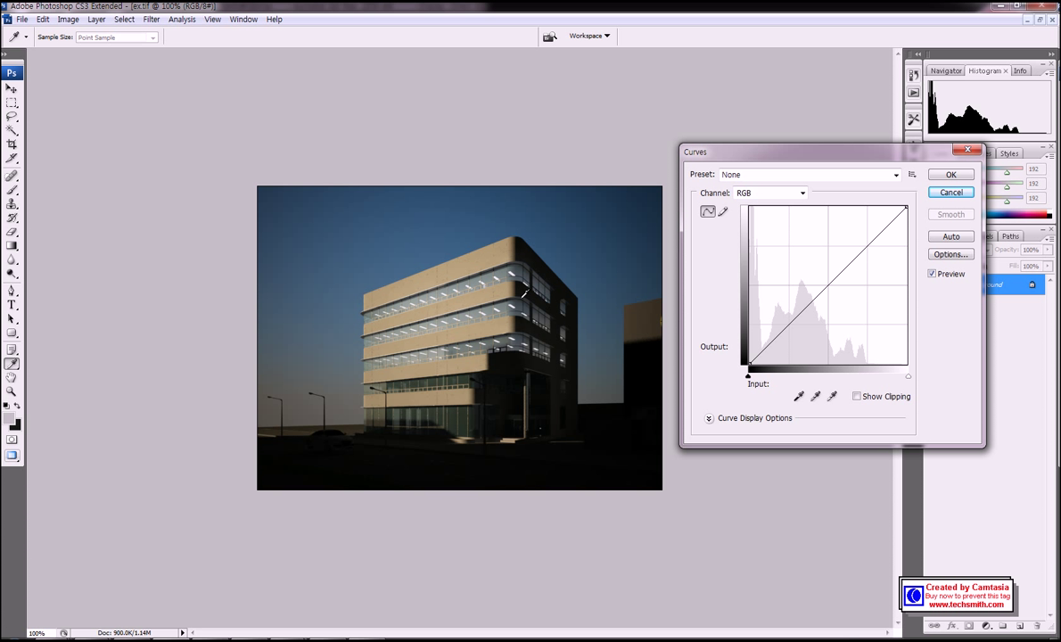
{"action": "mouse_move", "coordinate": [479, 466]}
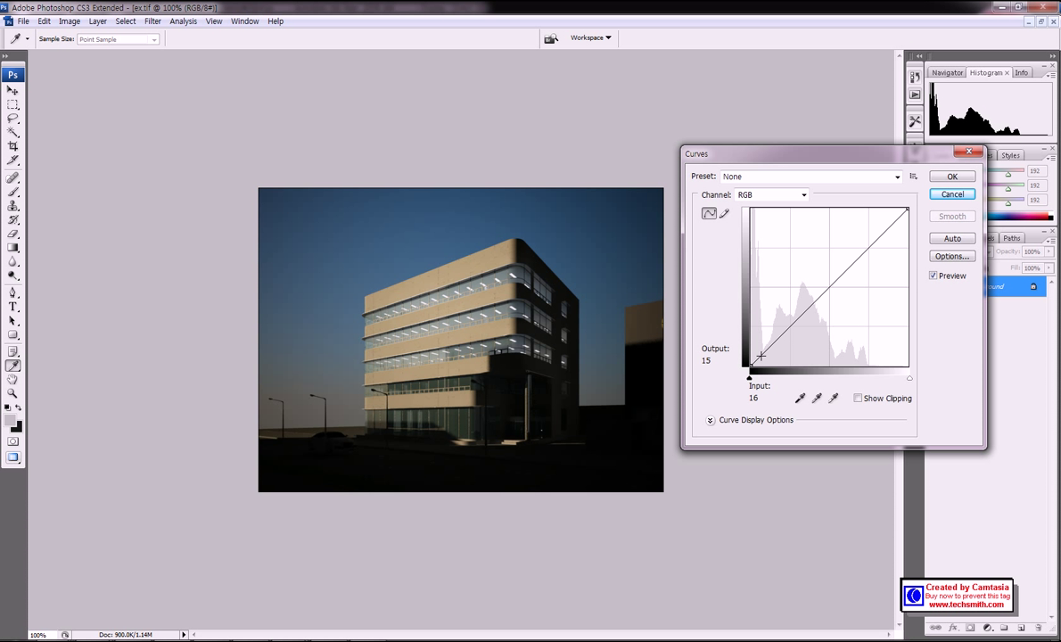
Step: Drag the lower RGB curve point to Input 24 / Output 67 for steep brightening
{"action": "left_click_drag", "start_coordinate": [760, 354], "coordinate": [758, 348]}
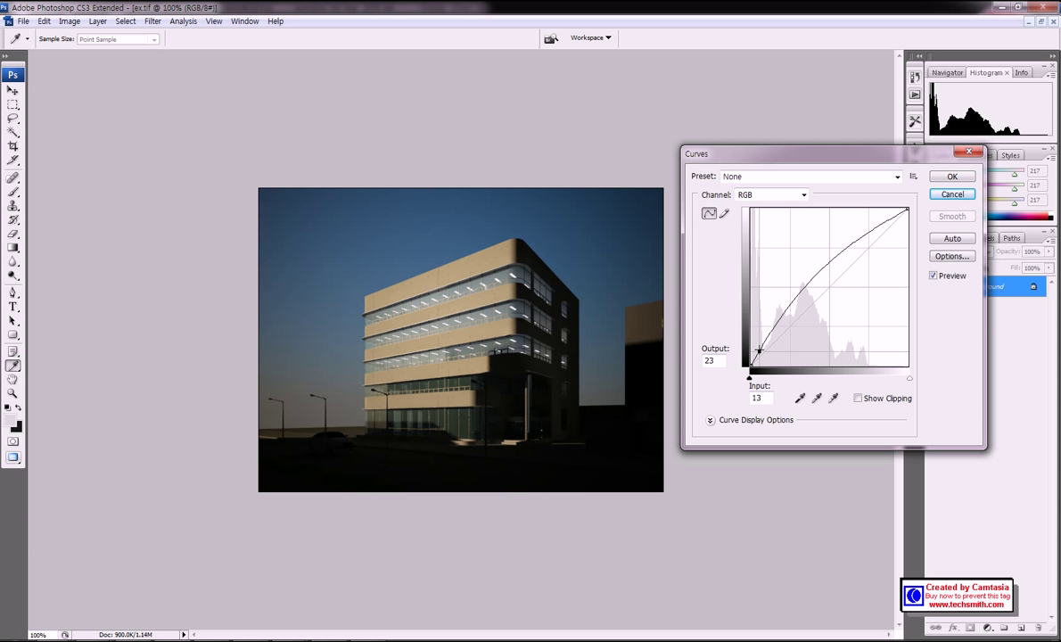
{"action": "left_click_drag", "start_coordinate": [758, 350], "coordinate": [765, 330]}
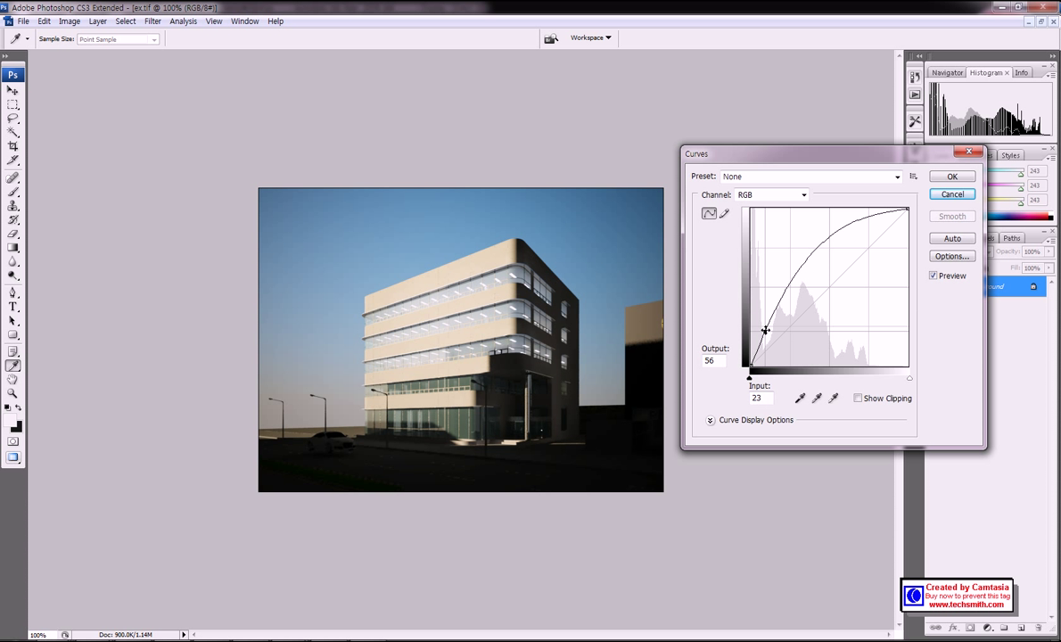
{"action": "left_click_drag", "start_coordinate": [765, 330], "coordinate": [767, 333]}
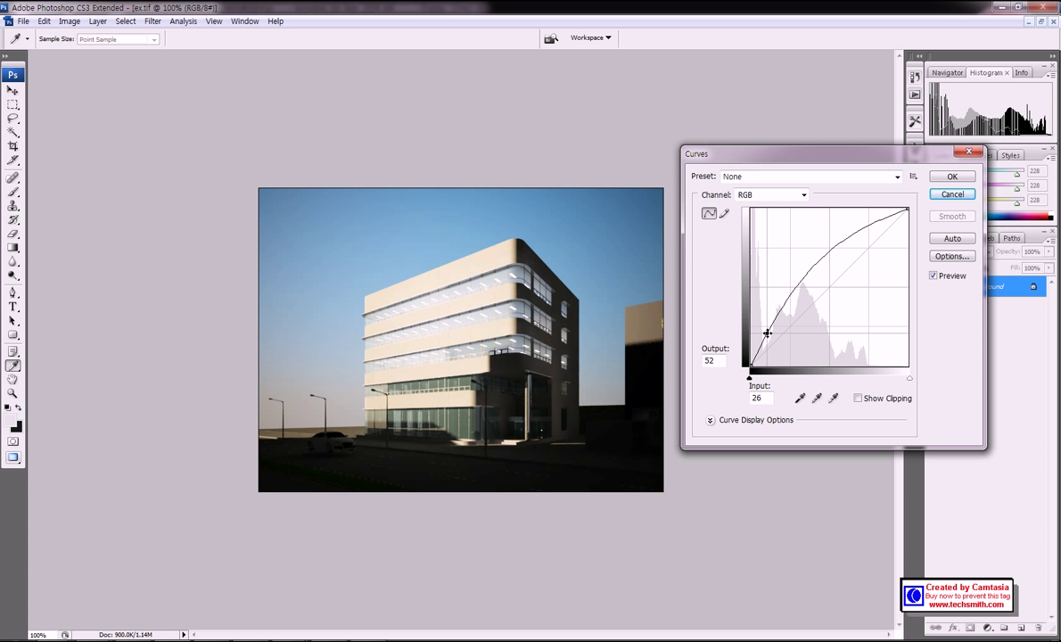
{"action": "left_click_drag", "start_coordinate": [767, 332], "coordinate": [767, 320]}
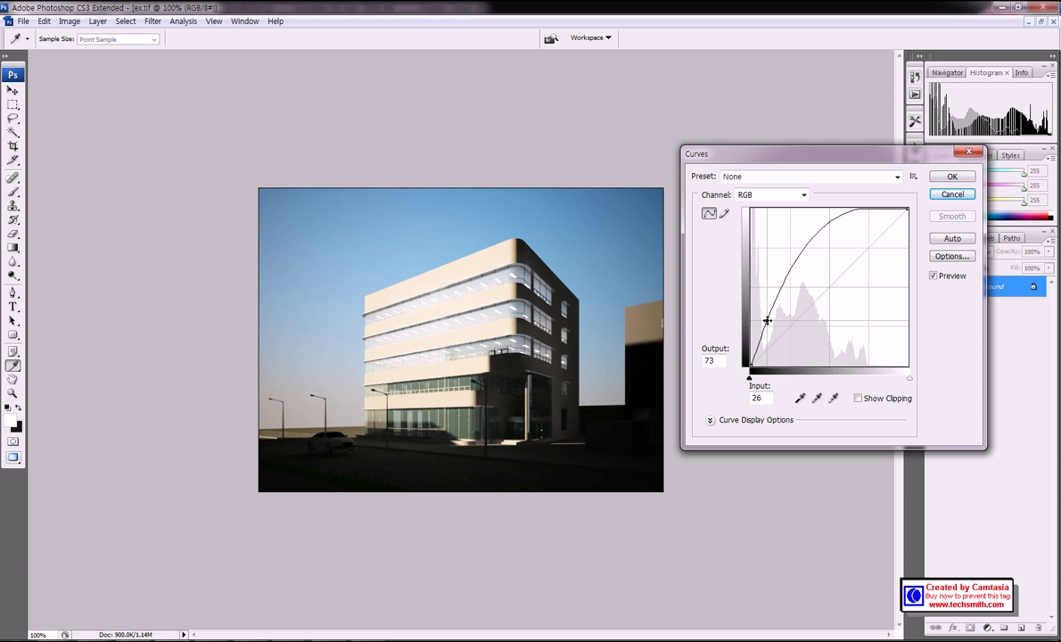
{"action": "left_click_drag", "start_coordinate": [767, 319], "coordinate": [768, 324]}
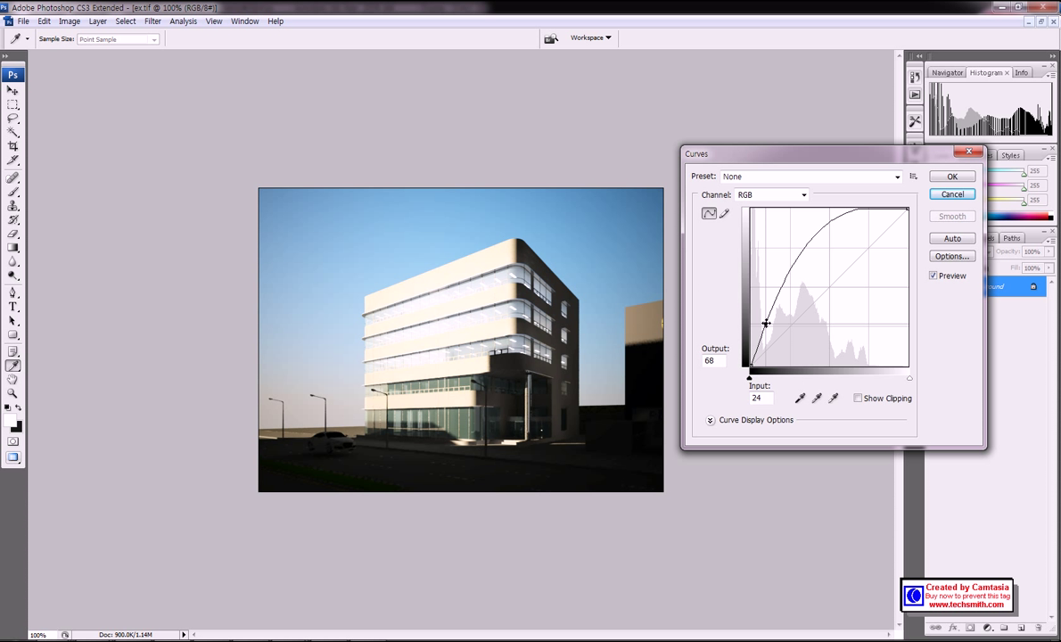
{"action": "left_click_drag", "start_coordinate": [765, 323], "coordinate": [768, 321]}
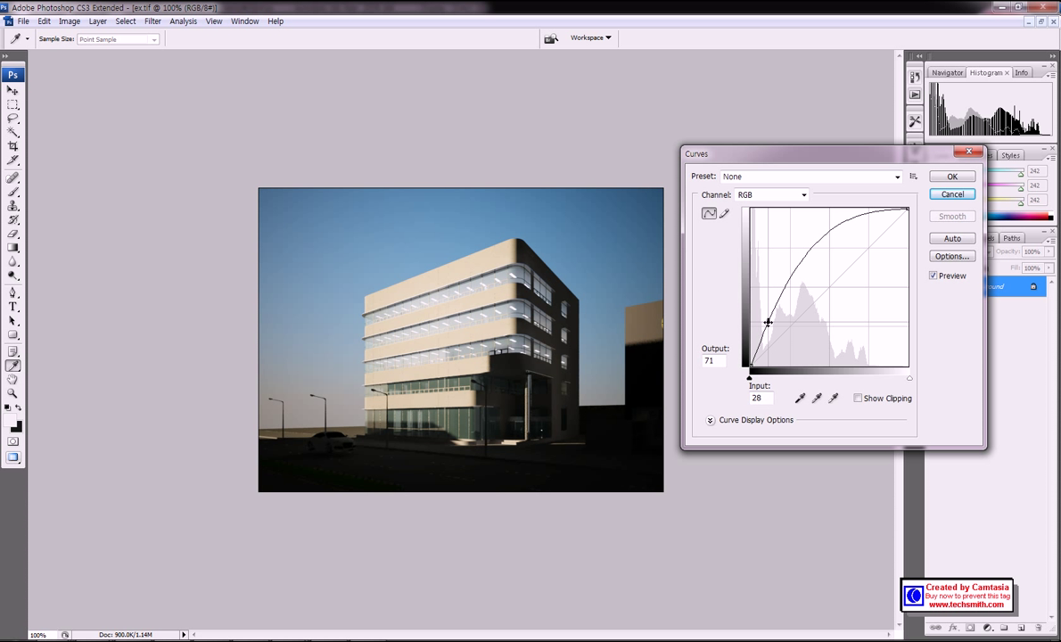
{"action": "left_click_drag", "start_coordinate": [768, 322], "coordinate": [763, 325]}
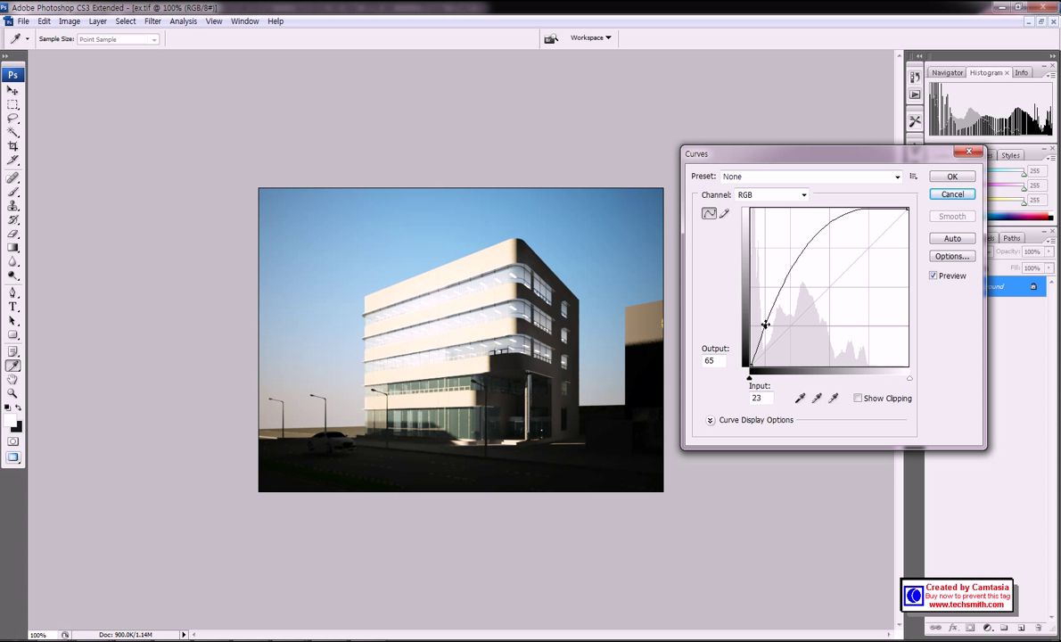
{"action": "left_click_drag", "start_coordinate": [765, 325], "coordinate": [764, 317]}
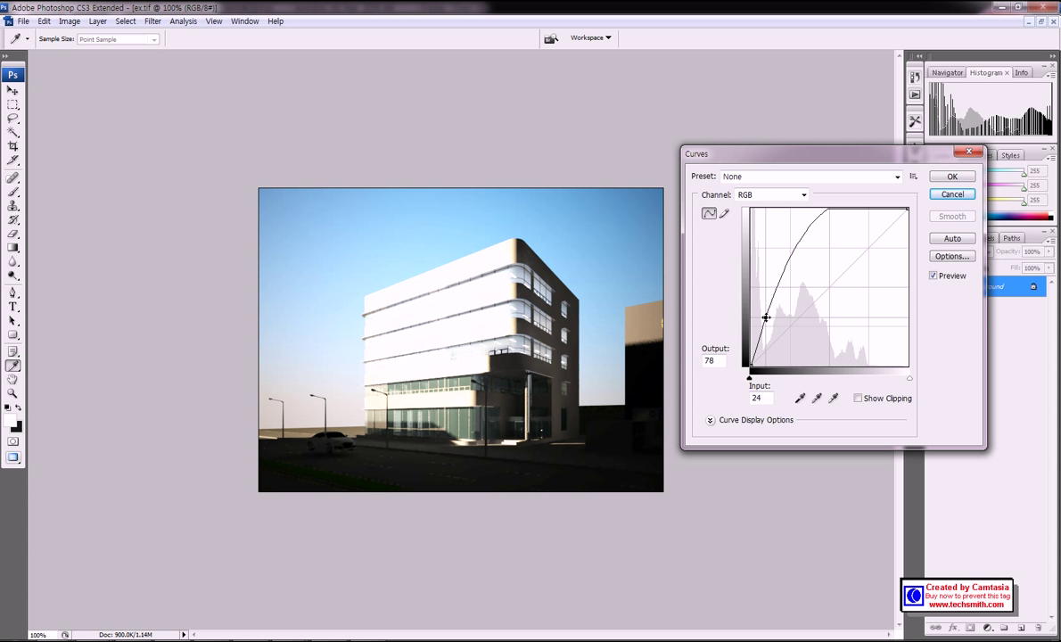
{"action": "left_click_drag", "start_coordinate": [765, 317], "coordinate": [765, 322]}
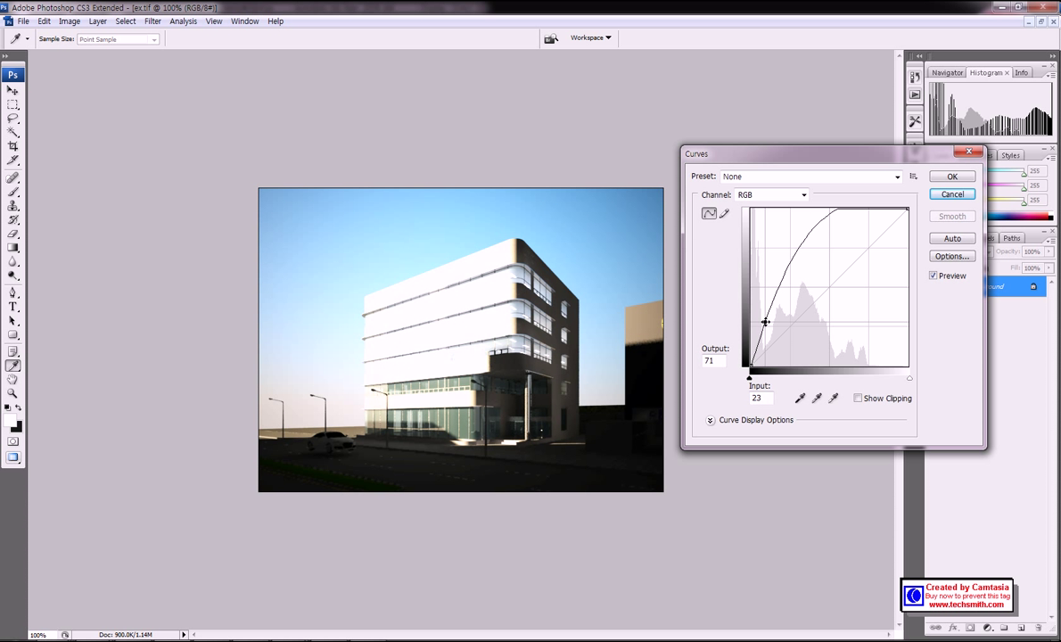
{"action": "left_click_drag", "start_coordinate": [765, 322], "coordinate": [769, 327]}
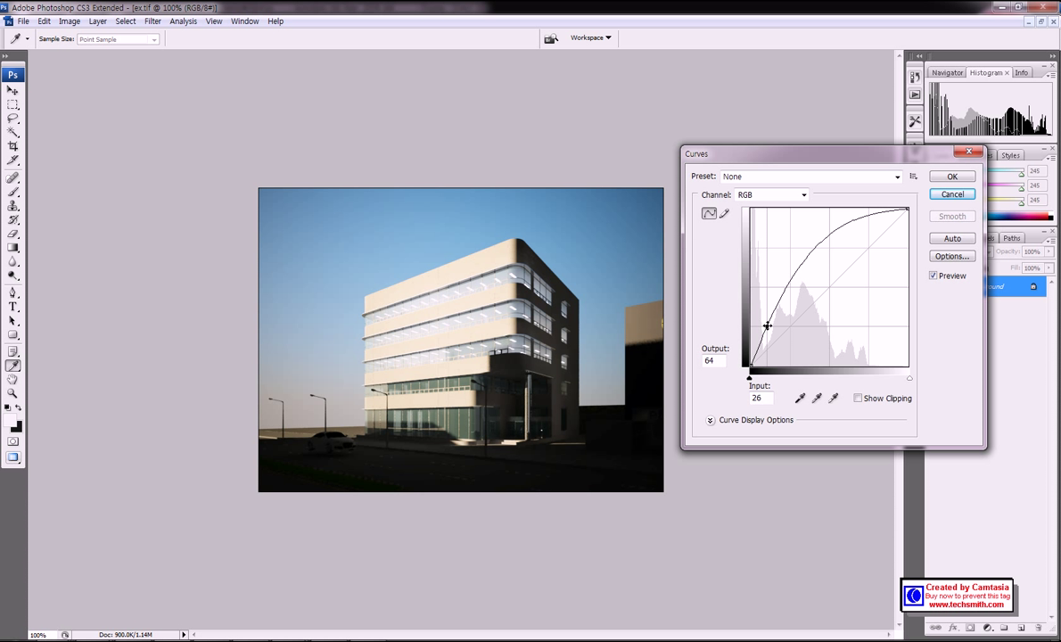
{"action": "left_click_drag", "start_coordinate": [767, 326], "coordinate": [765, 323]}
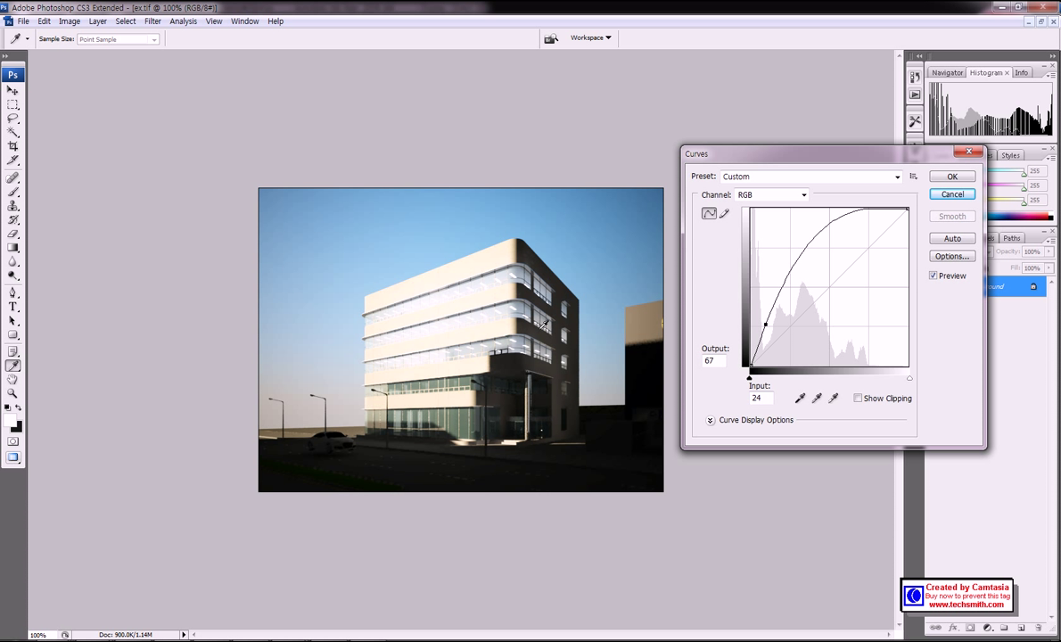
{"action": "mouse_move", "coordinate": [529, 253]}
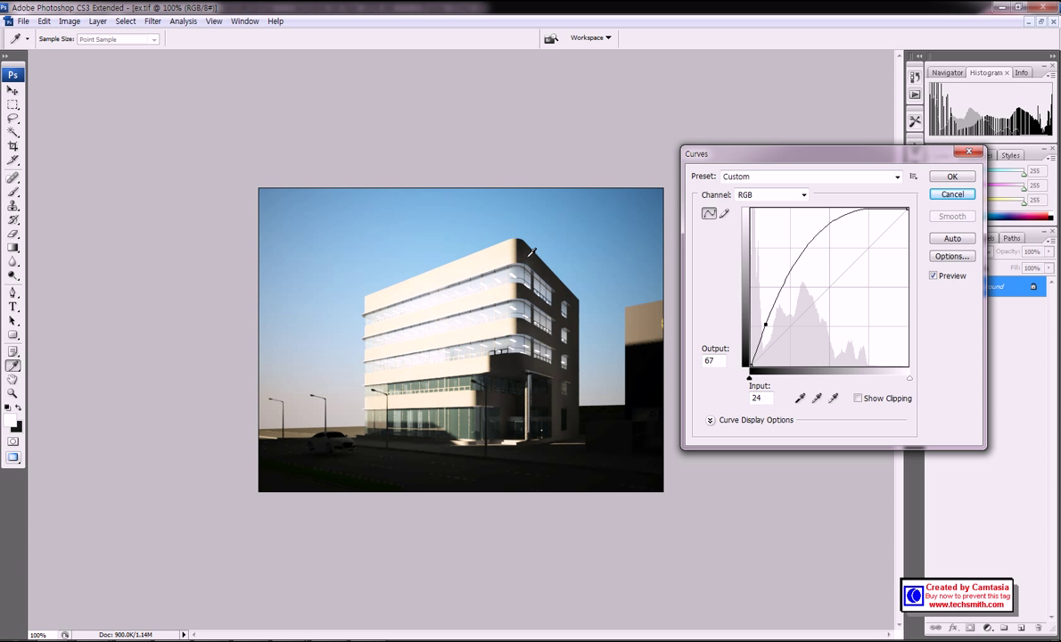
{"action": "mouse_move", "coordinate": [534, 403]}
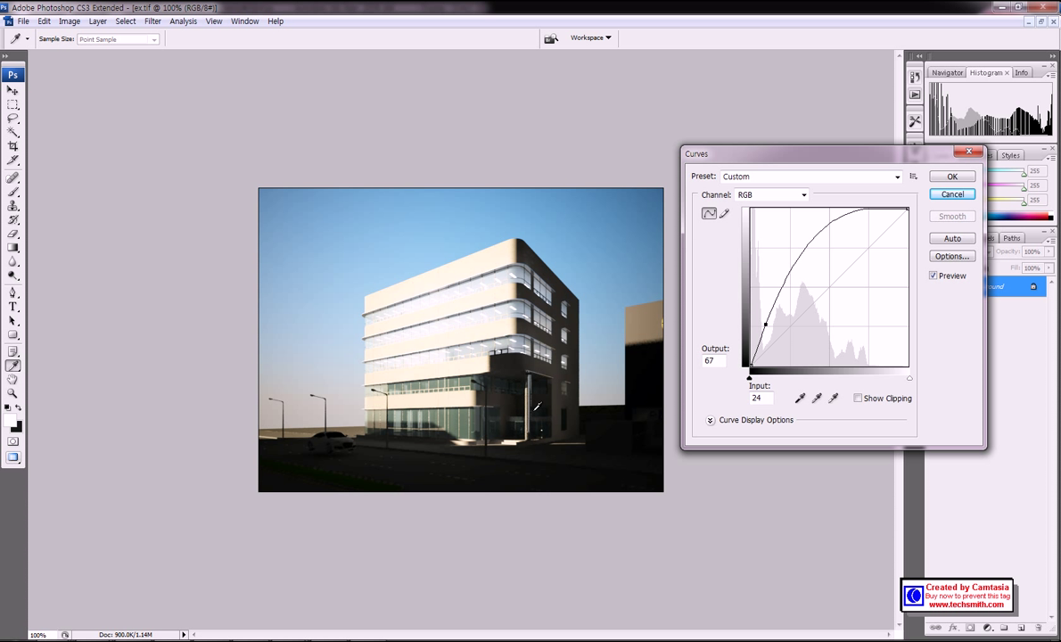
{"action": "mouse_move", "coordinate": [513, 246]}
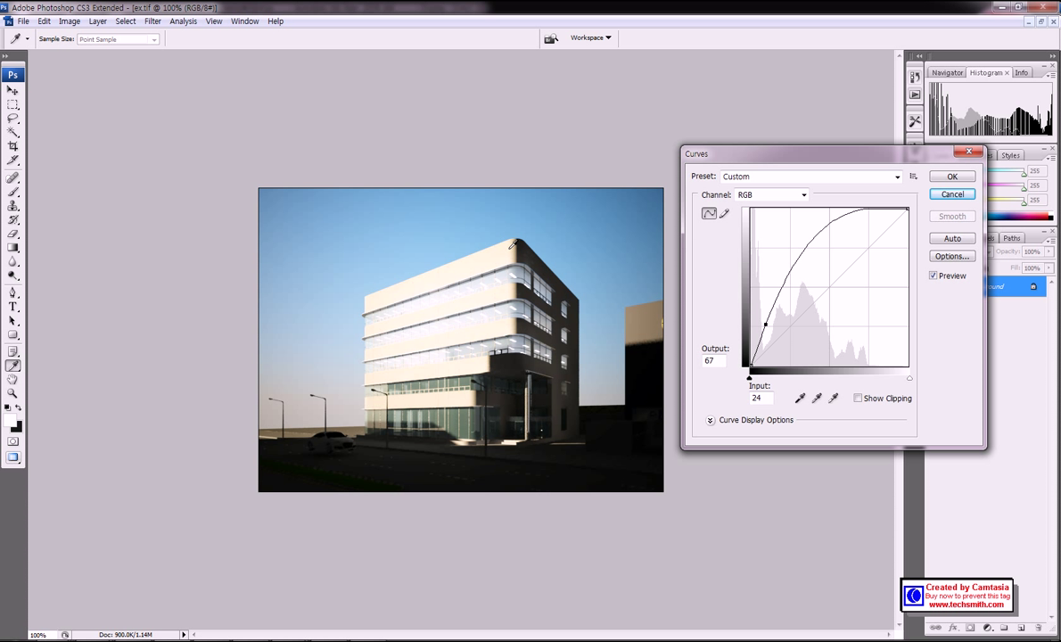
{"action": "mouse_move", "coordinate": [370, 350]}
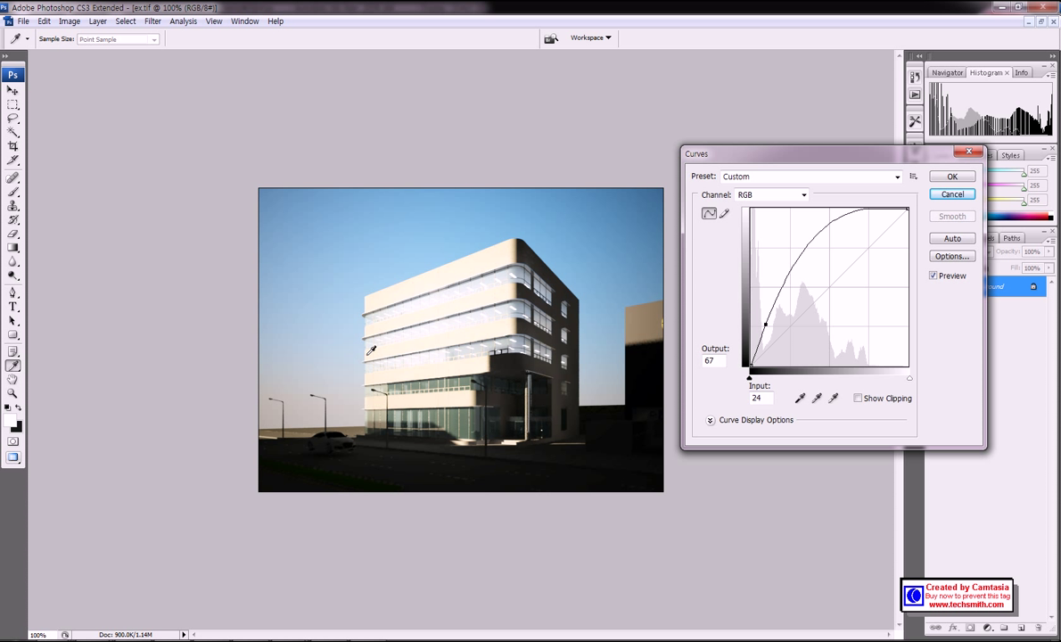
{"action": "mouse_move", "coordinate": [469, 345]}
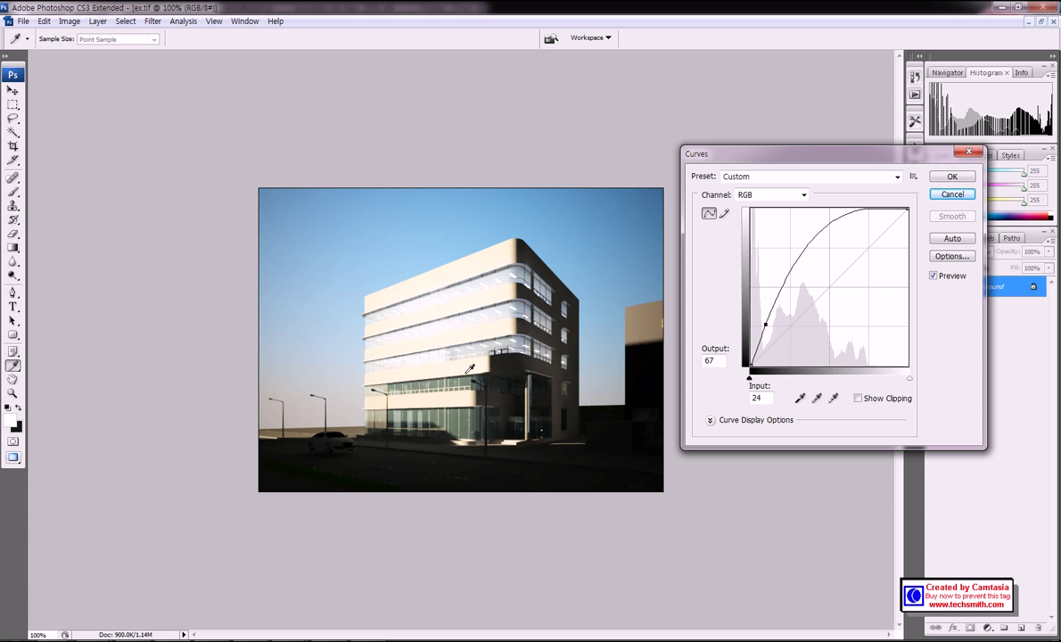
{"action": "mouse_move", "coordinate": [476, 307]}
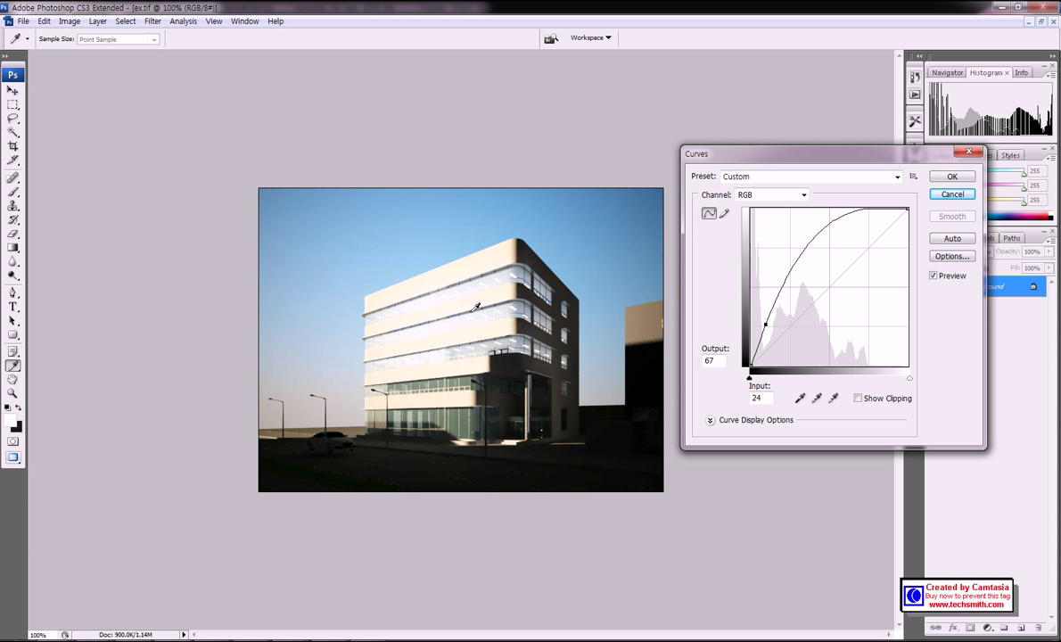
{"action": "mouse_move", "coordinate": [468, 262]}
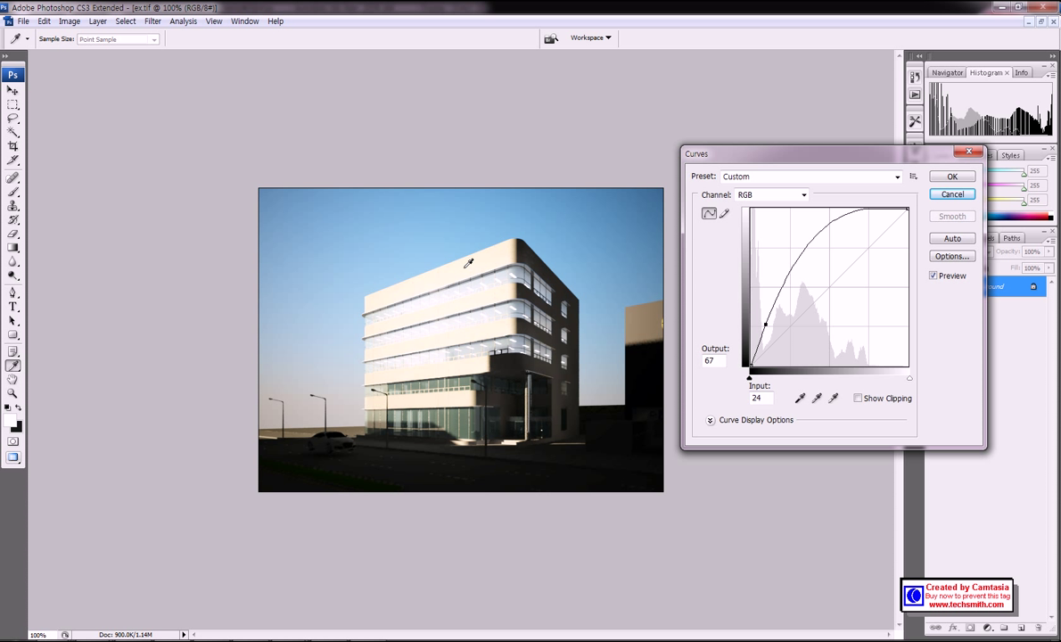
{"action": "mouse_move", "coordinate": [467, 343]}
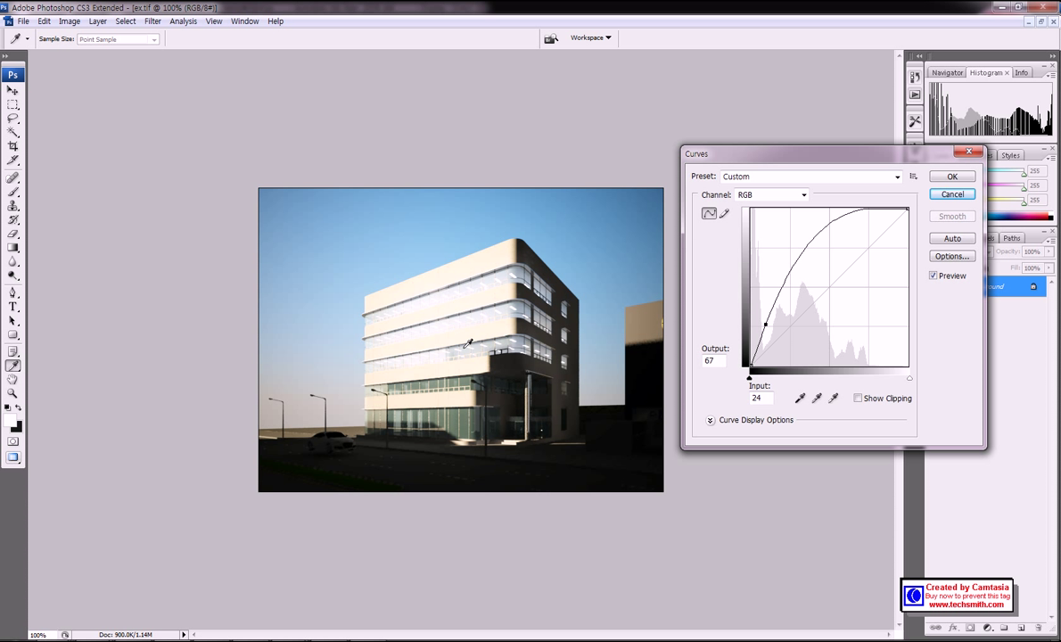
{"action": "mouse_move", "coordinate": [449, 321]}
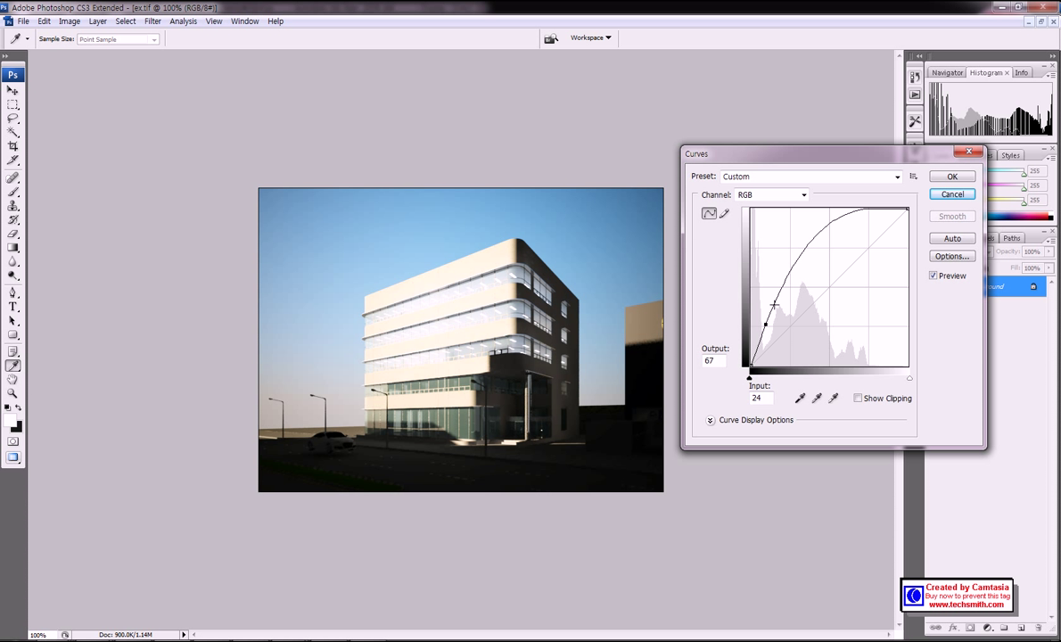
Step: Move the curve point to Input 55 / Output 102 and apply the Curves adjustment
{"action": "left_click_drag", "start_coordinate": [764, 324], "coordinate": [776, 307]}
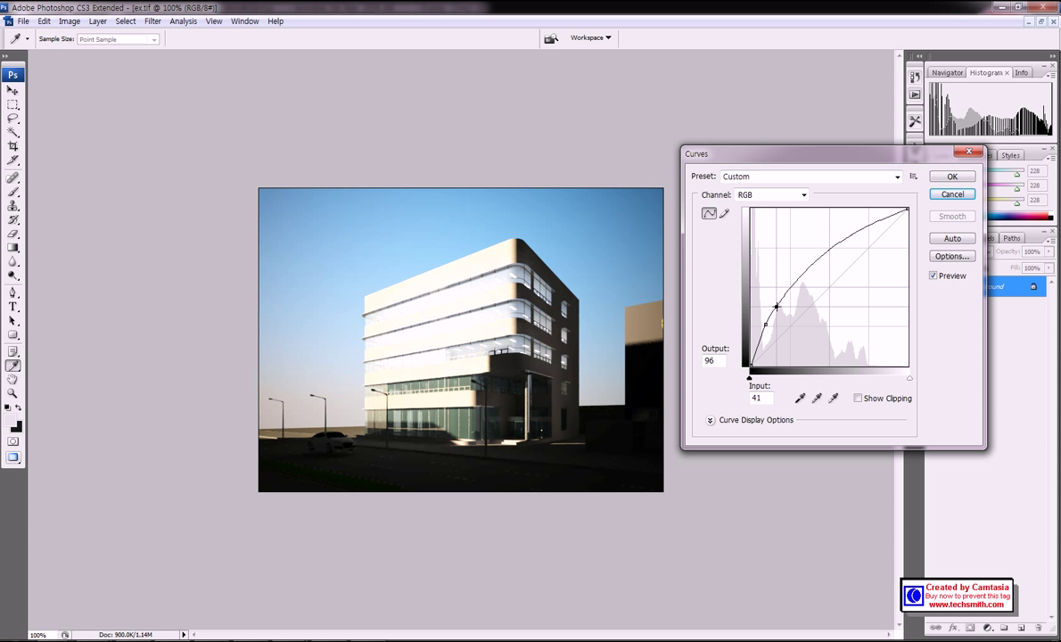
{"action": "left_click_drag", "start_coordinate": [776, 305], "coordinate": [786, 298]}
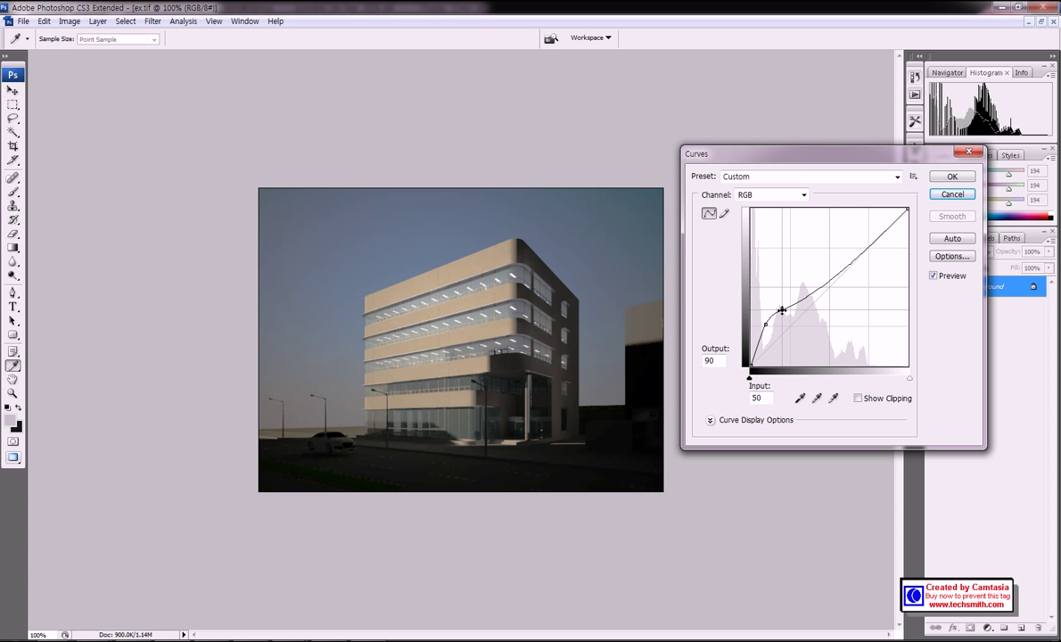
{"action": "left_click_drag", "start_coordinate": [781, 310], "coordinate": [784, 303]}
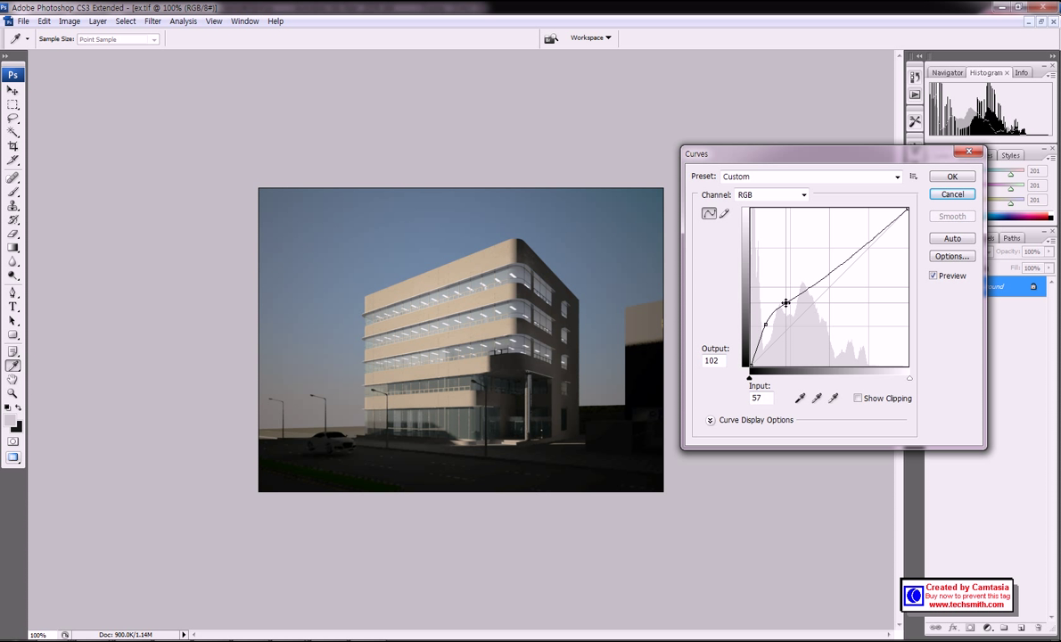
{"action": "left_click_drag", "start_coordinate": [786, 303], "coordinate": [783, 303]}
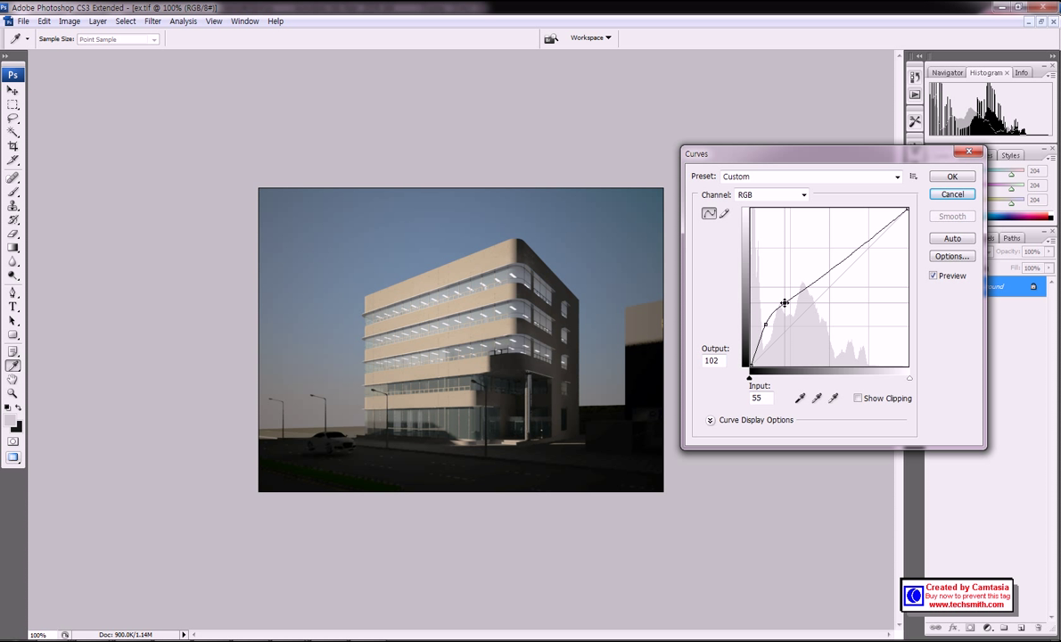
{"action": "mouse_move", "coordinate": [837, 248]}
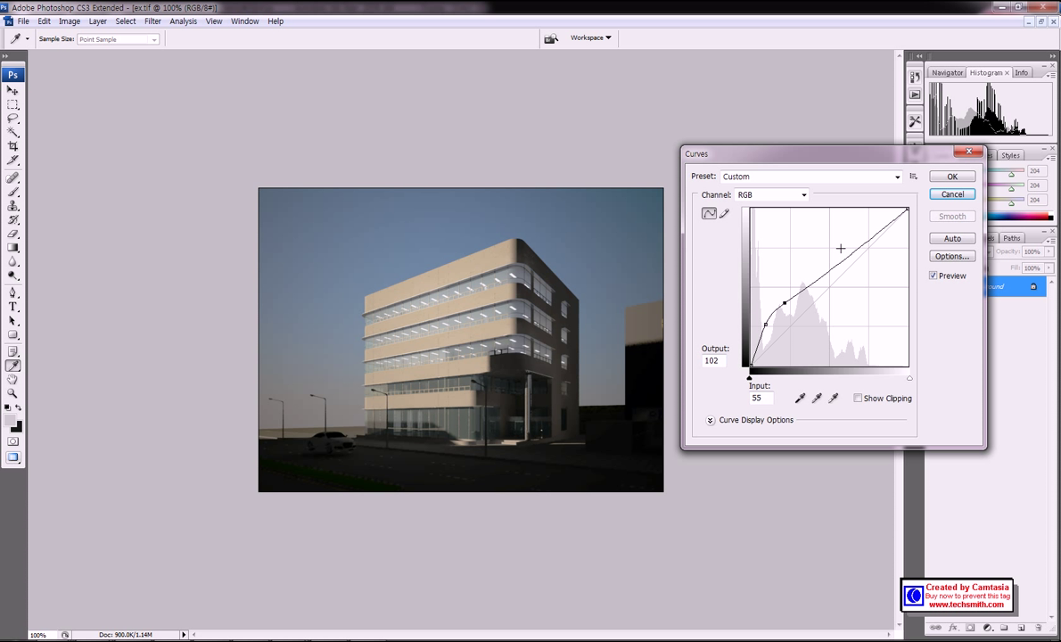
{"action": "left_click", "coordinate": [951, 175]}
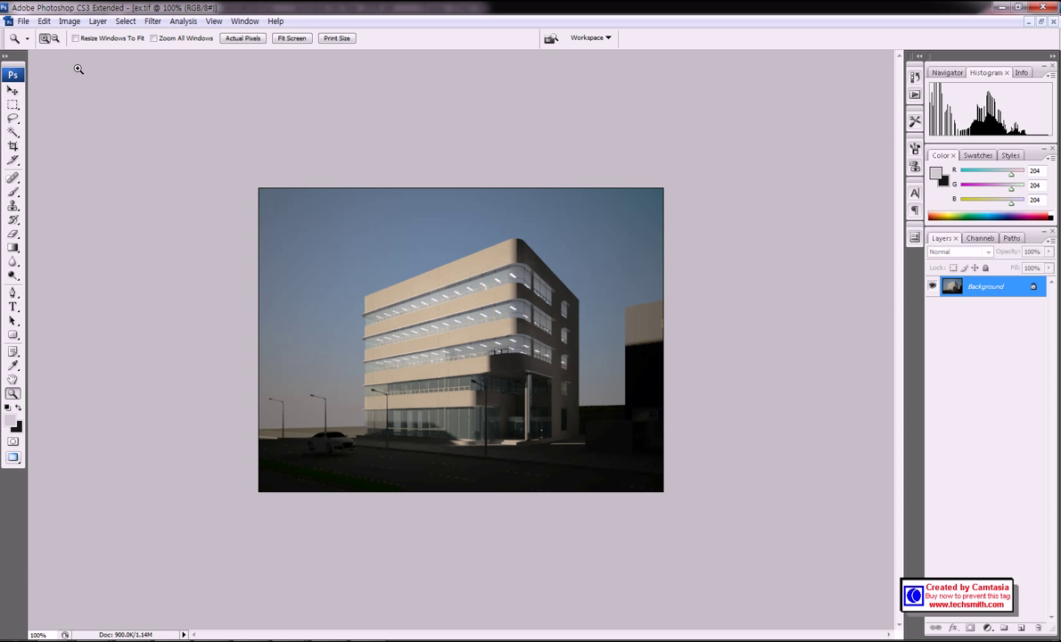
Step: Apply Image > Adjustments > Auto Contrast to the curve-brightened ex.tif render
{"action": "left_click", "coordinate": [57, 22]}
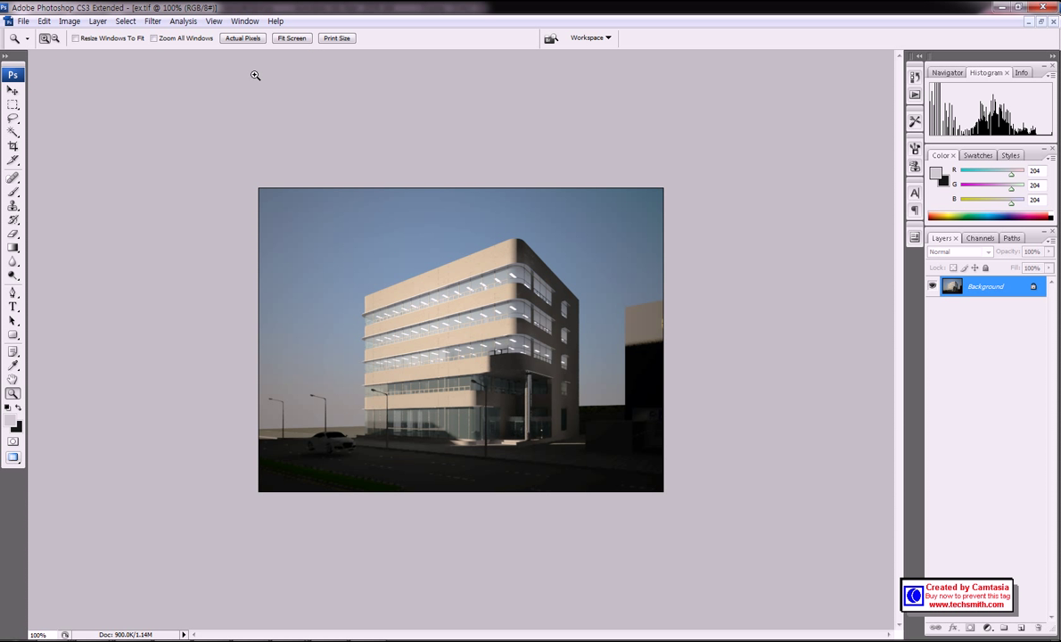
{"action": "left_click", "coordinate": [70, 20]}
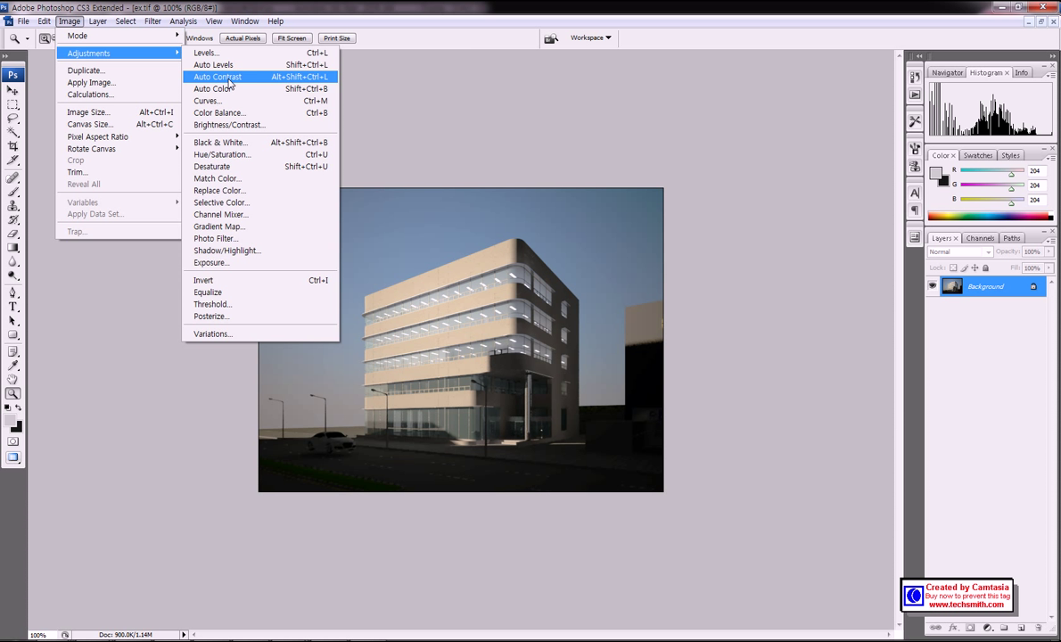
{"action": "left_click", "coordinate": [229, 81]}
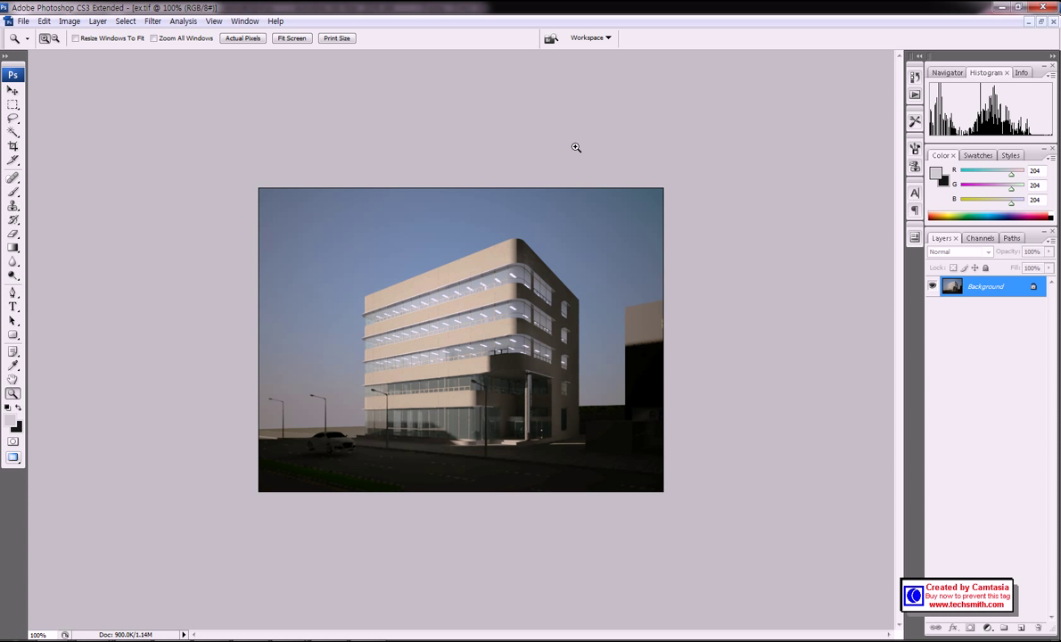
{"action": "mouse_move", "coordinate": [525, 260]}
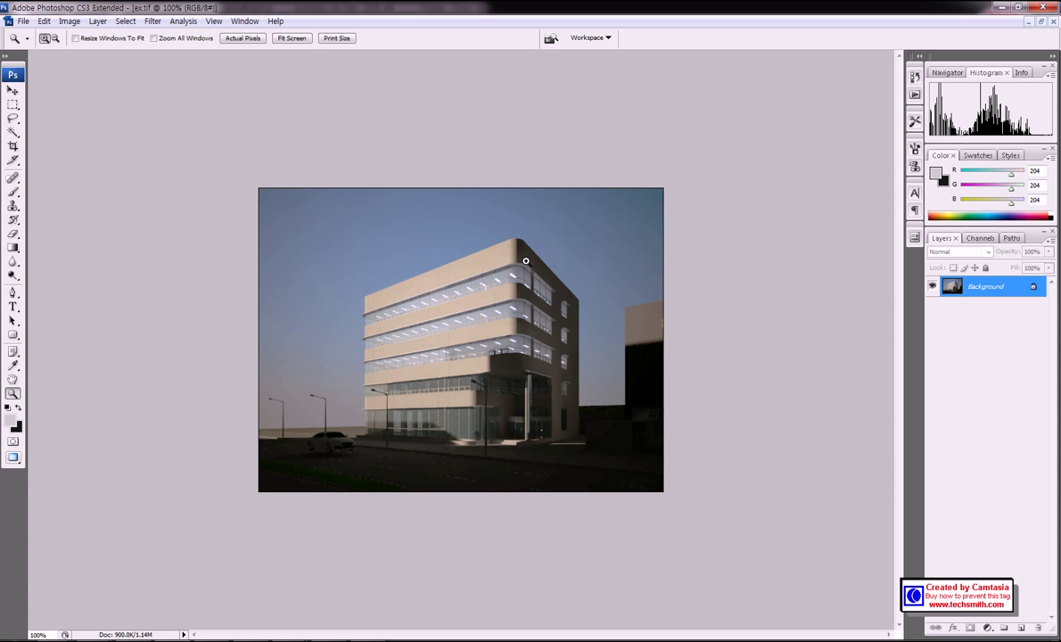
{"action": "mouse_move", "coordinate": [495, 340]}
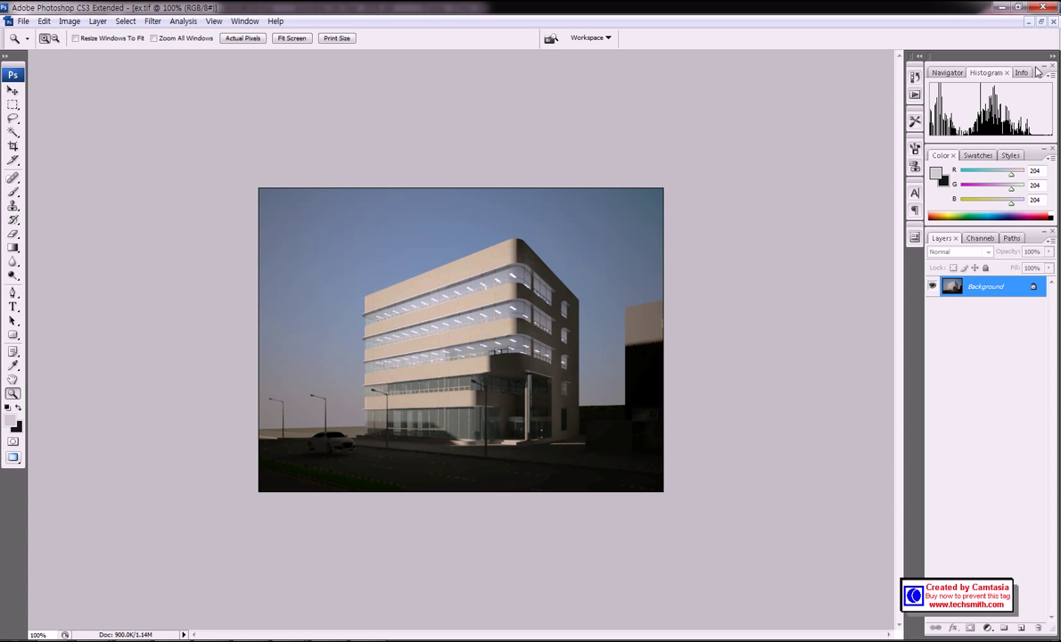
{"action": "mouse_move", "coordinate": [623, 343]}
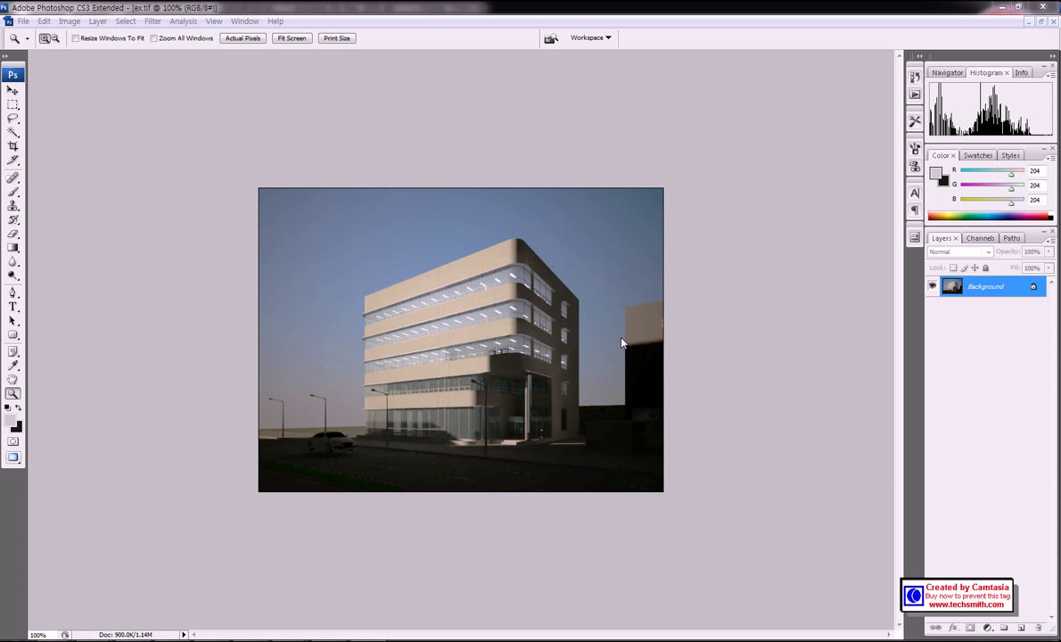
{"action": "mouse_move", "coordinate": [612, 340]}
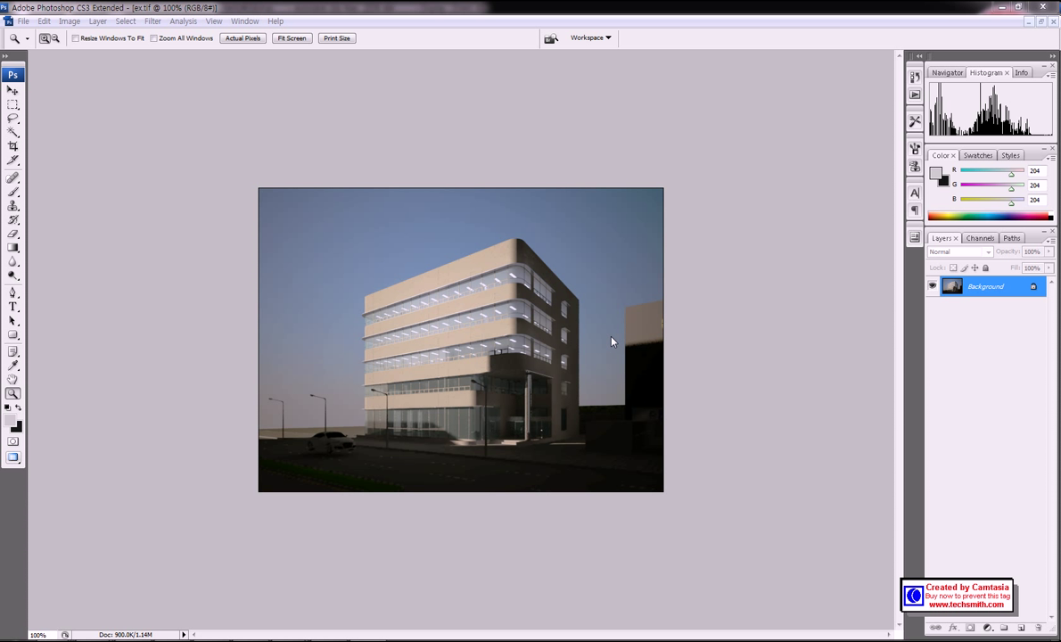
{"action": "mouse_move", "coordinate": [610, 345]}
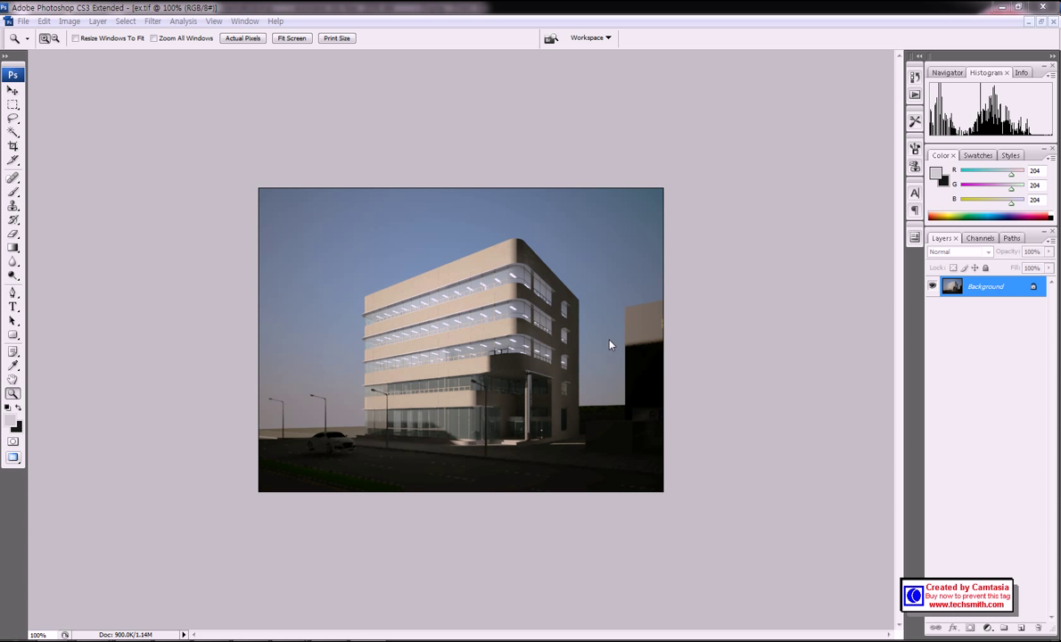
{"action": "mouse_move", "coordinate": [609, 332]}
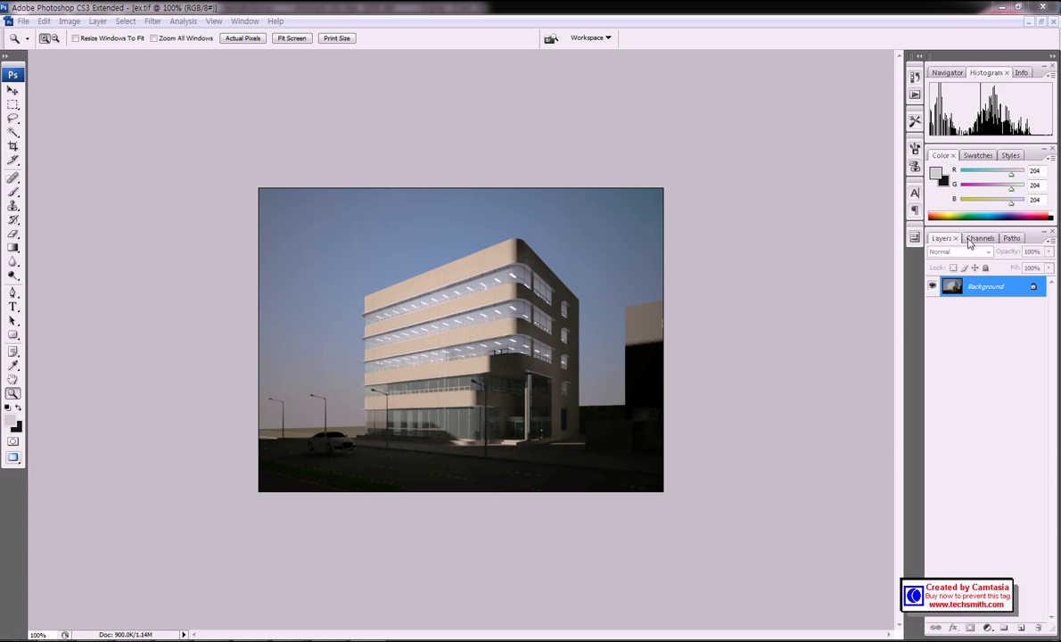
Step: View the Alpha 1 channel and switch to the Magic Wand tool
{"action": "left_click", "coordinate": [979, 238]}
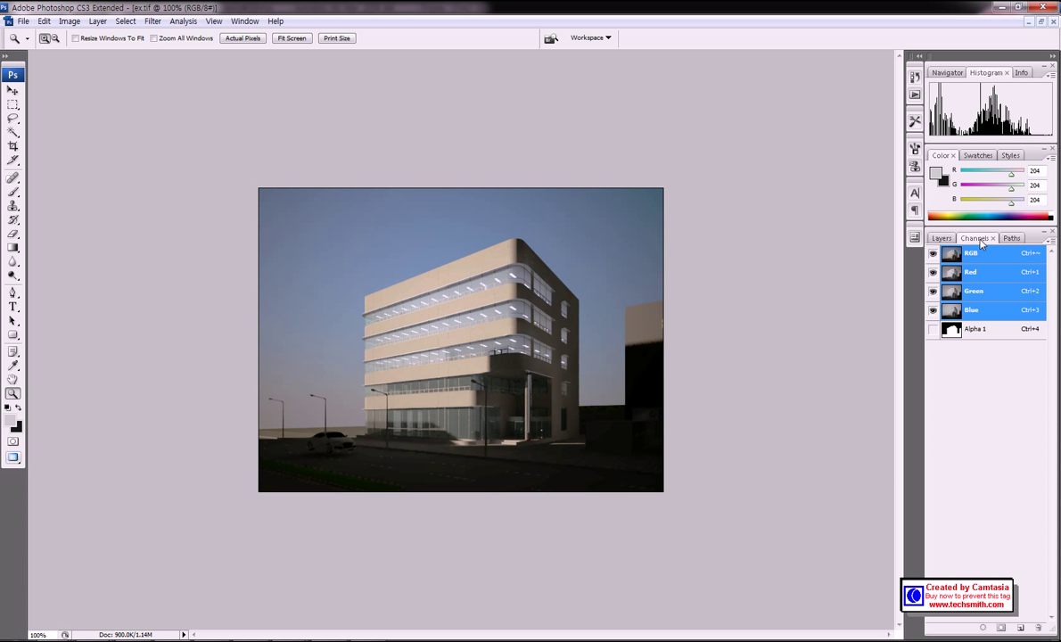
{"action": "left_click", "coordinate": [976, 329]}
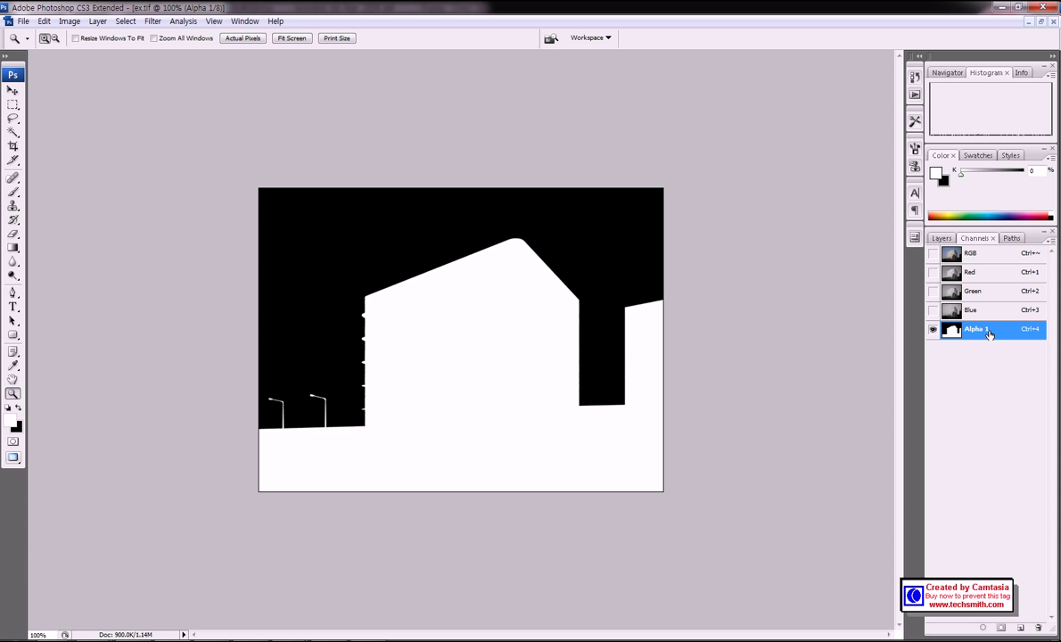
{"action": "left_click", "coordinate": [12, 141]}
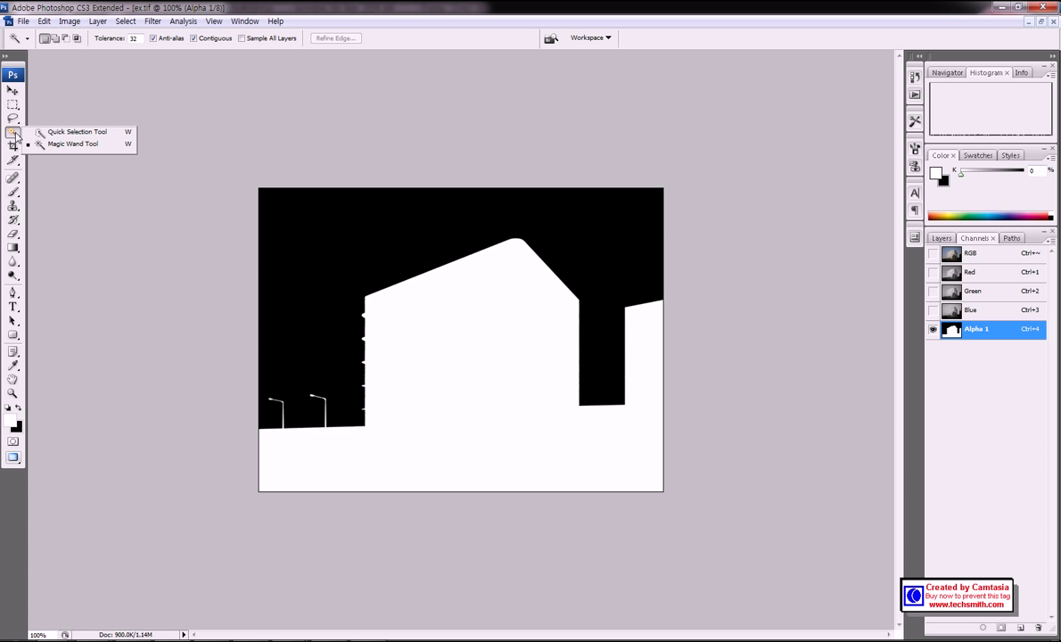
{"action": "mouse_move", "coordinate": [57, 147]}
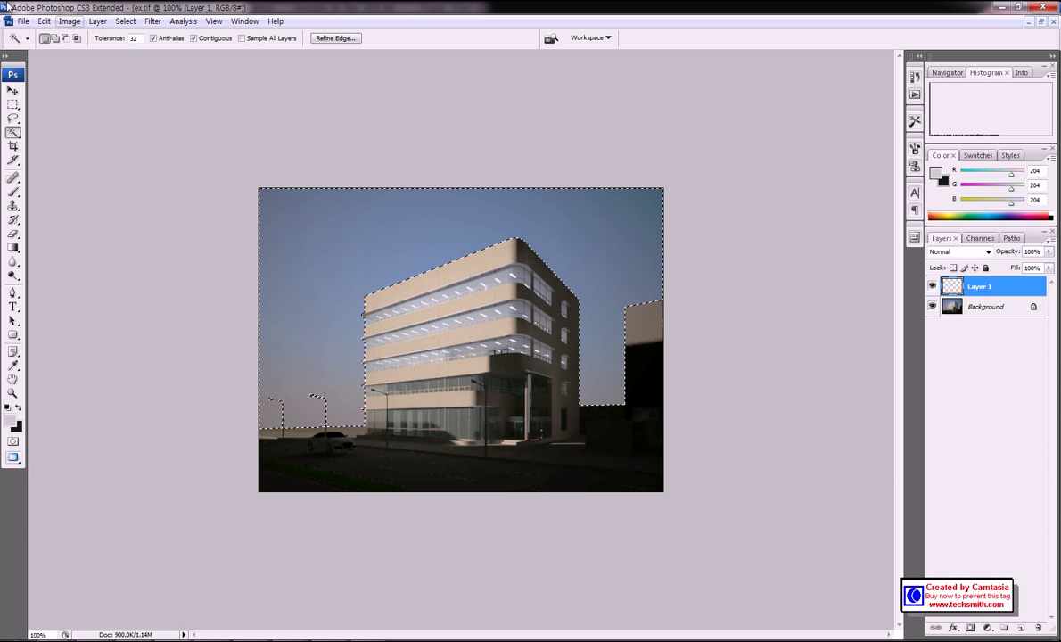
Step: Open the blue sky photo and copy it
{"action": "left_click", "coordinate": [18, 19]}
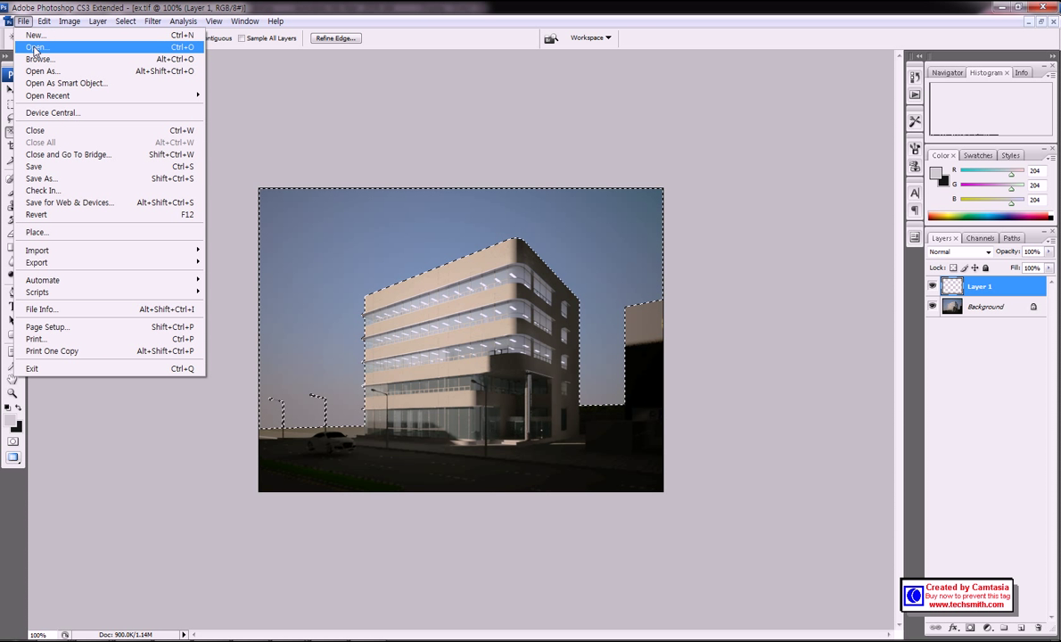
{"action": "left_click", "coordinate": [37, 41]}
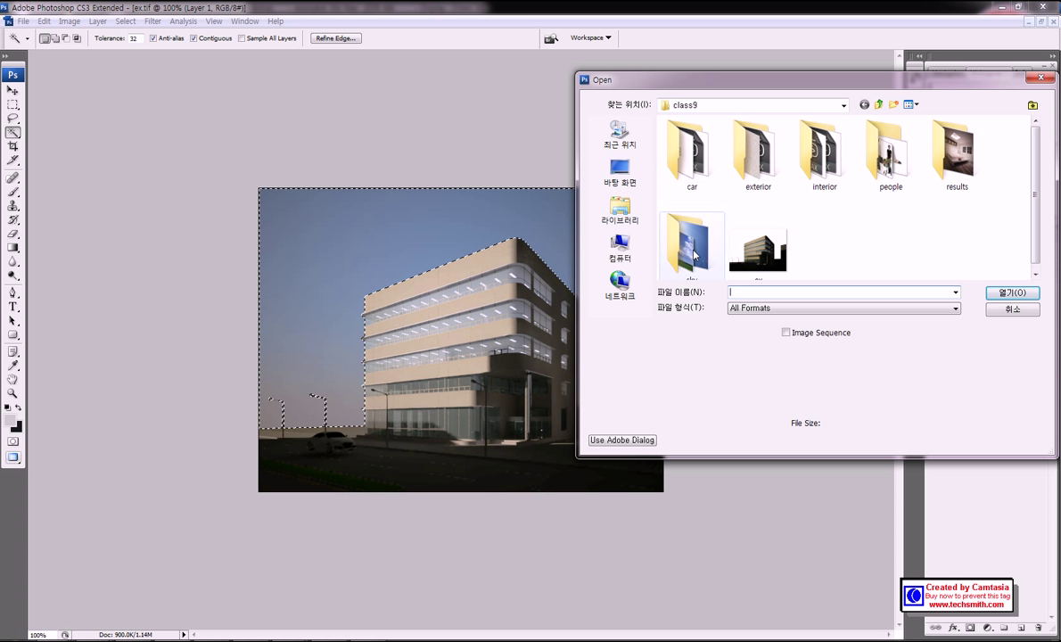
{"action": "double_click", "coordinate": [690, 242]}
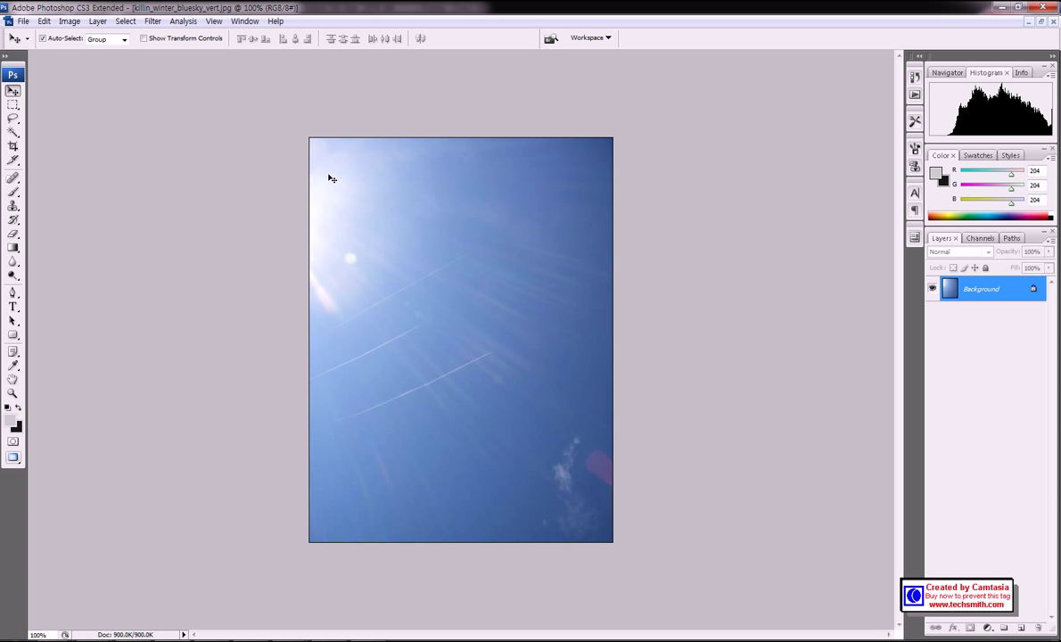
{"action": "mouse_move", "coordinate": [384, 185]}
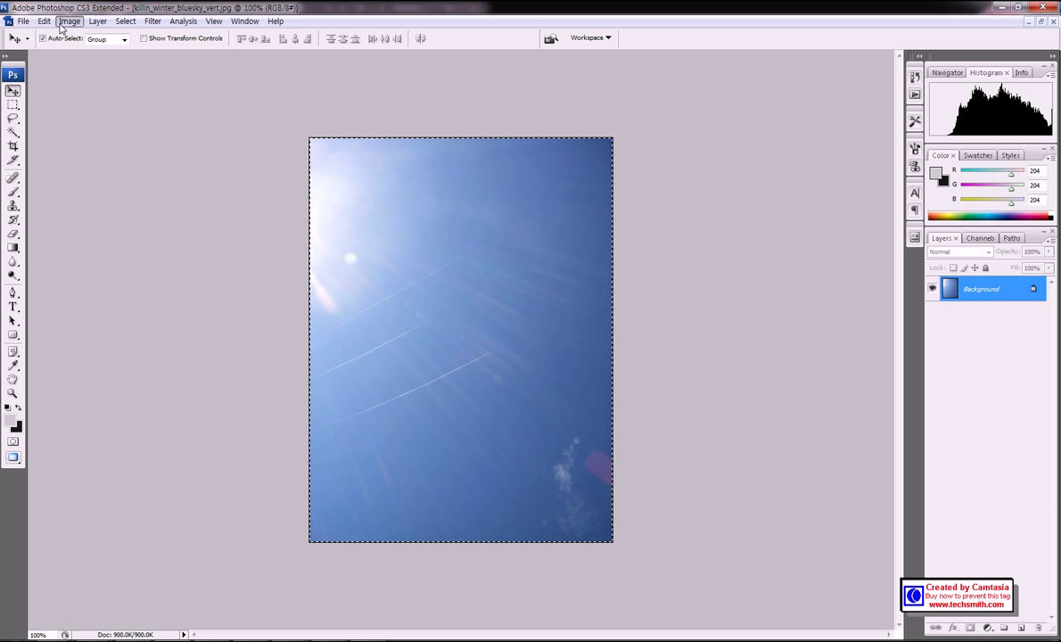
{"action": "left_click", "coordinate": [39, 19]}
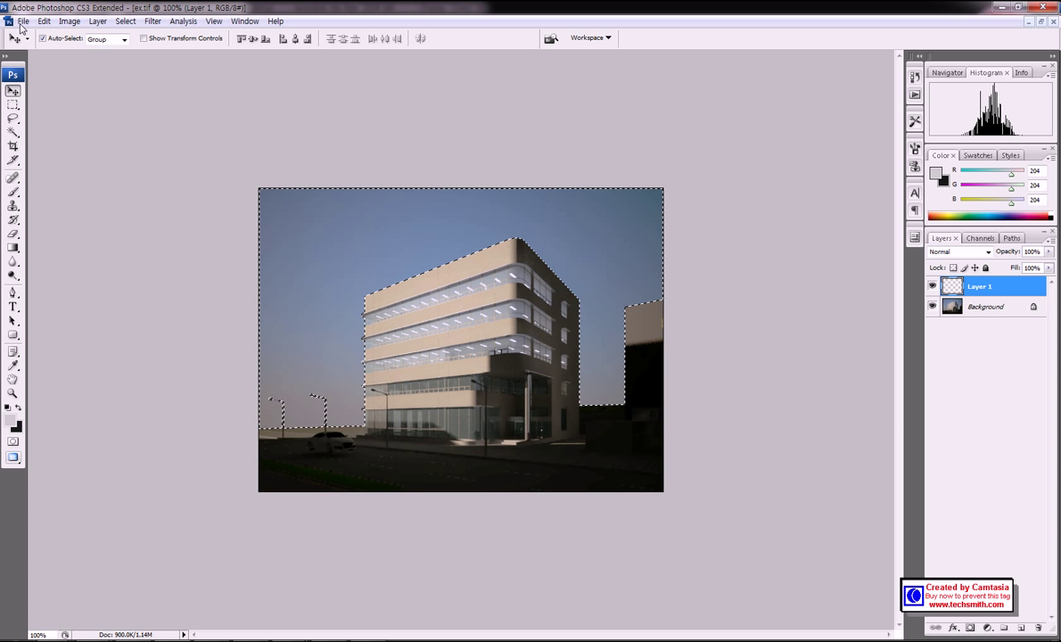
Step: Paste Into the copied sky photo within the render's sky selection
{"action": "left_click", "coordinate": [43, 21]}
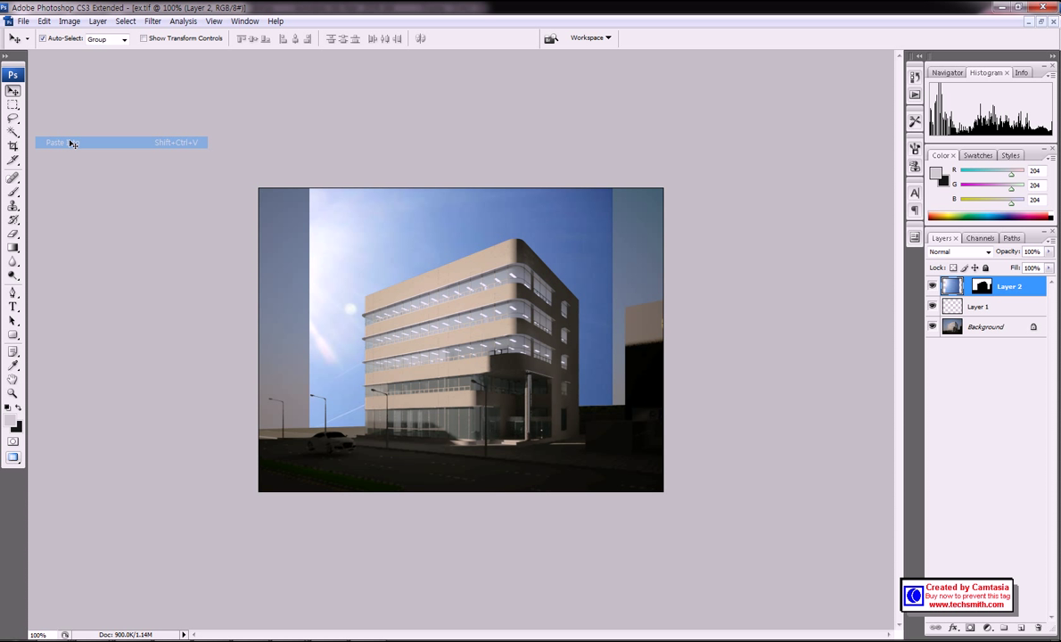
{"action": "left_click", "coordinate": [67, 141]}
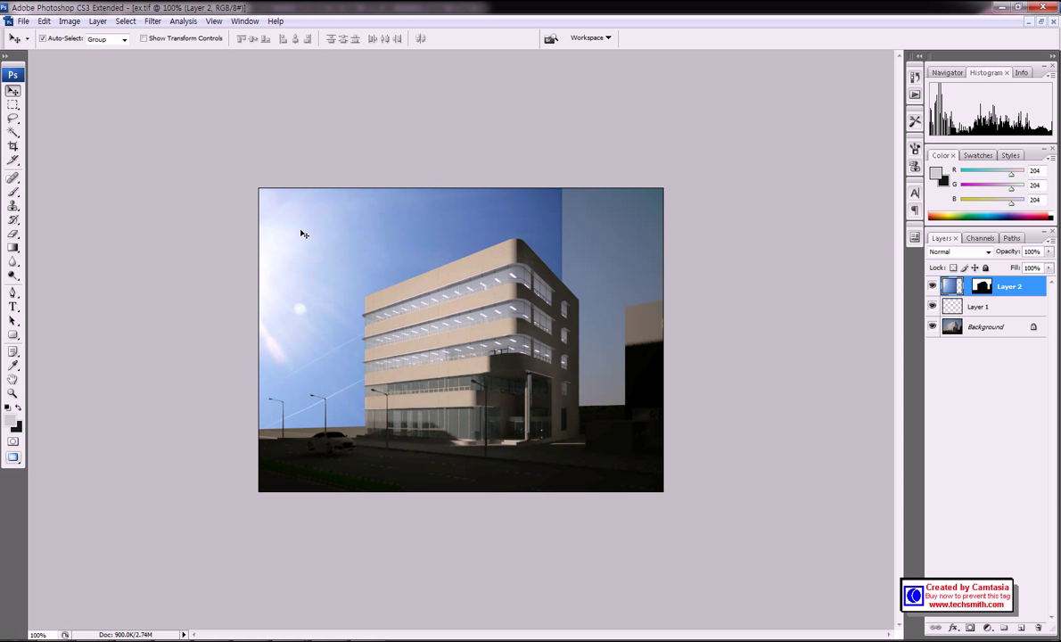
{"action": "mouse_move", "coordinate": [302, 246]}
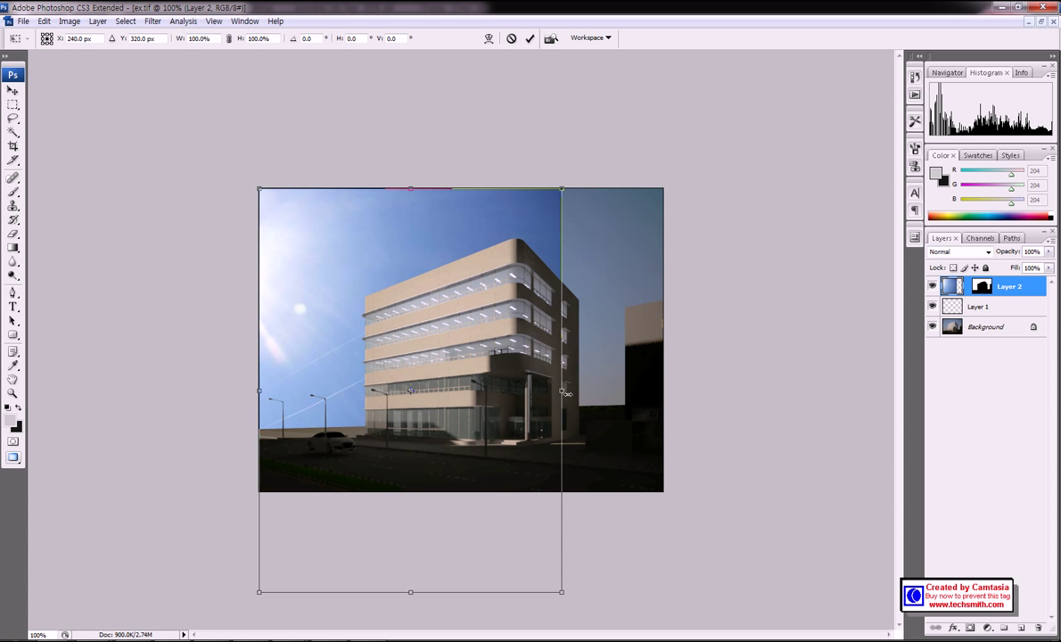
Step: Stretch the pasted sky wider and taller to fill the render, then apply the transform
{"action": "left_click_drag", "start_coordinate": [561, 389], "coordinate": [669, 389]}
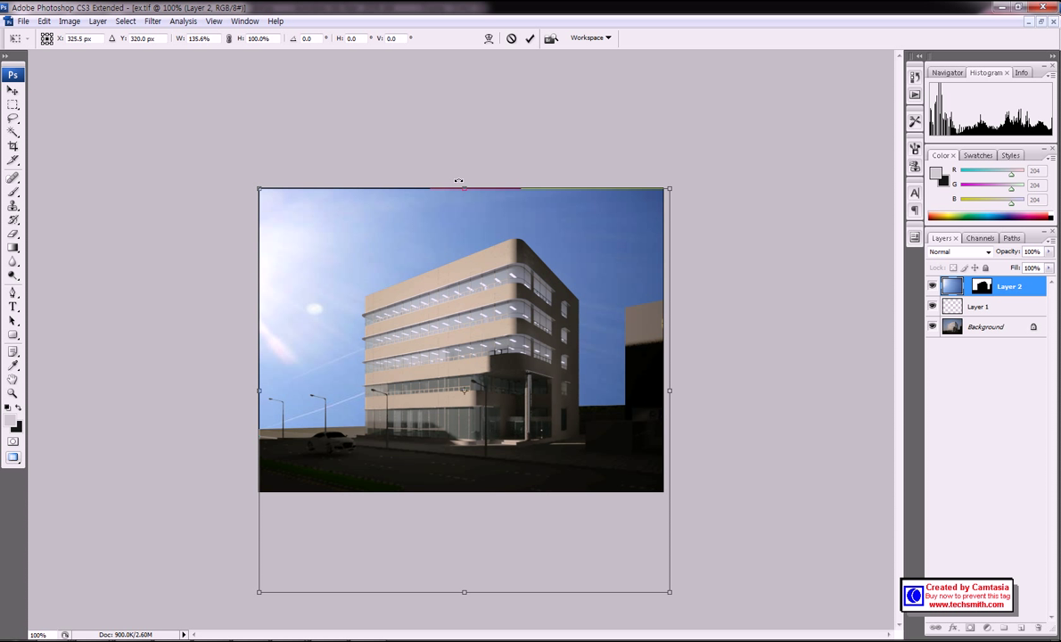
{"action": "left_click_drag", "start_coordinate": [464, 186], "coordinate": [464, 182]}
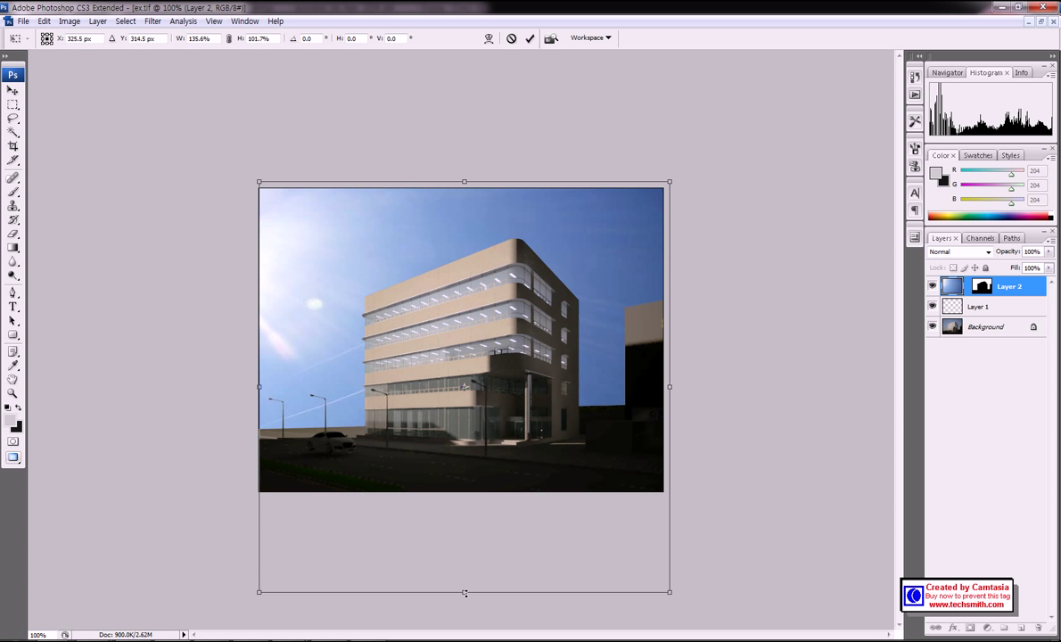
{"action": "left_click_drag", "start_coordinate": [463, 592], "coordinate": [464, 499]}
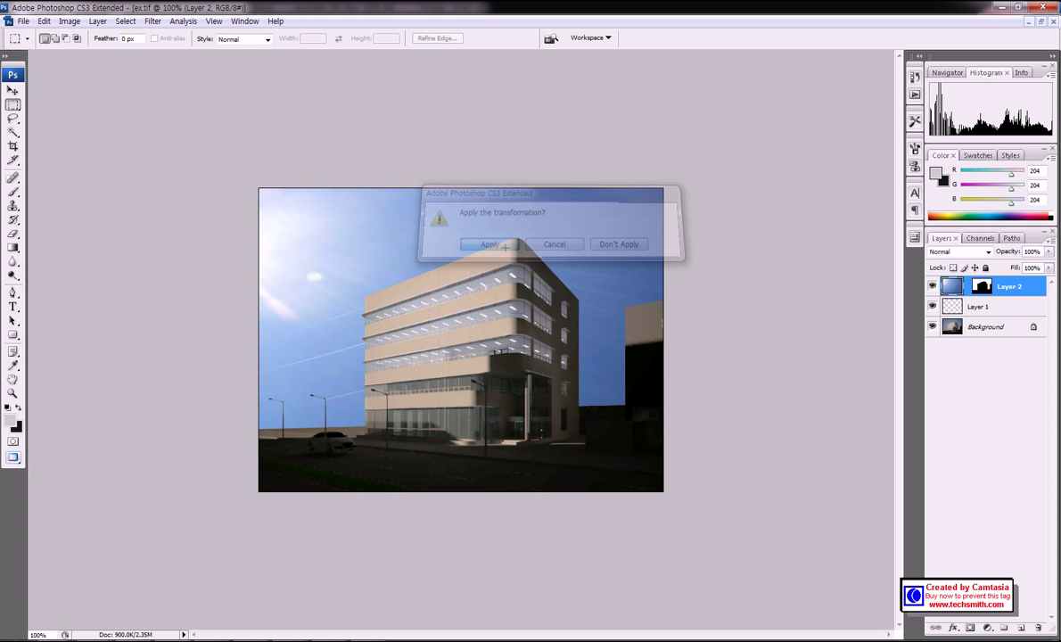
{"action": "left_click", "coordinate": [492, 244]}
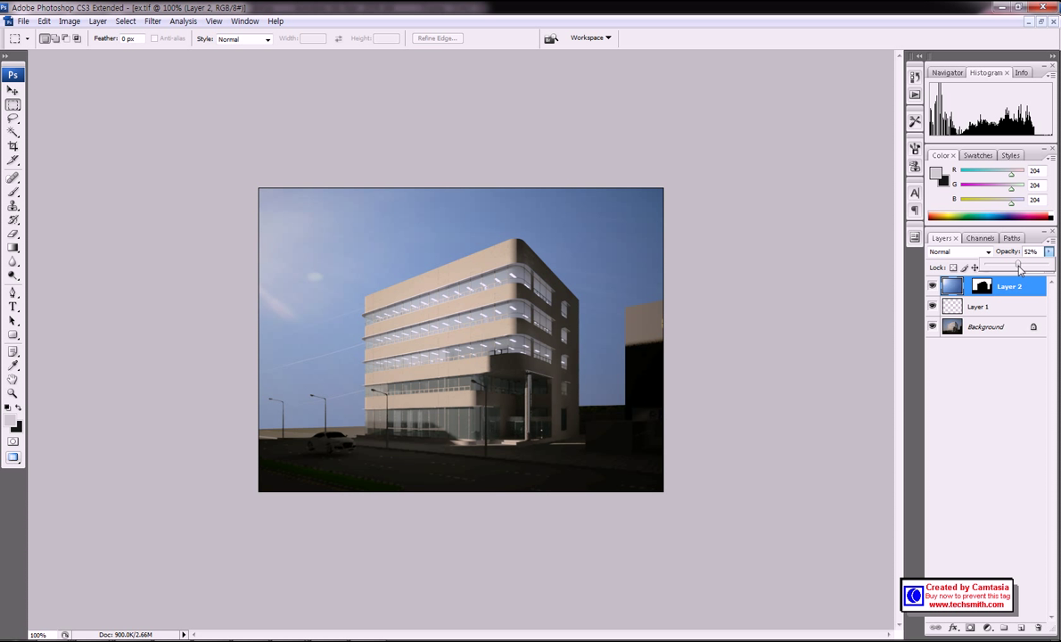
Step: Set Layer 2's opacity to 71%
{"action": "left_click_drag", "start_coordinate": [1021, 258], "coordinate": [1034, 259]}
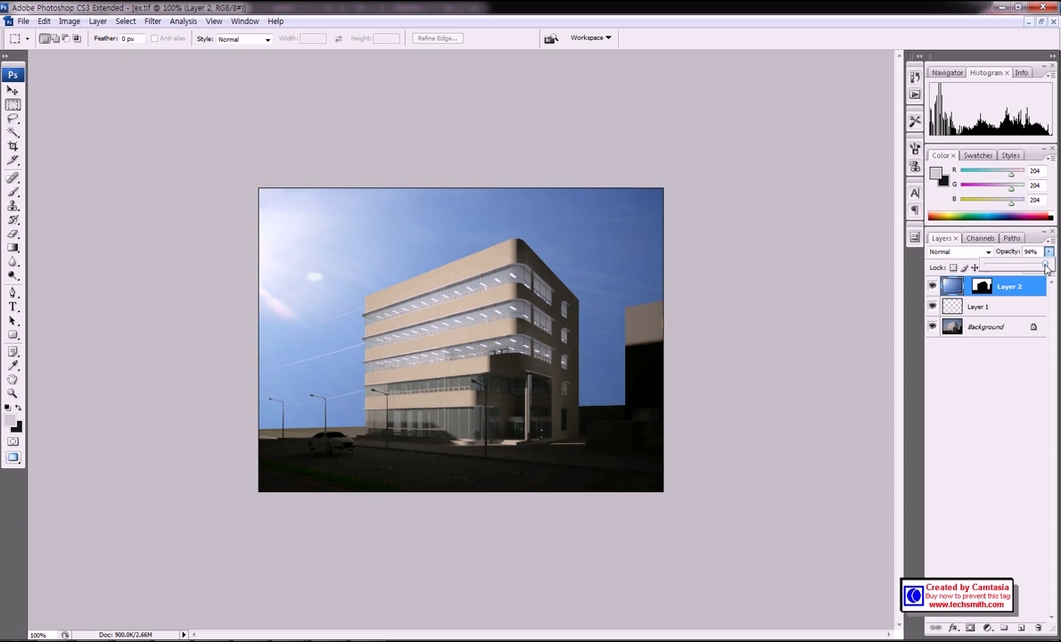
{"action": "left_click_drag", "start_coordinate": [1047, 267], "coordinate": [1029, 266]}
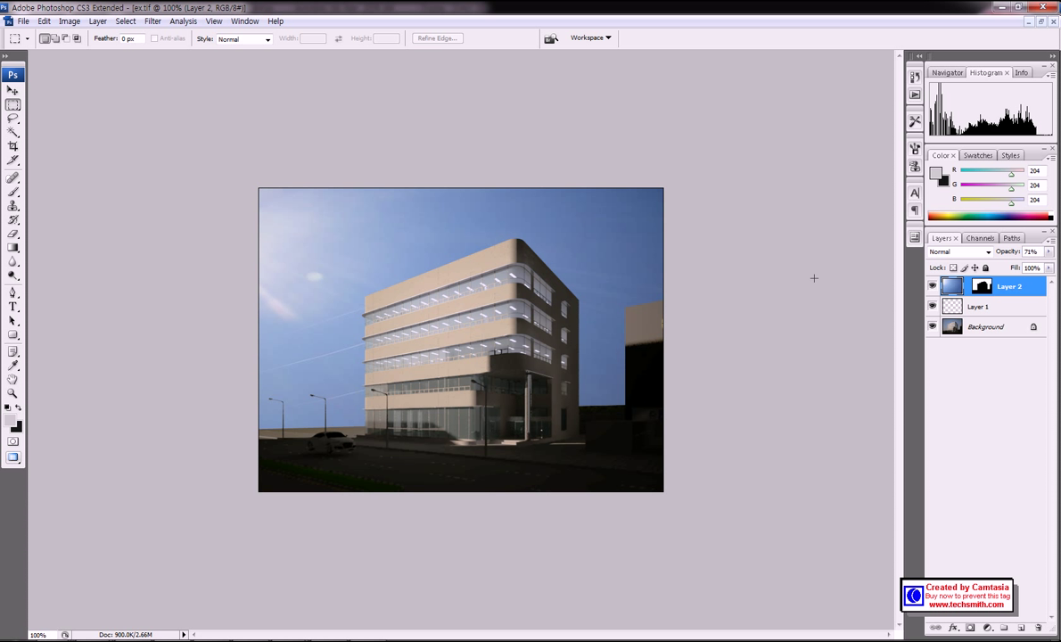
{"action": "mouse_move", "coordinate": [878, 79]}
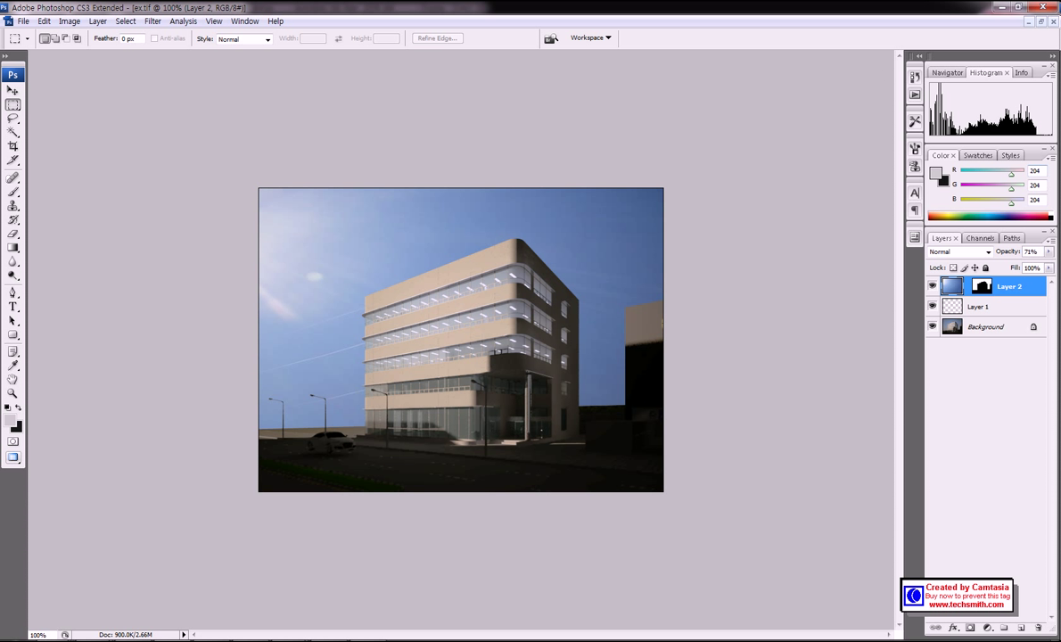
{"action": "mouse_move", "coordinate": [142, 357]}
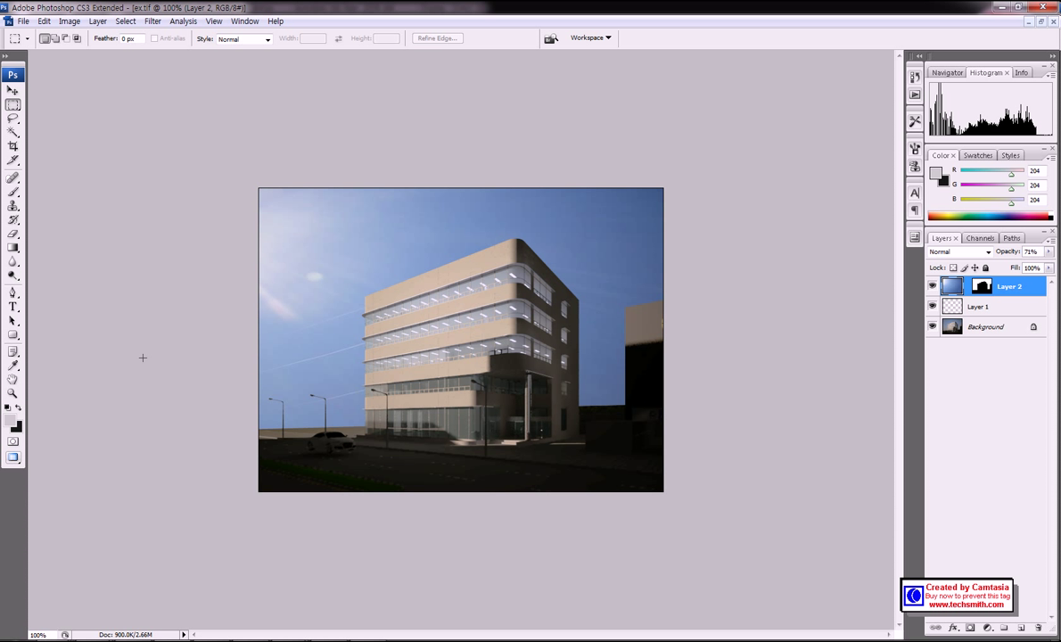
{"action": "mouse_move", "coordinate": [611, 204]}
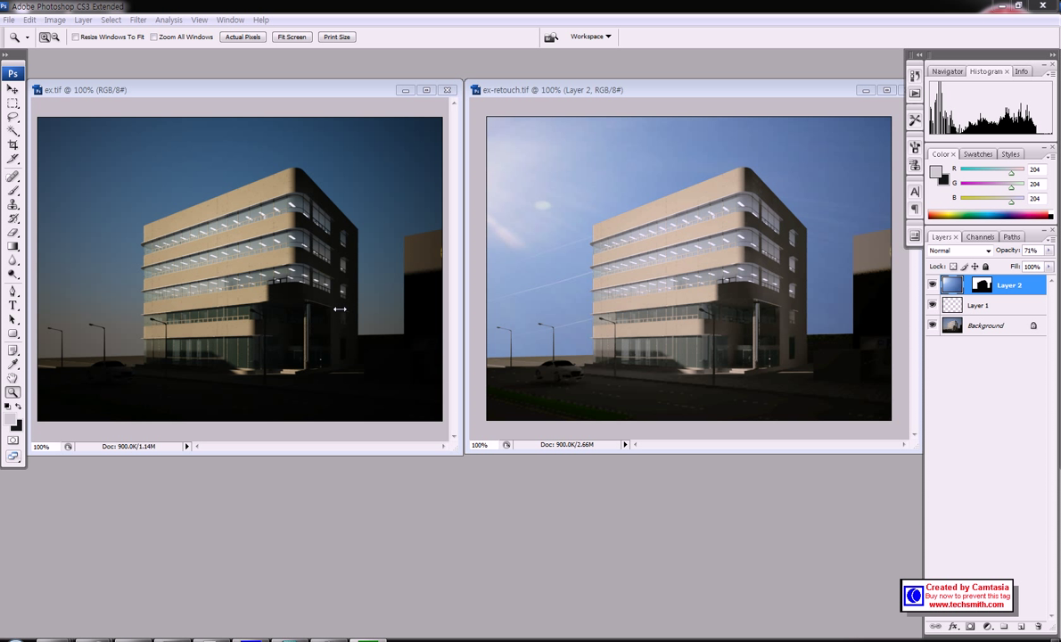
{"action": "mouse_move", "coordinate": [260, 207]}
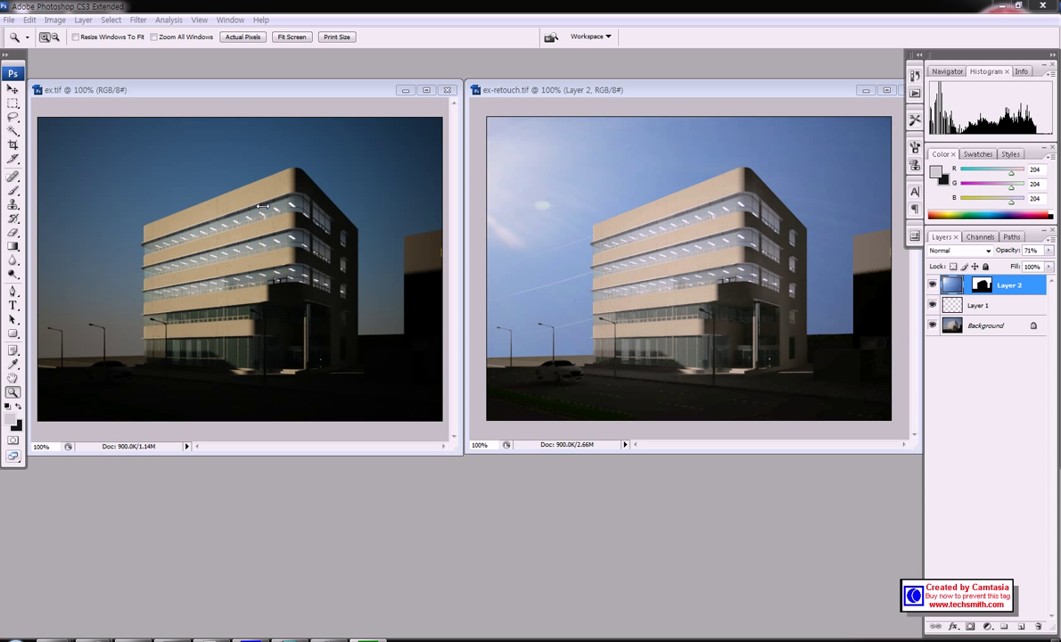
{"action": "mouse_move", "coordinate": [325, 259]}
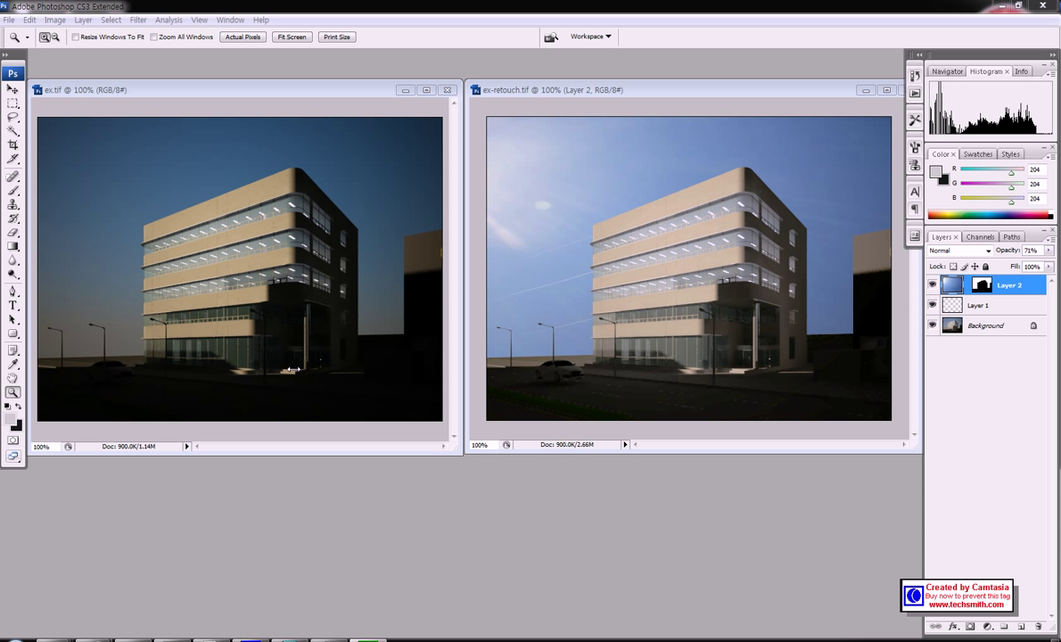
{"action": "mouse_move", "coordinate": [310, 296]}
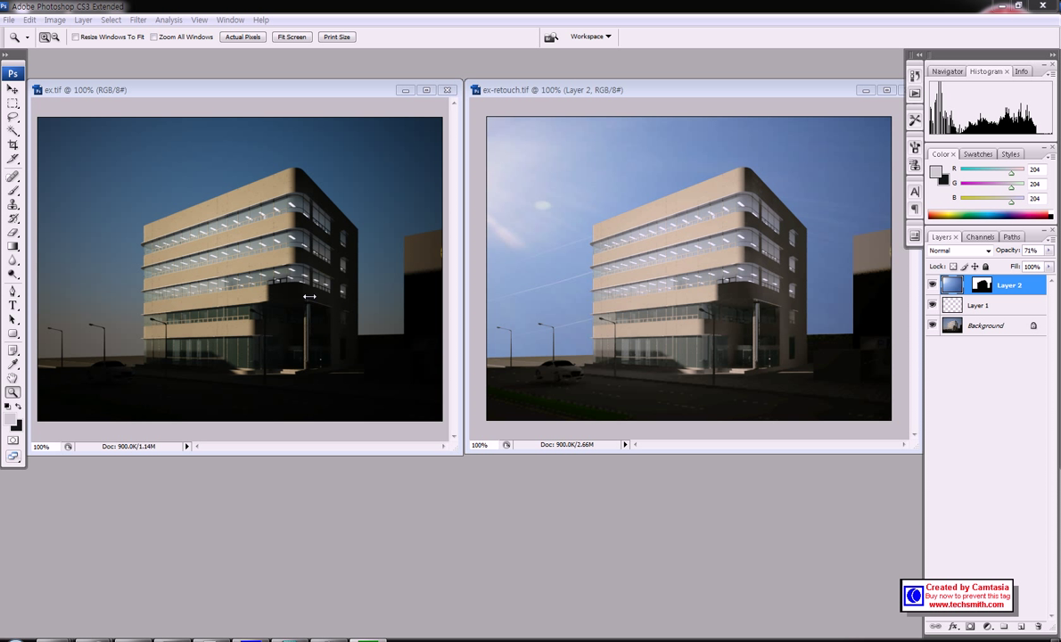
{"action": "mouse_move", "coordinate": [275, 287]}
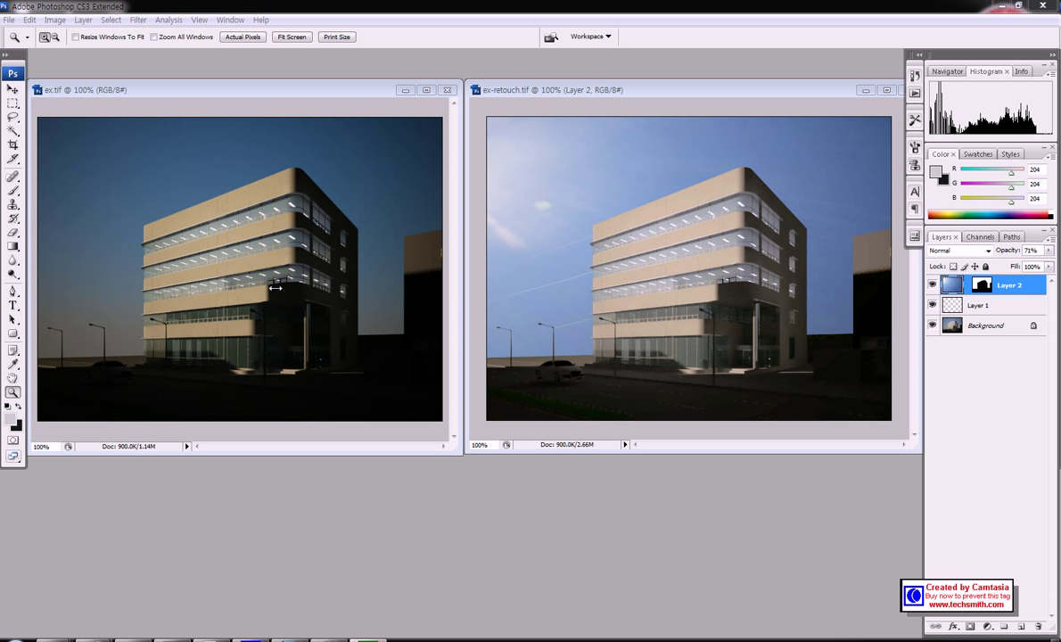
{"action": "mouse_move", "coordinate": [309, 362]}
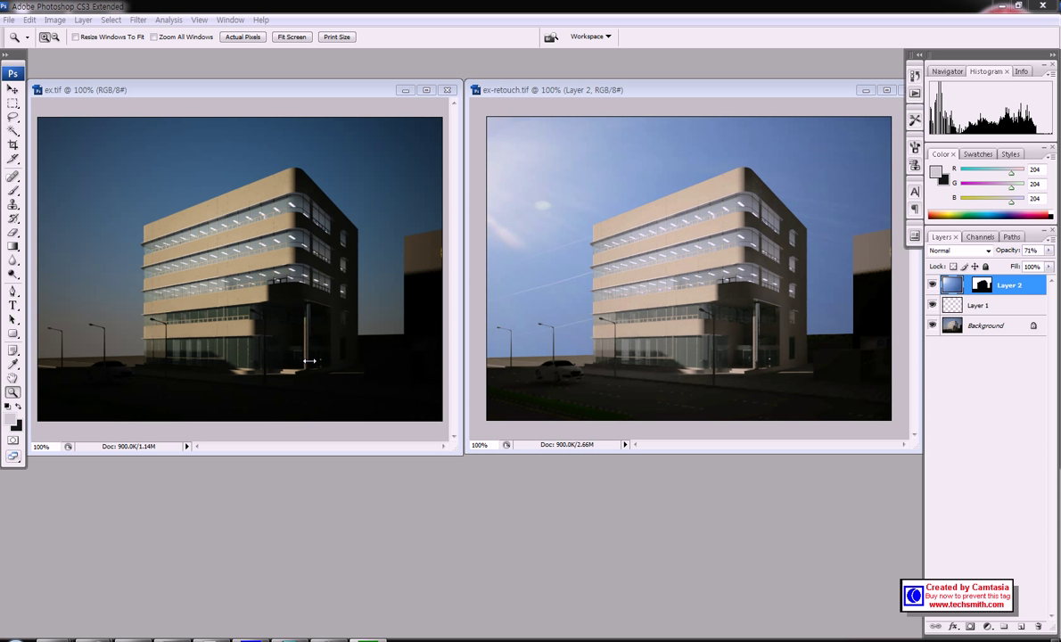
{"action": "mouse_move", "coordinate": [300, 181]}
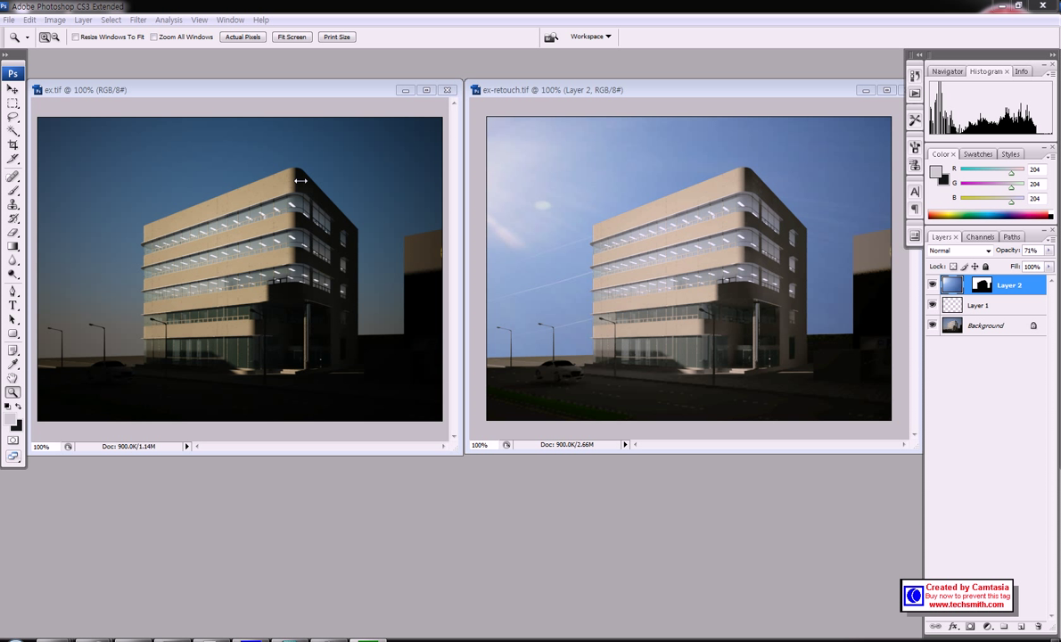
{"action": "mouse_move", "coordinate": [150, 394]}
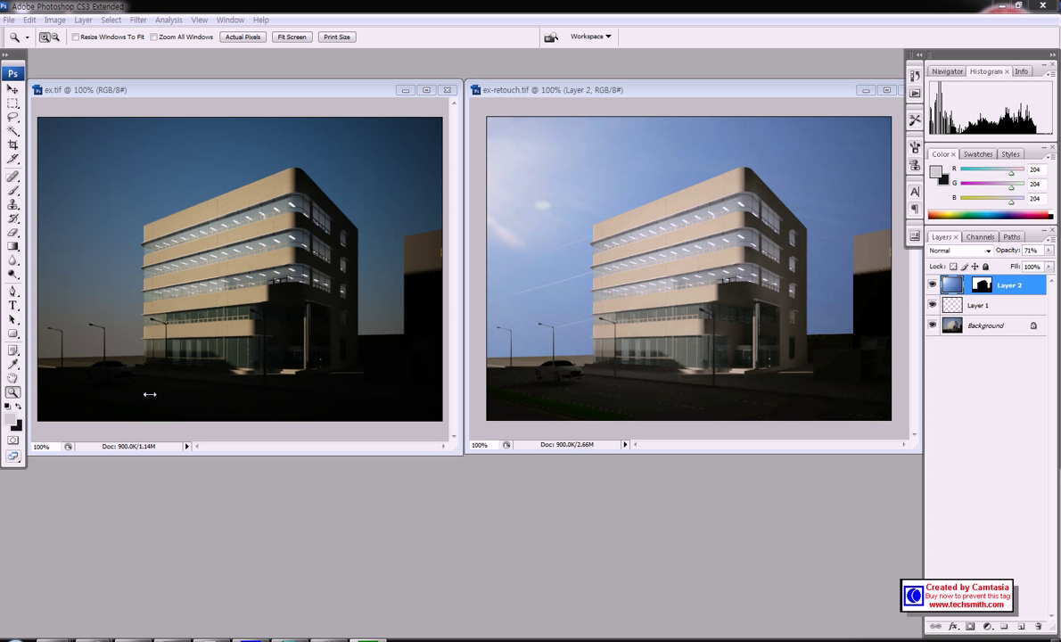
{"action": "mouse_move", "coordinate": [129, 383]}
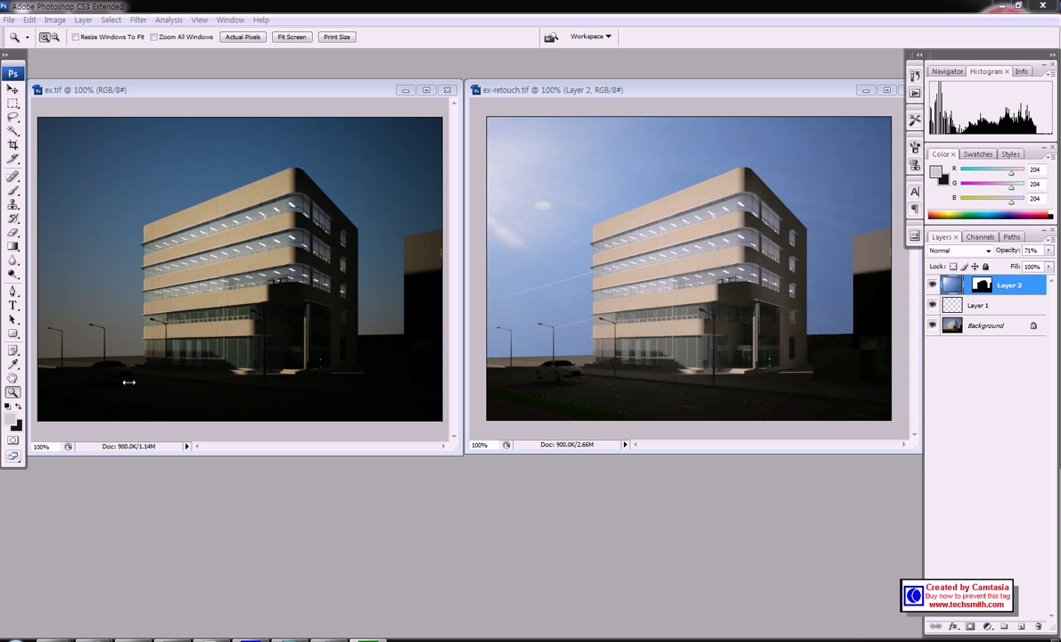
{"action": "mouse_move", "coordinate": [131, 378]}
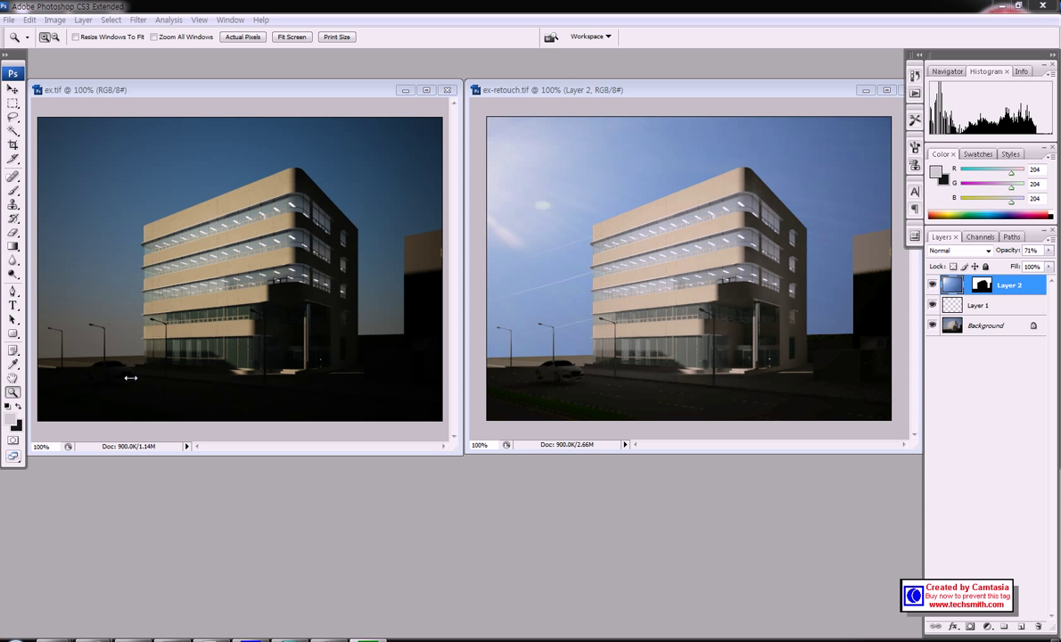
{"action": "mouse_move", "coordinate": [655, 160]}
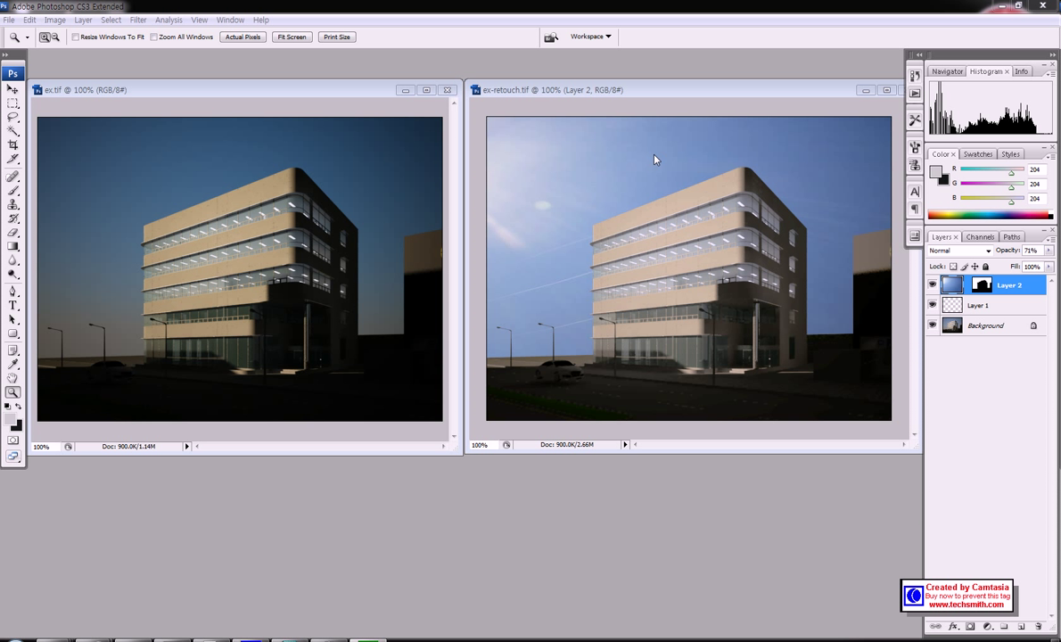
{"action": "mouse_move", "coordinate": [726, 170]}
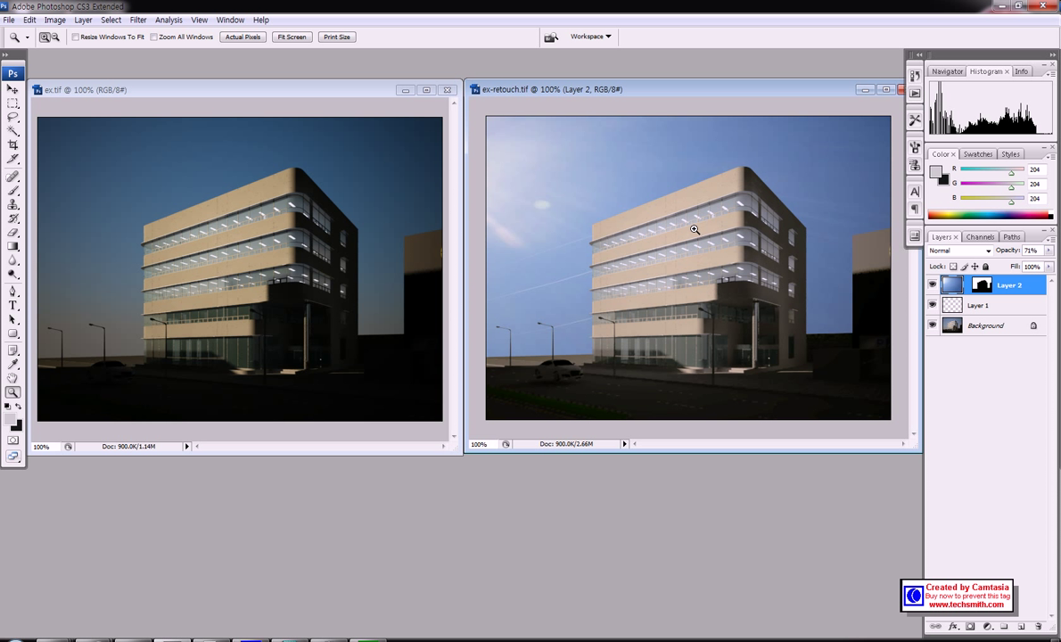
{"action": "mouse_move", "coordinate": [752, 213]}
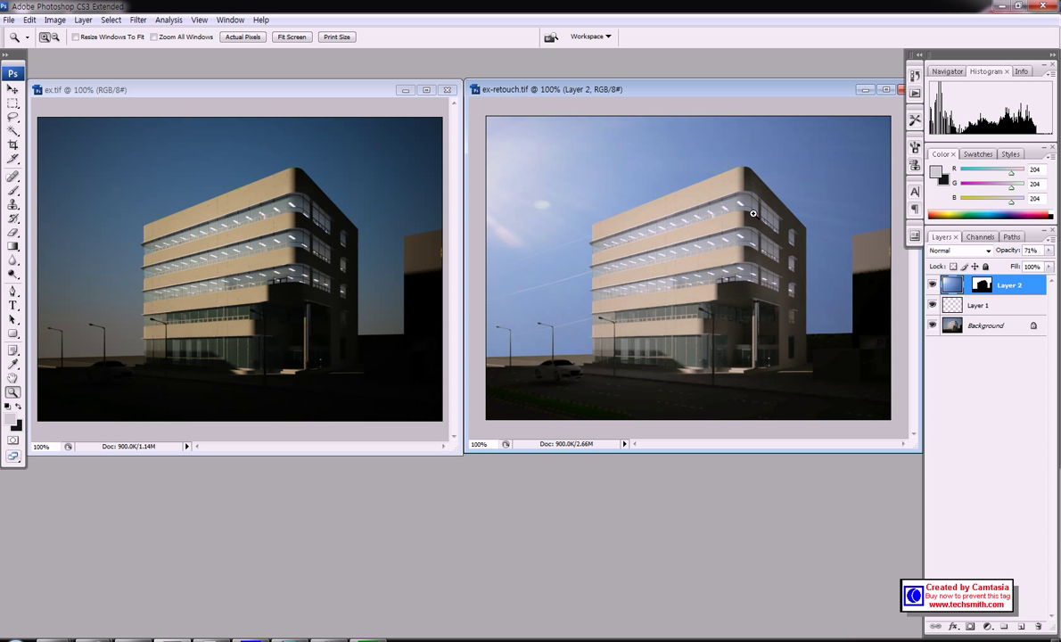
{"action": "mouse_move", "coordinate": [648, 433]}
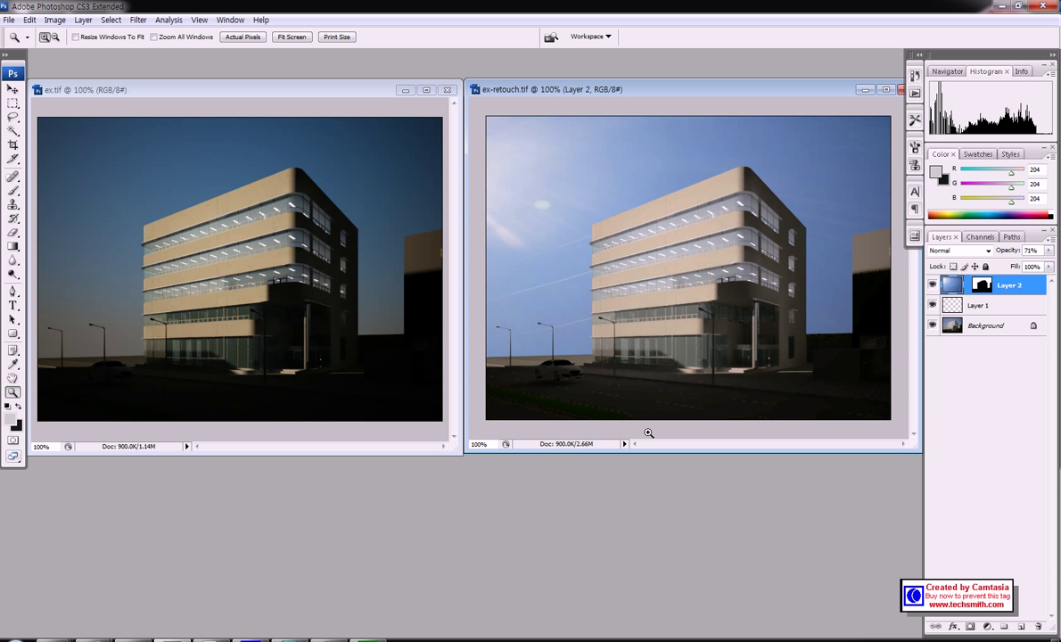